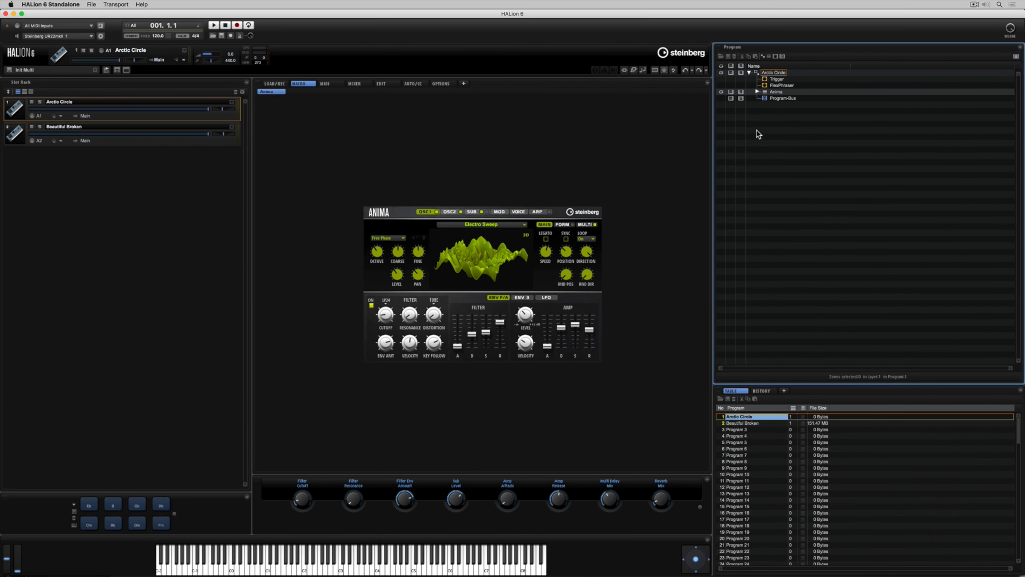
Expand the Anima layer and Anima-Bus, then show the Arctic Circle program settings
{"action": "left_click", "coordinate": [757, 92]}
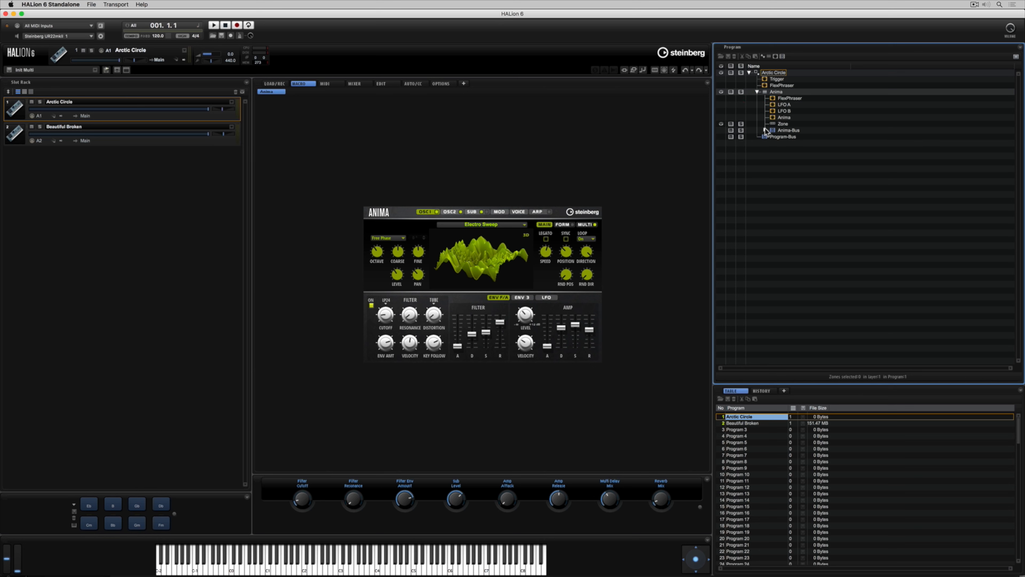
{"action": "left_click", "coordinate": [766, 130]}
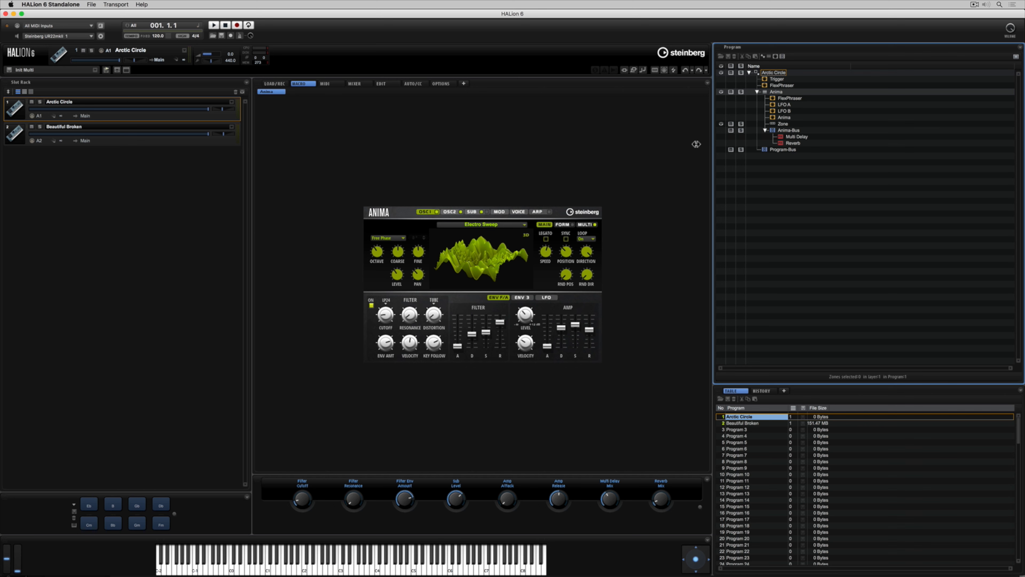
{"action": "left_click", "coordinate": [382, 84]}
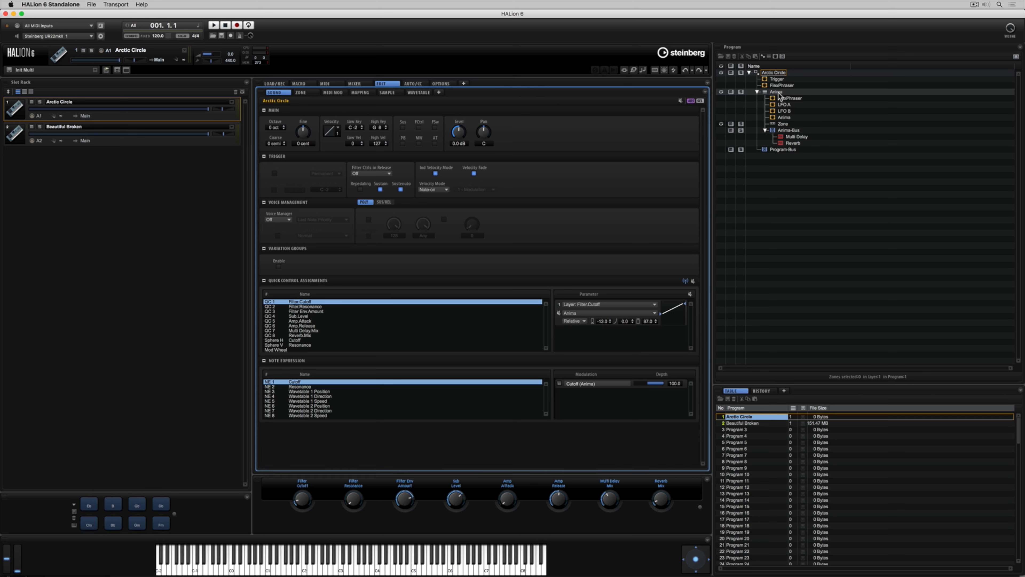
{"action": "mouse_move", "coordinate": [779, 97]}
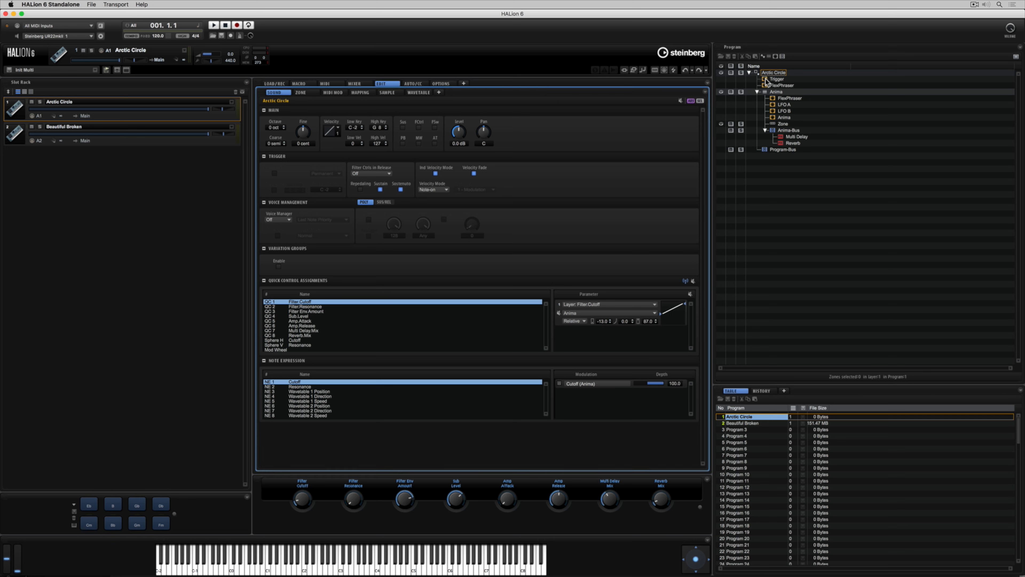
{"action": "mouse_move", "coordinate": [764, 60]}
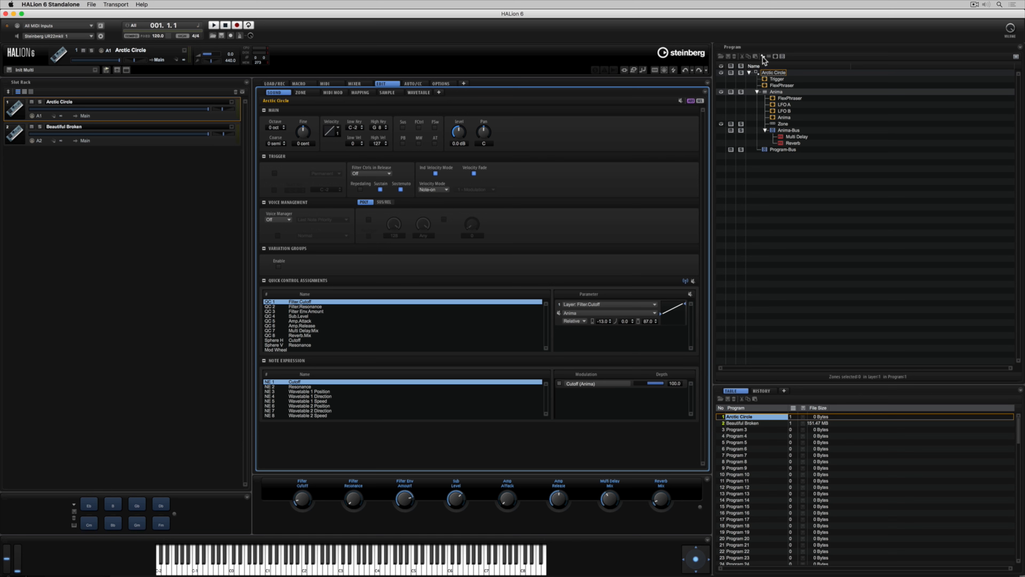
{"action": "mouse_move", "coordinate": [763, 57]}
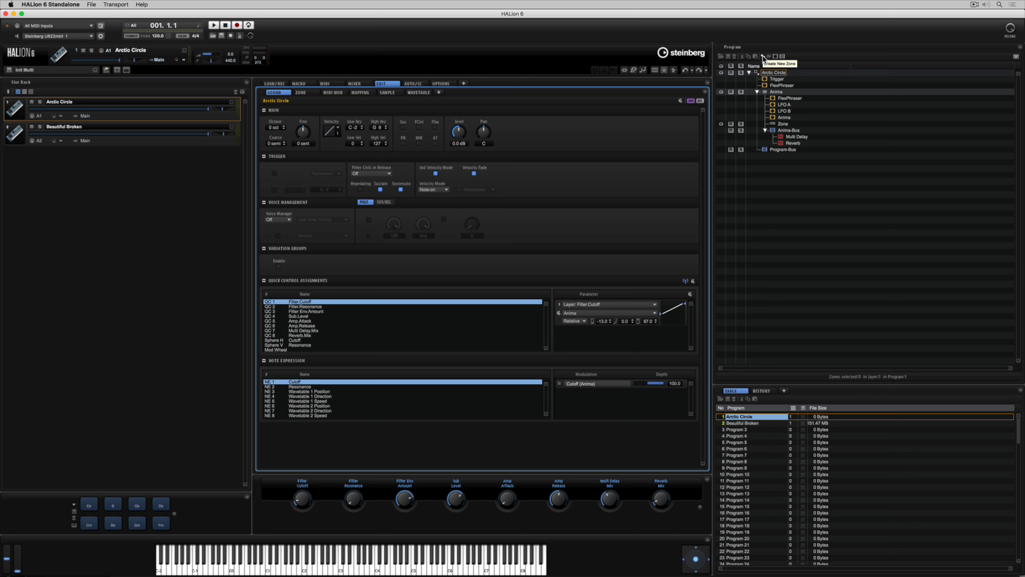
{"action": "mouse_move", "coordinate": [768, 56]}
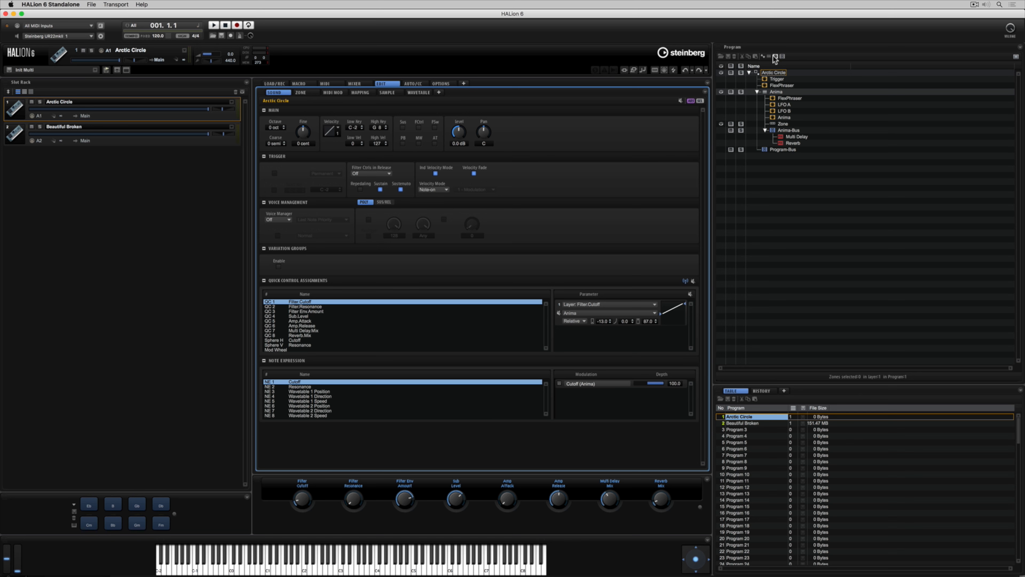
{"action": "mouse_move", "coordinate": [774, 56]}
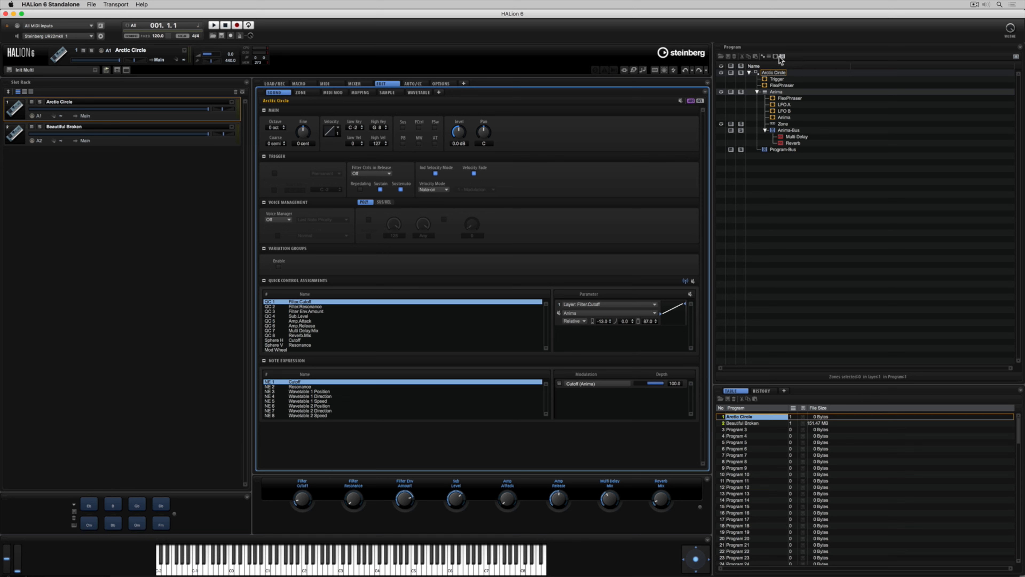
{"action": "mouse_move", "coordinate": [780, 56]}
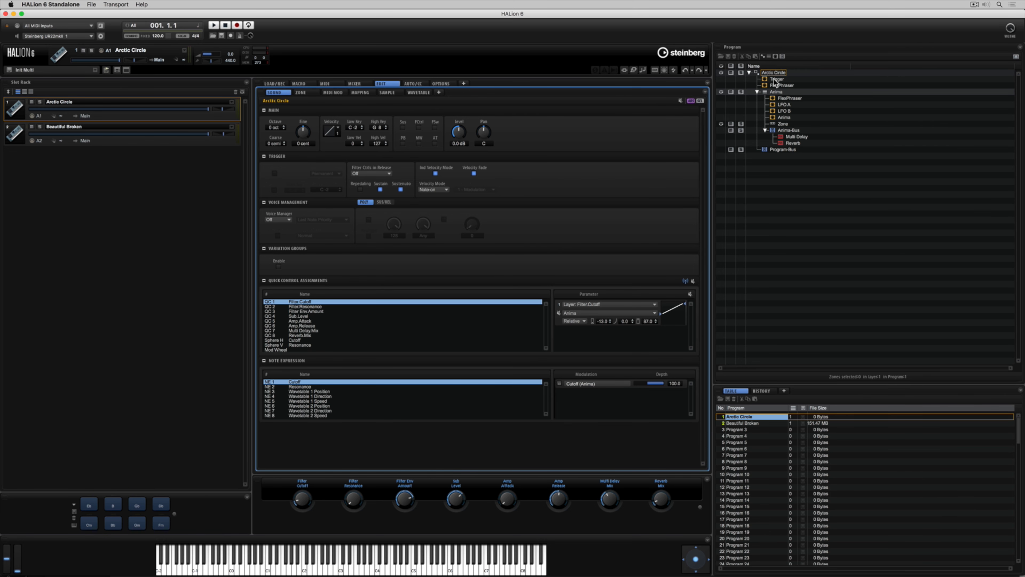
Switch between the Trigger module and the program's FlexPhraser arpeggiator in the editor
{"action": "left_click", "coordinate": [778, 79]}
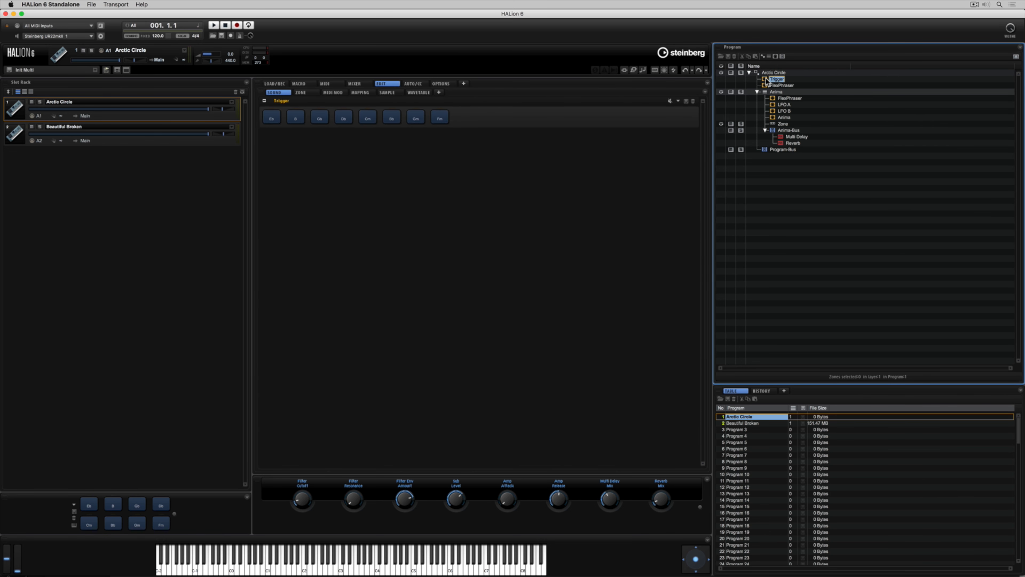
{"action": "left_click", "coordinate": [783, 85]}
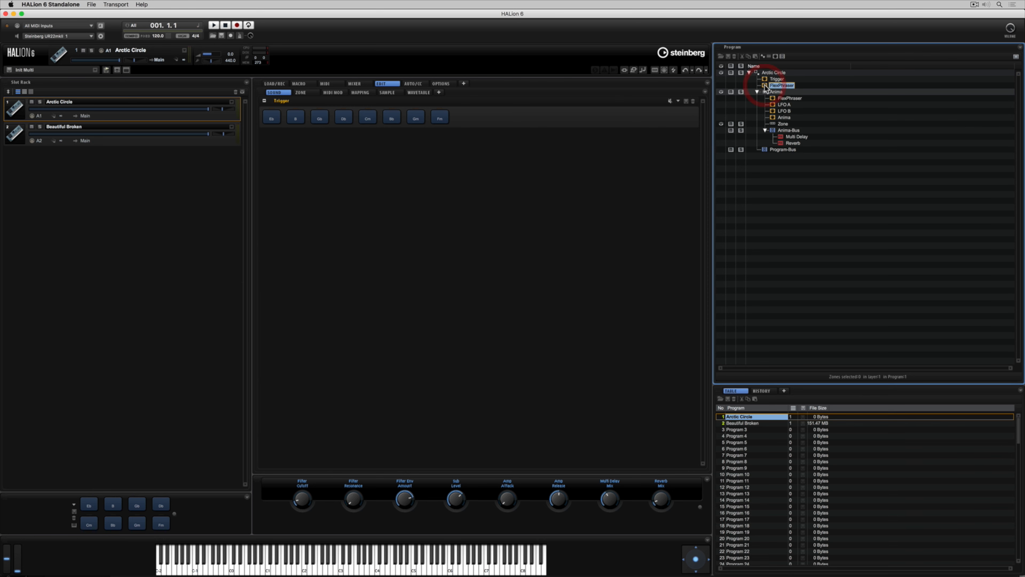
{"action": "left_click", "coordinate": [782, 85]}
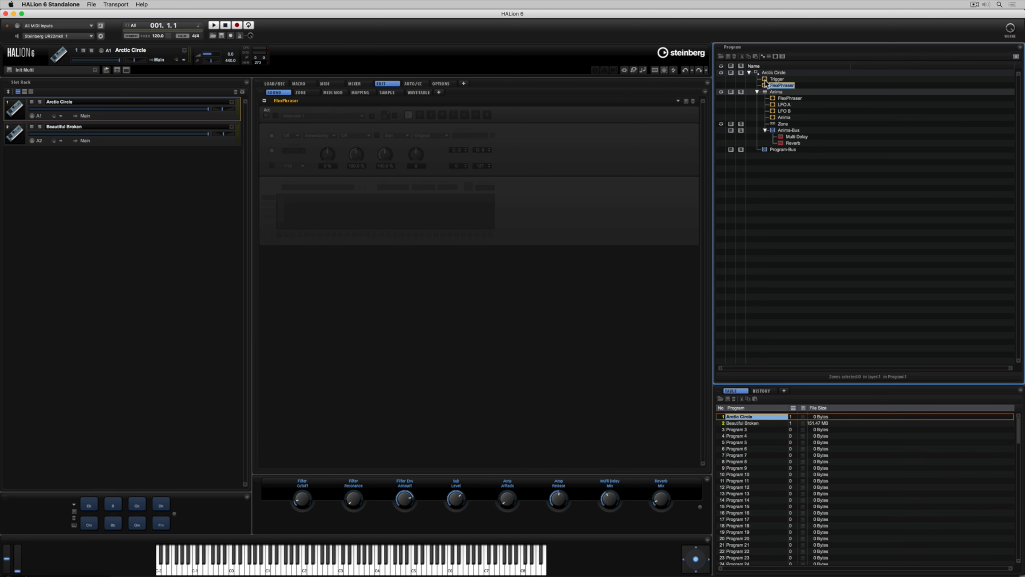
{"action": "left_click", "coordinate": [777, 78]}
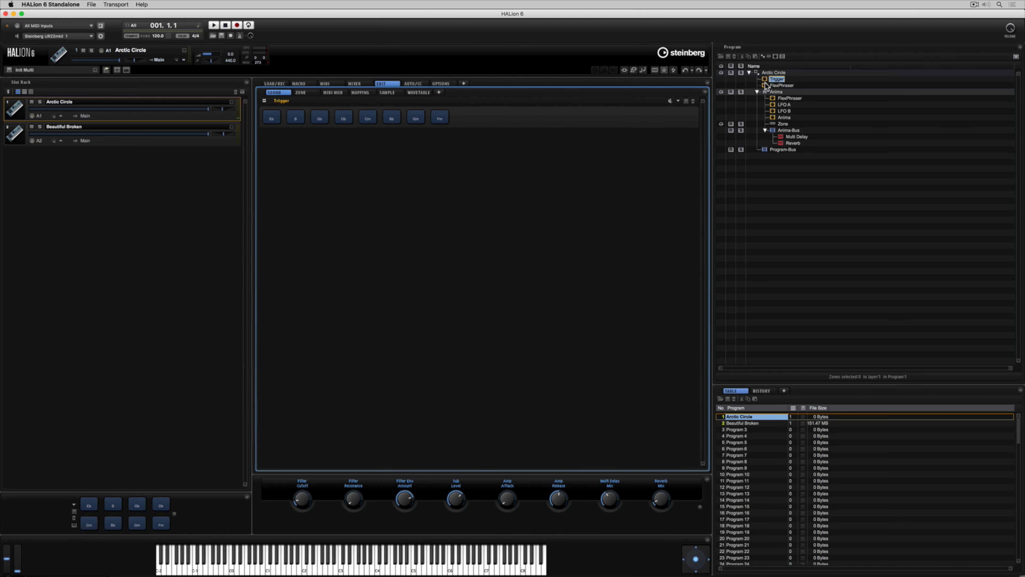
{"action": "left_click", "coordinate": [782, 85]}
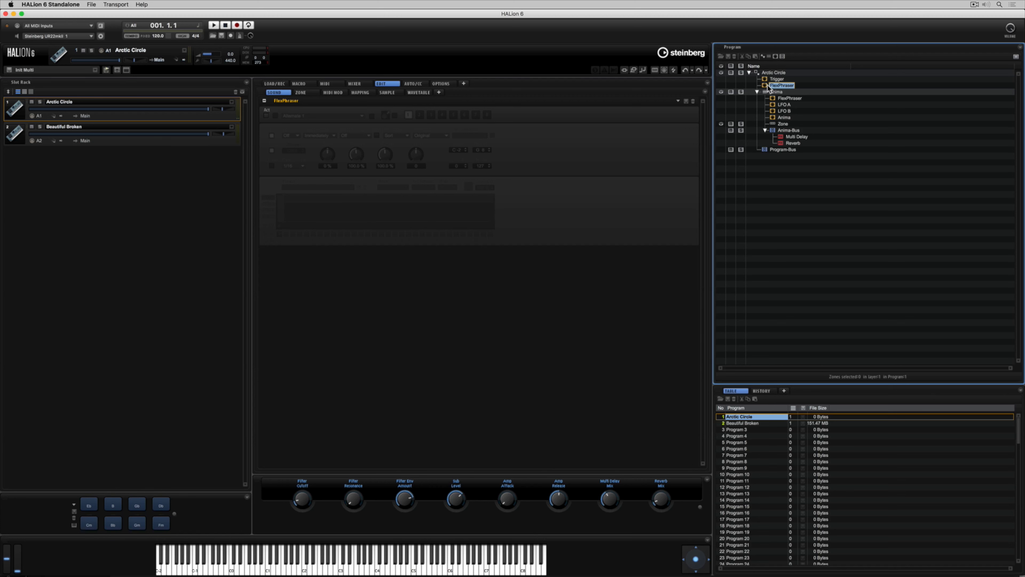
{"action": "mouse_move", "coordinate": [785, 99]}
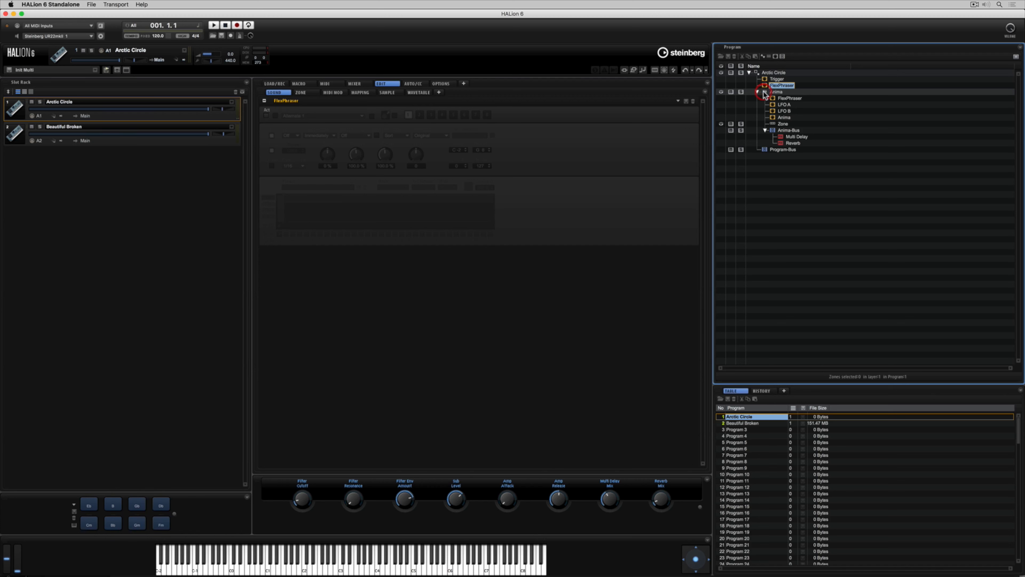
View the Anima layer, its FlexPhraser, script module and Zone settings in turn
{"action": "left_click", "coordinate": [777, 91]}
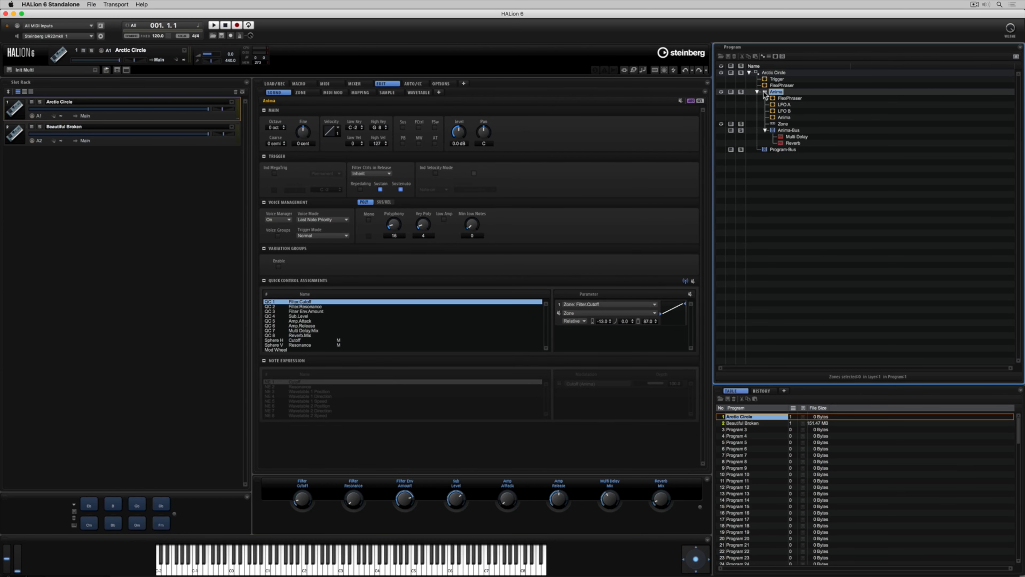
{"action": "left_click", "coordinate": [789, 99]}
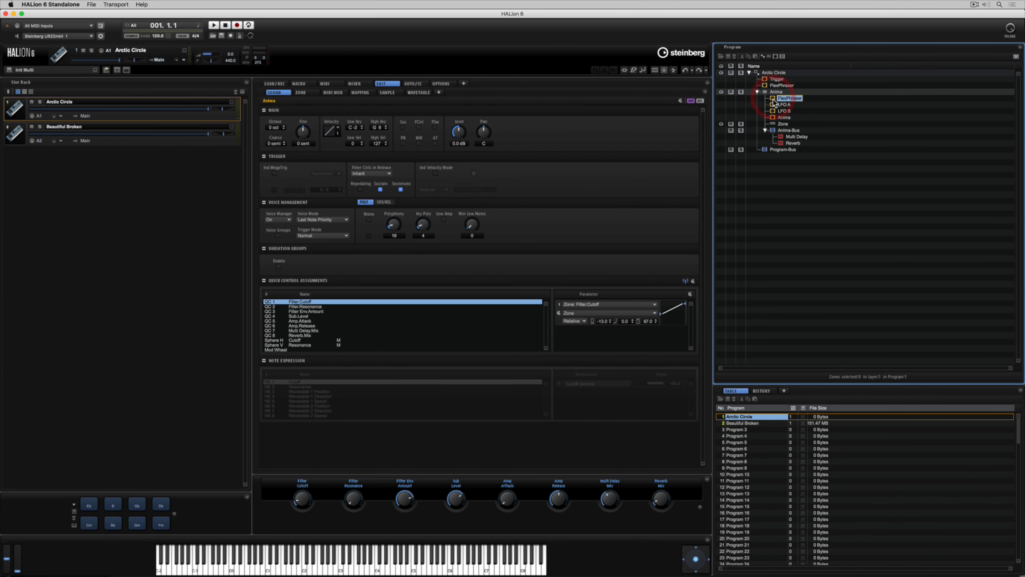
{"action": "left_click", "coordinate": [783, 110]}
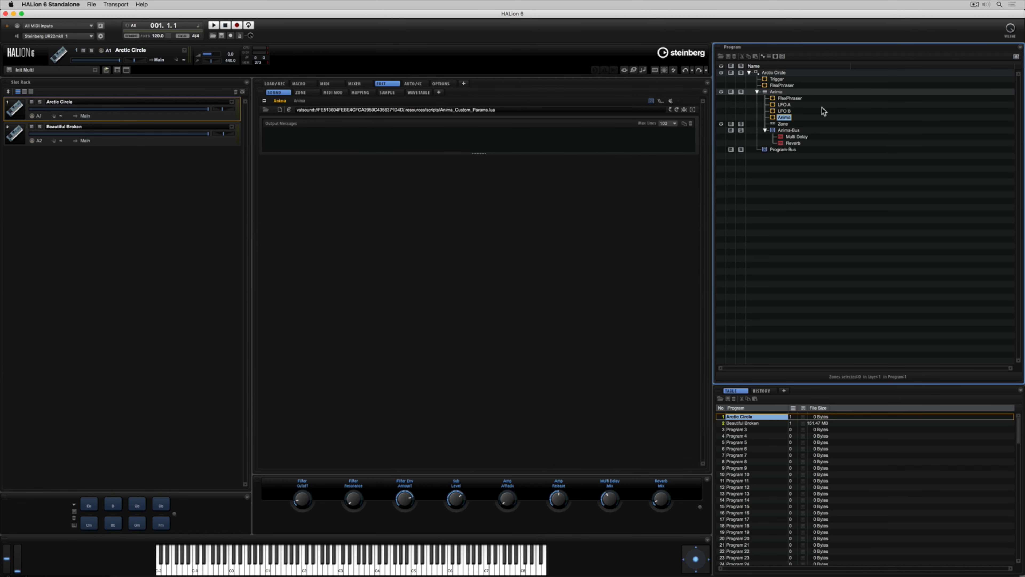
{"action": "left_click", "coordinate": [783, 123]}
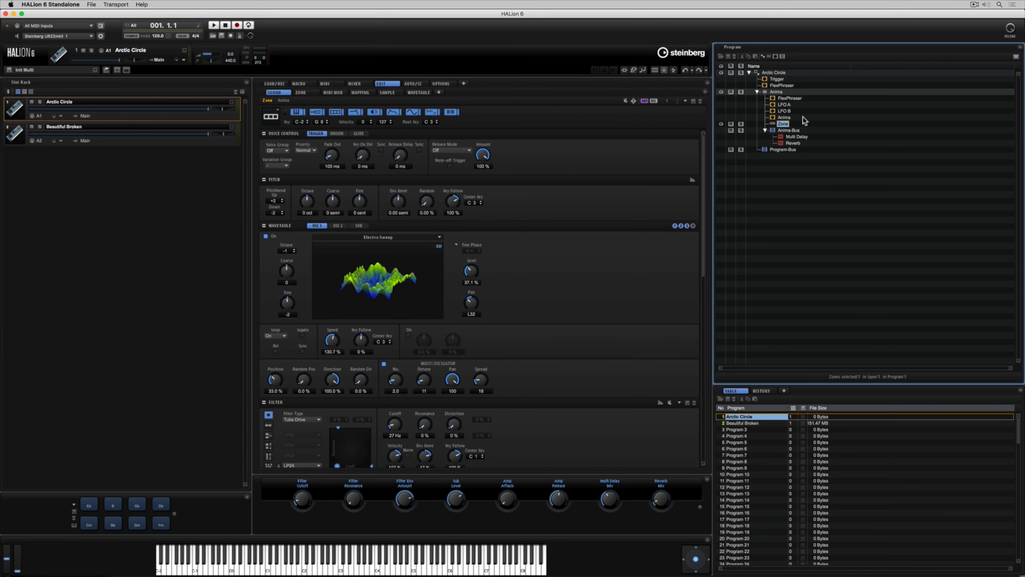
{"action": "mouse_move", "coordinate": [759, 72]}
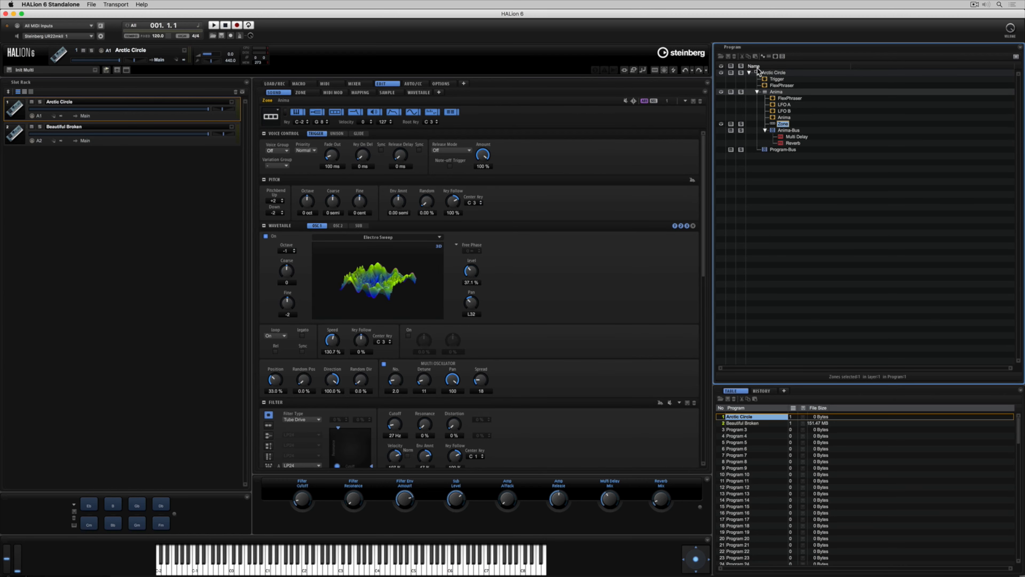
Browse the New Zone list and the zone type menu without adding a zone
{"action": "left_click", "coordinate": [757, 56]}
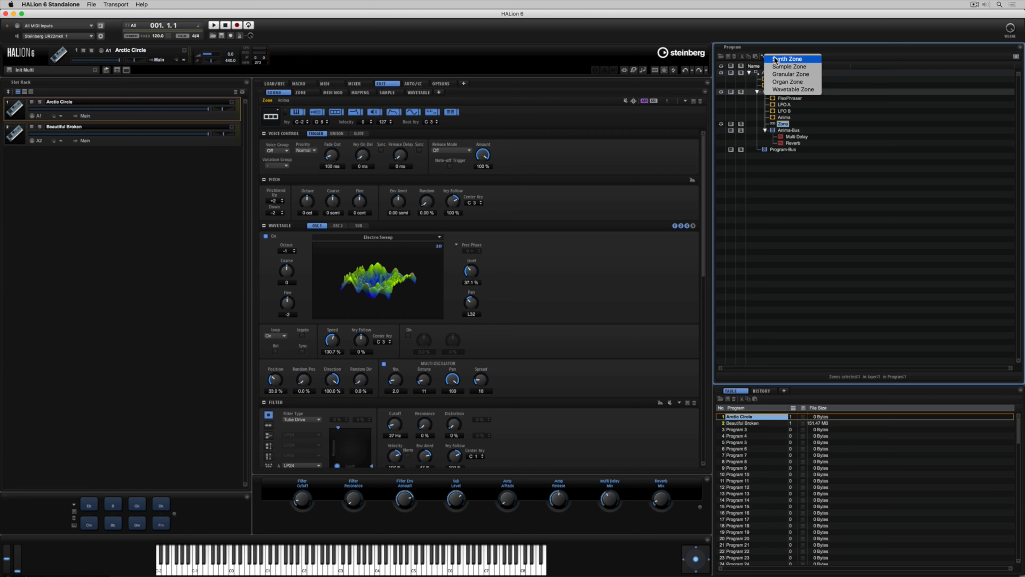
{"action": "mouse_move", "coordinate": [793, 90]}
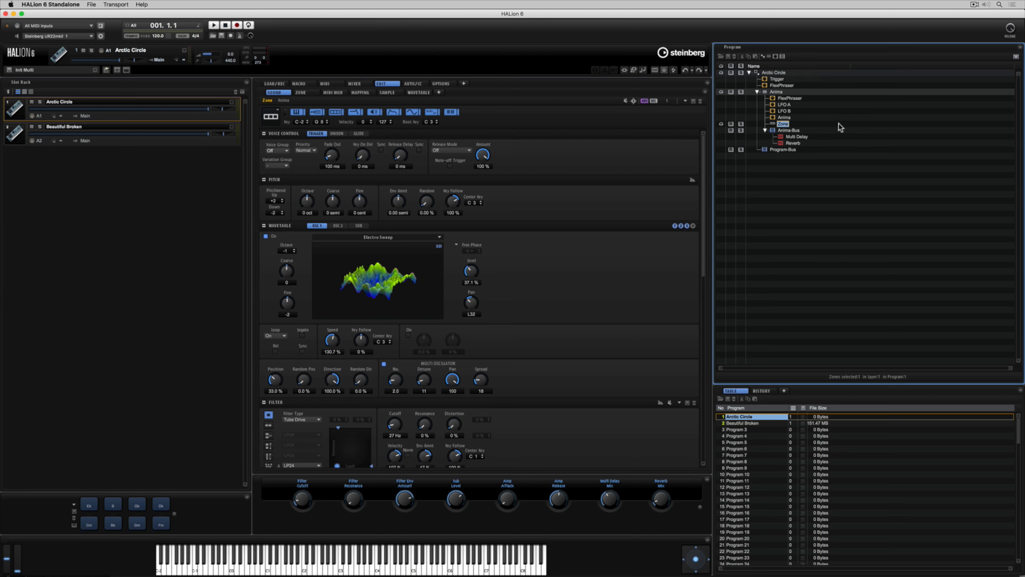
{"action": "left_click", "coordinate": [275, 100]}
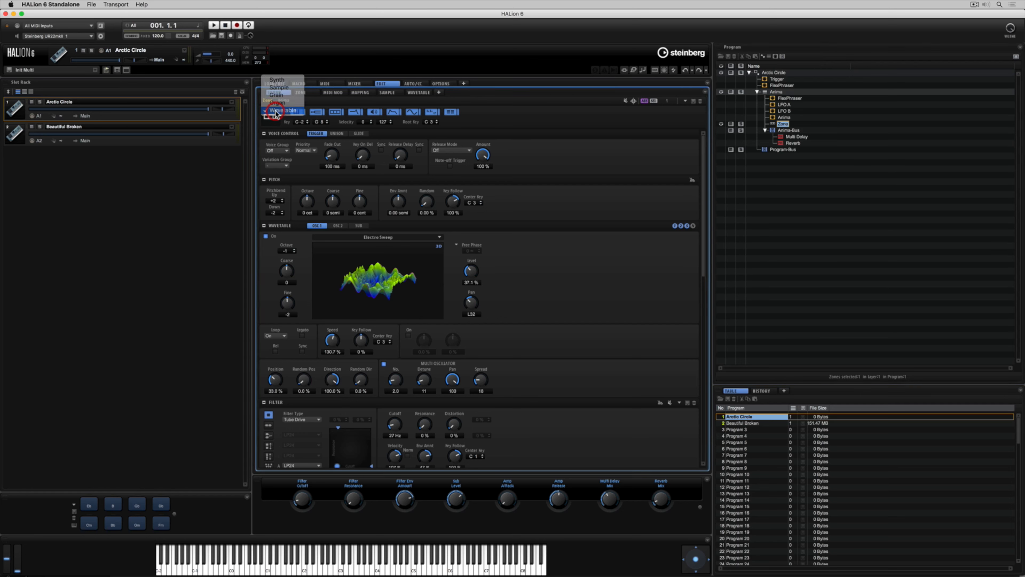
{"action": "left_click", "coordinate": [274, 112]}
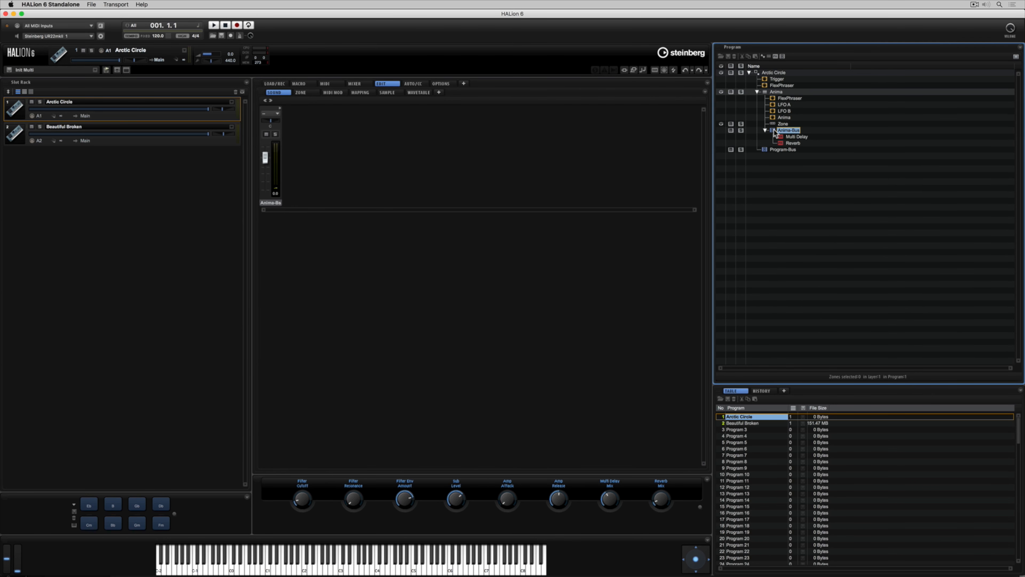
View the Anima-Bus Multi Delay and Reverb inserts and Program-Bus, then select Anima's FlexPhraser
{"action": "left_click", "coordinate": [270, 101]}
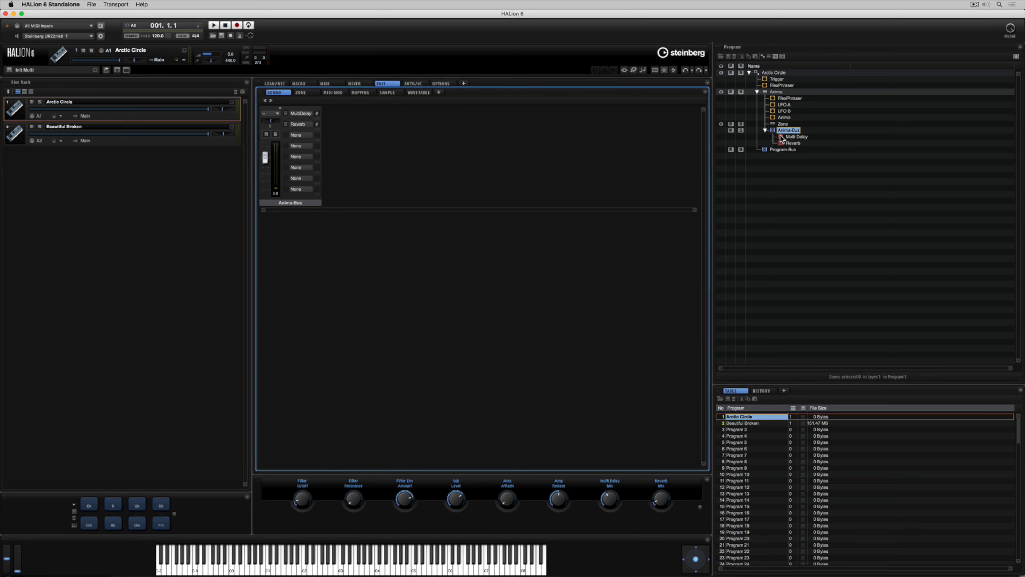
{"action": "left_click", "coordinate": [792, 136]}
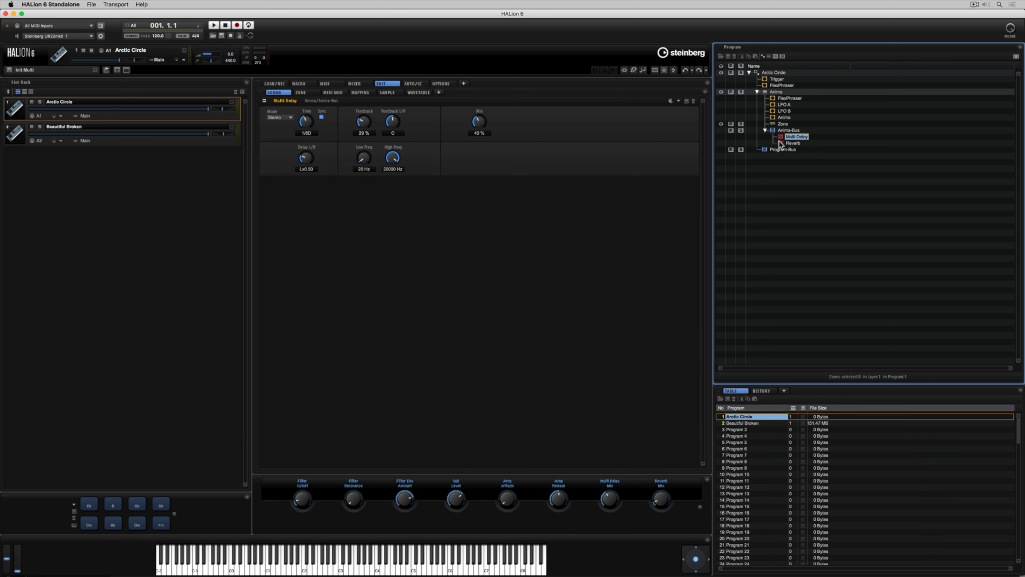
{"action": "left_click", "coordinate": [794, 142]}
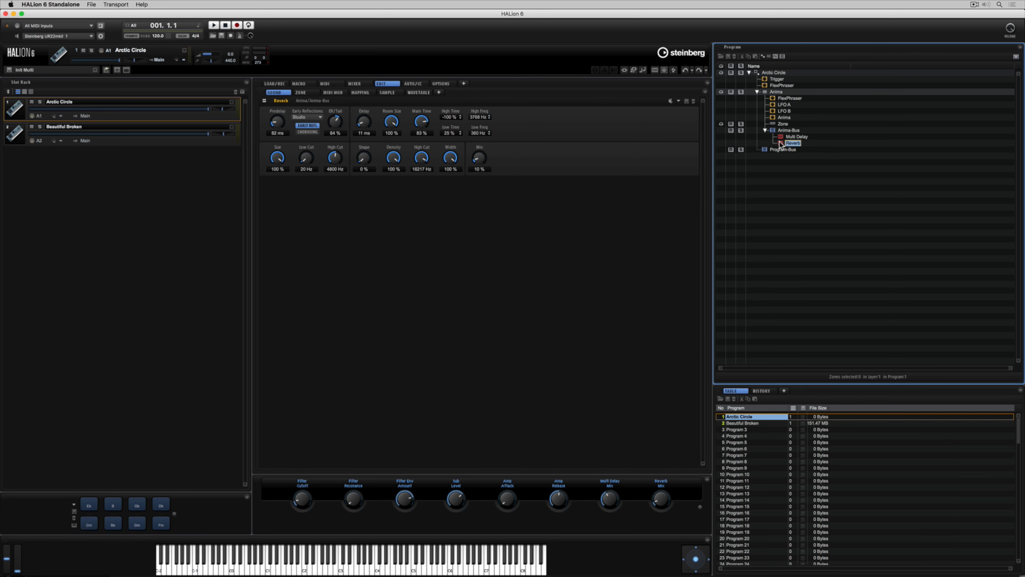
{"action": "left_click", "coordinate": [783, 149]}
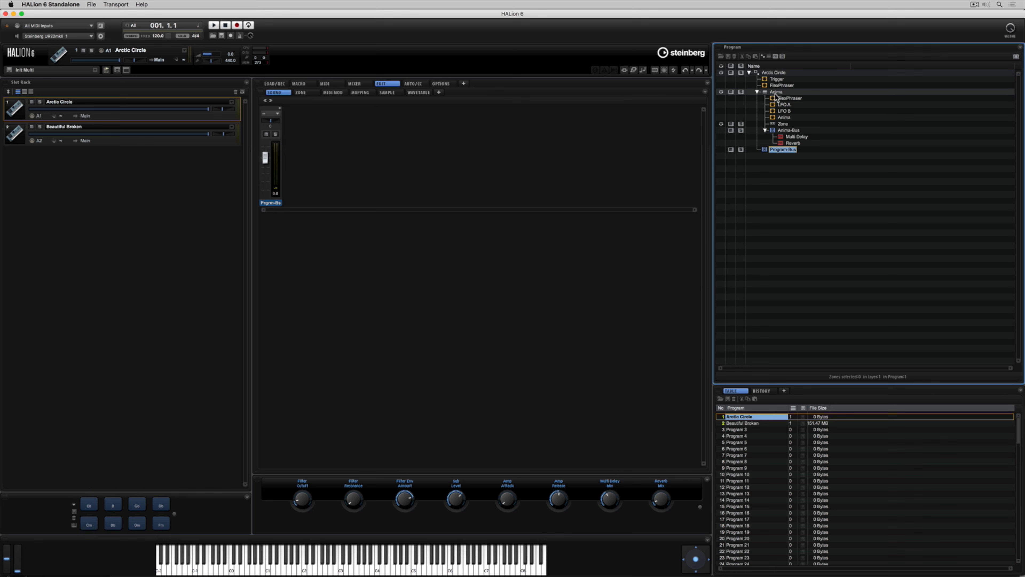
{"action": "left_click", "coordinate": [788, 98]}
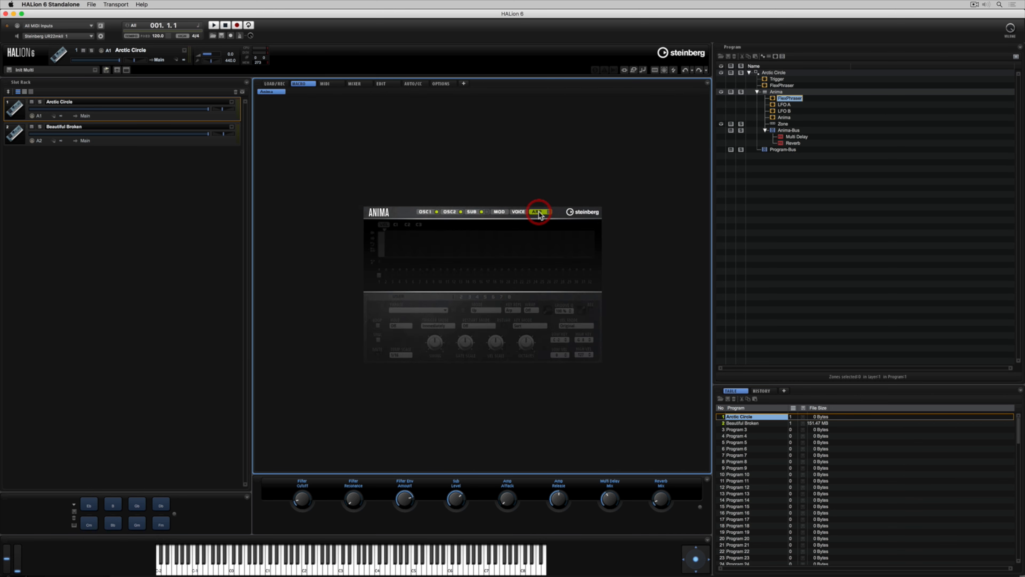
Load the Contemp Arp 03 phrase from the Contemp-Arp category into the Anima arpeggiator
{"action": "left_click", "coordinate": [538, 212]}
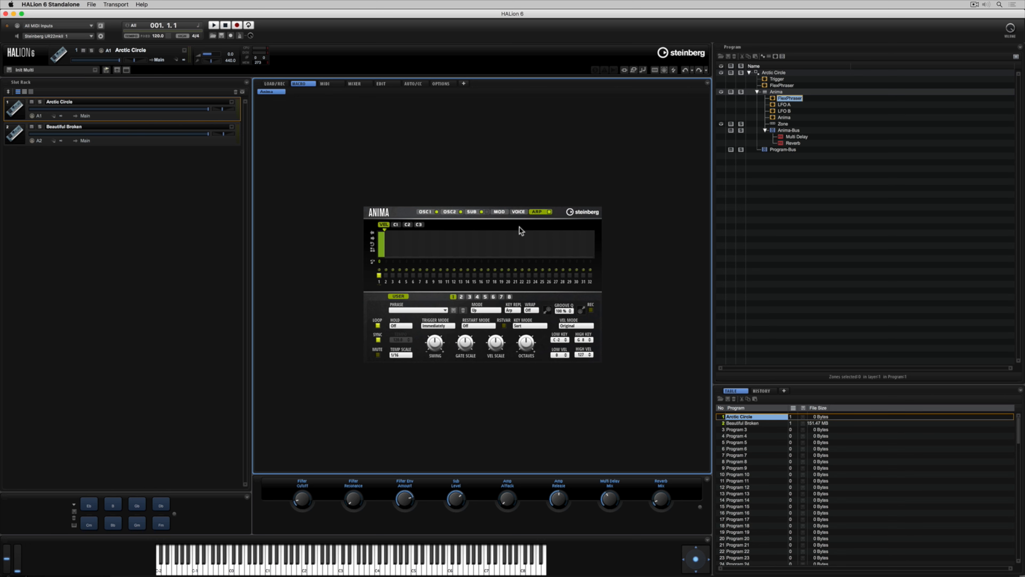
{"action": "left_click", "coordinate": [417, 310]}
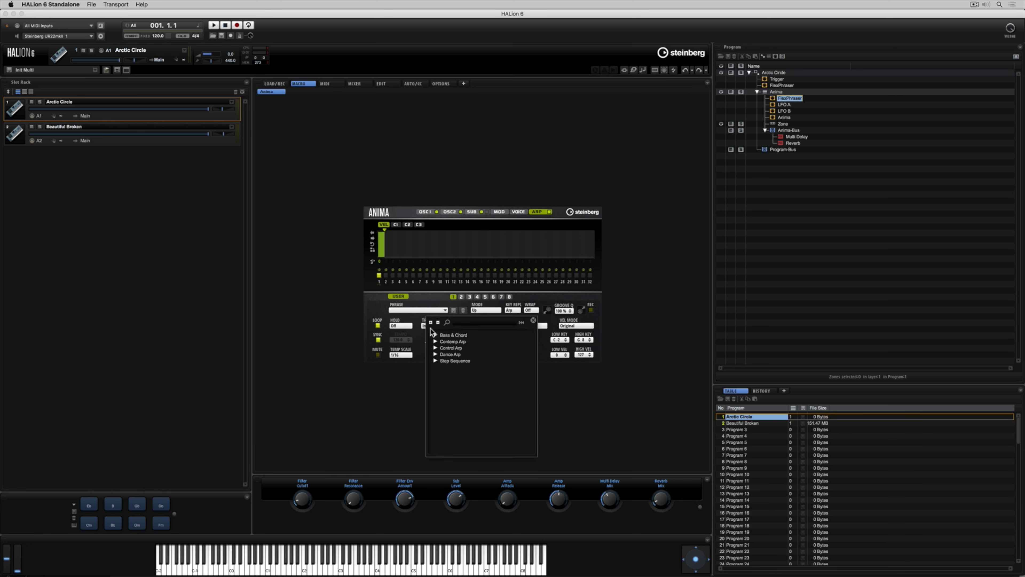
{"action": "left_click", "coordinate": [436, 341]}
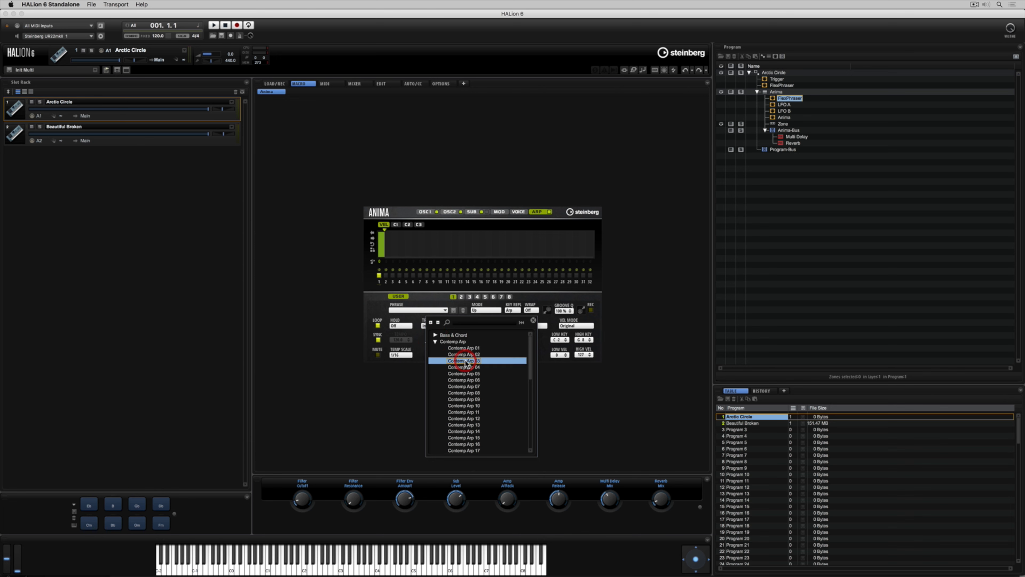
{"action": "left_click", "coordinate": [463, 360]}
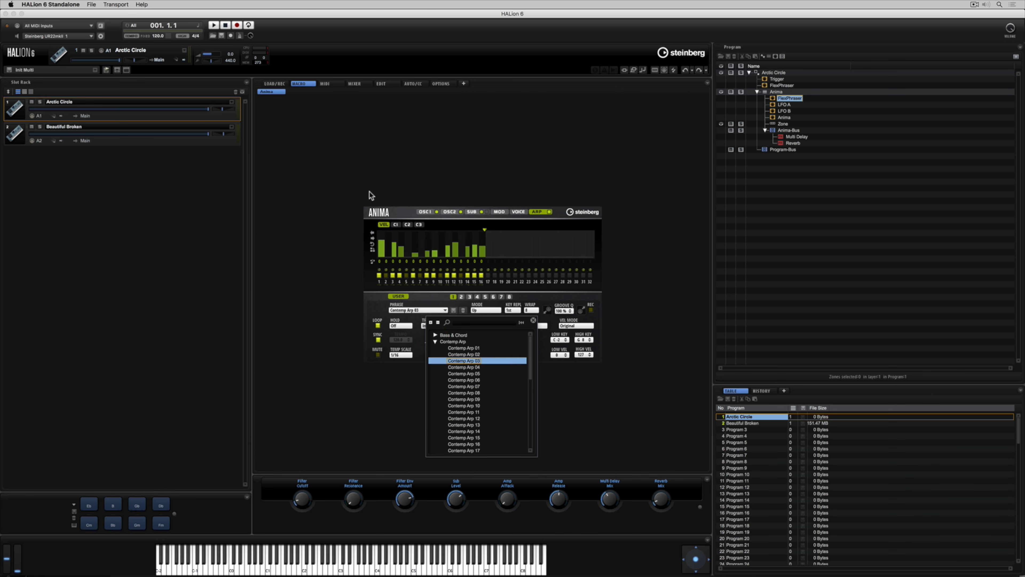
{"action": "left_click", "coordinate": [383, 83]}
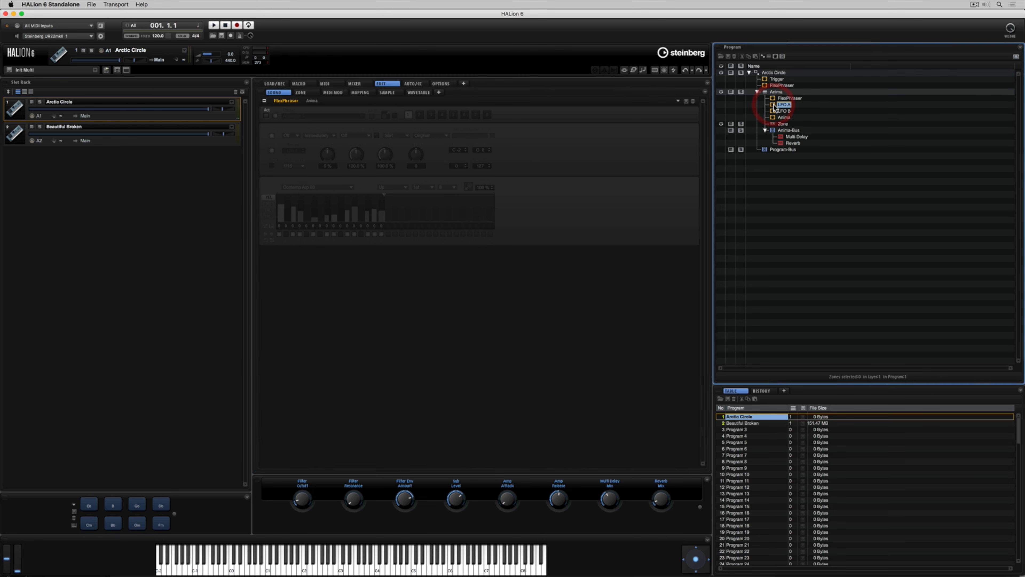
Try LFO A's shape at 67 % and return it to 0 %
{"action": "left_click", "coordinate": [784, 105]}
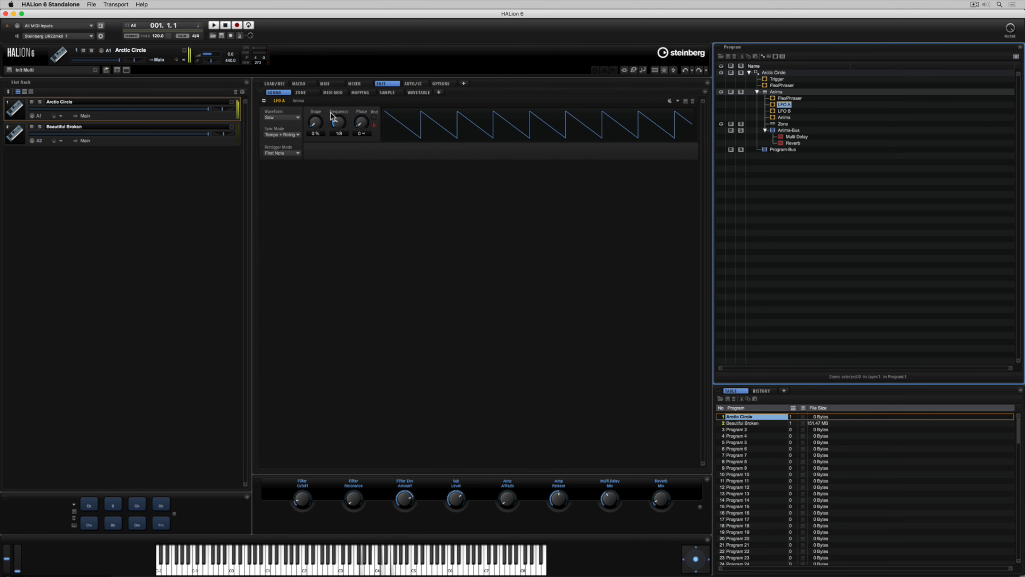
{"action": "left_click_drag", "start_coordinate": [314, 122], "coordinate": [315, 99]}
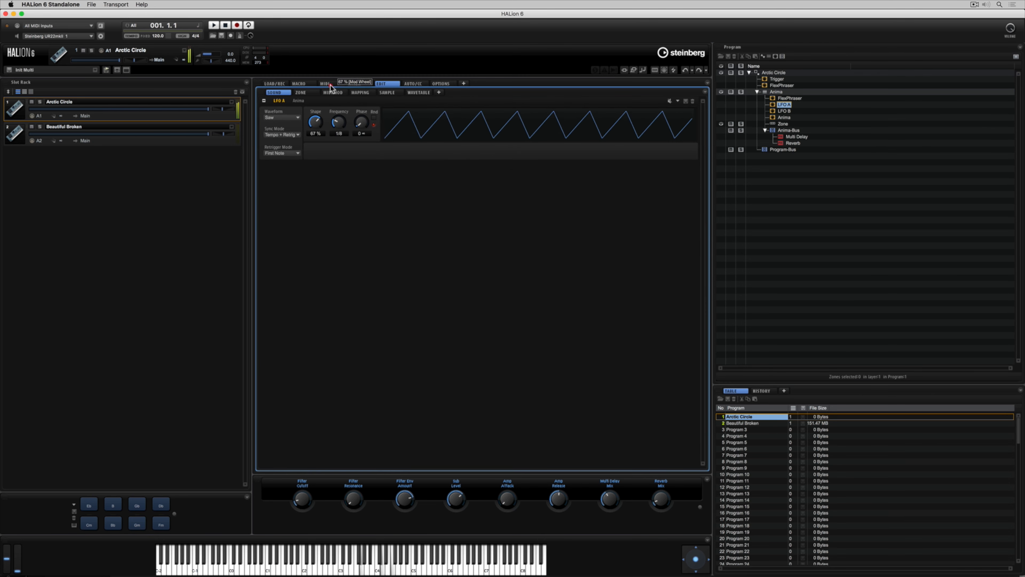
{"action": "left_click_drag", "start_coordinate": [316, 121], "coordinate": [315, 130]}
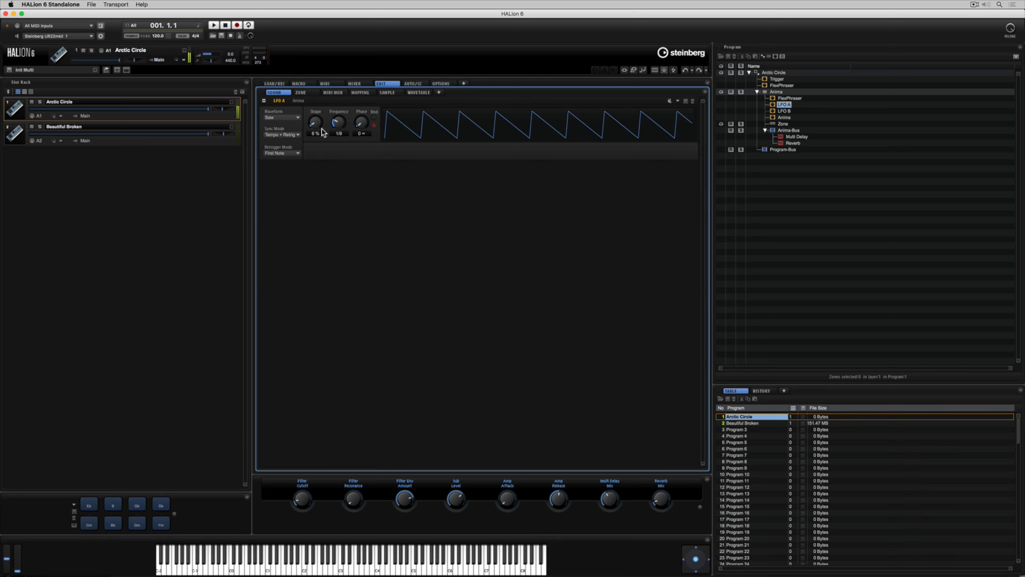
{"action": "left_click", "coordinate": [299, 83]}
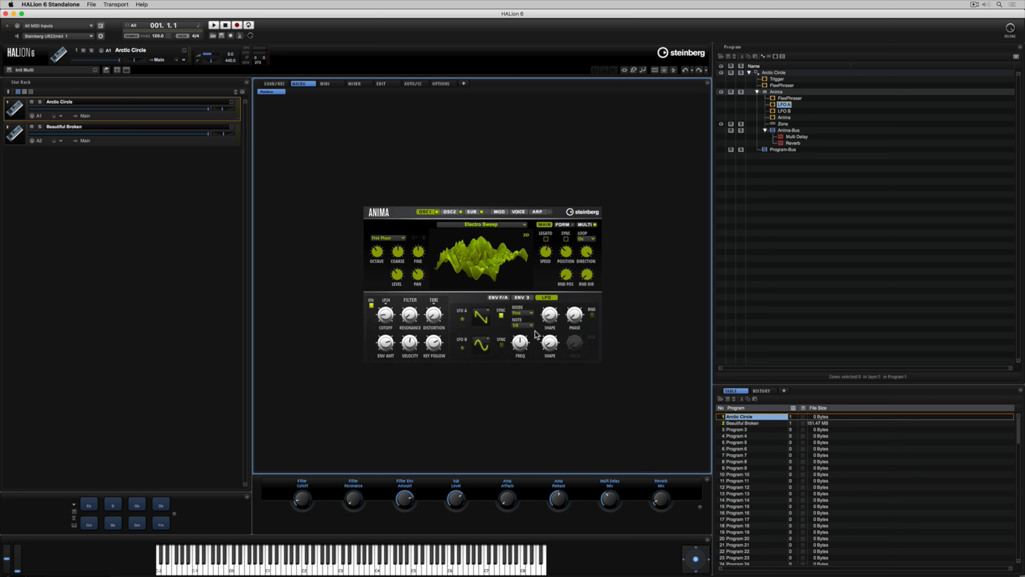
Check the LFO section, then show Anima's oscillator 1 with the Electro Sweep wavetable
{"action": "left_click_drag", "start_coordinate": [549, 315], "coordinate": [549, 311]}
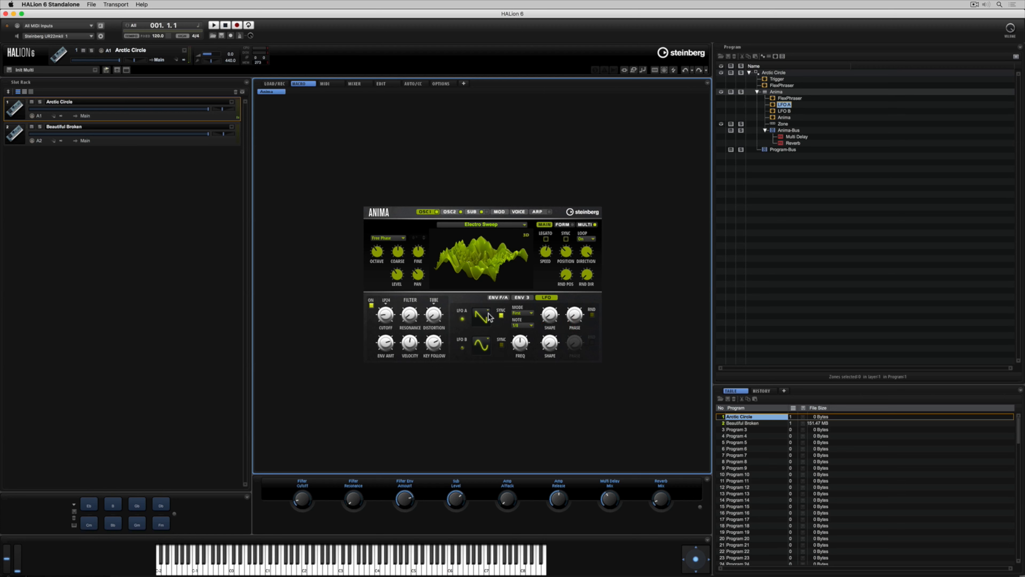
{"action": "mouse_move", "coordinate": [461, 302]}
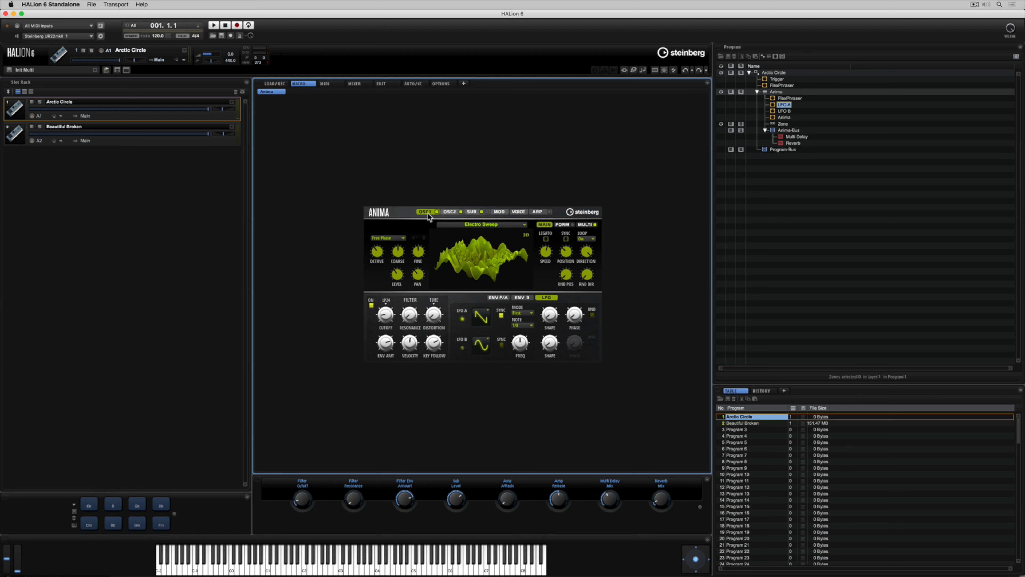
{"action": "left_click", "coordinate": [472, 212]}
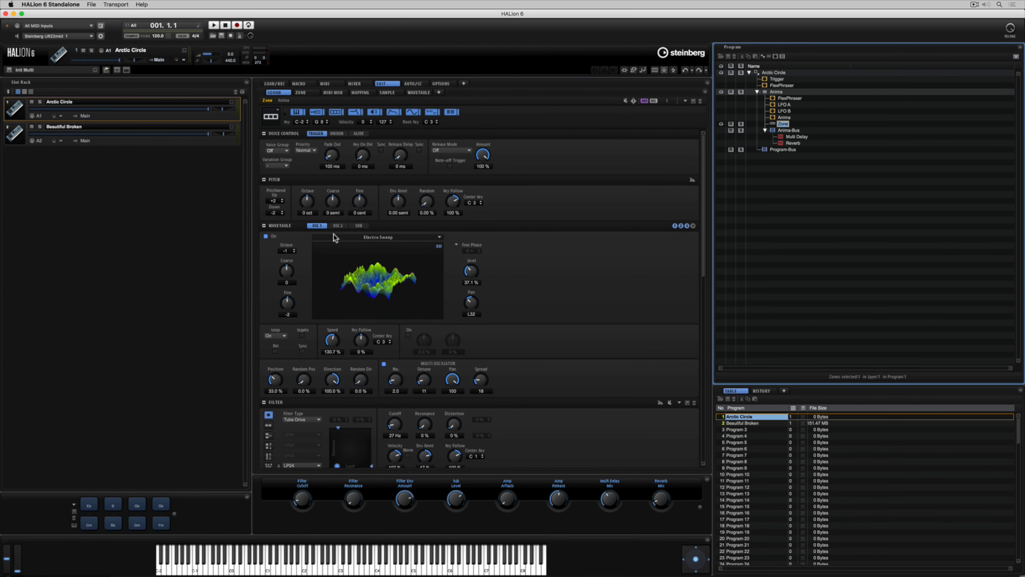
Browse OSC2 and SUB, set filter cutoff to 59 Hz with no resonance and amp sustain to 95 %
{"action": "left_click", "coordinate": [338, 225]}
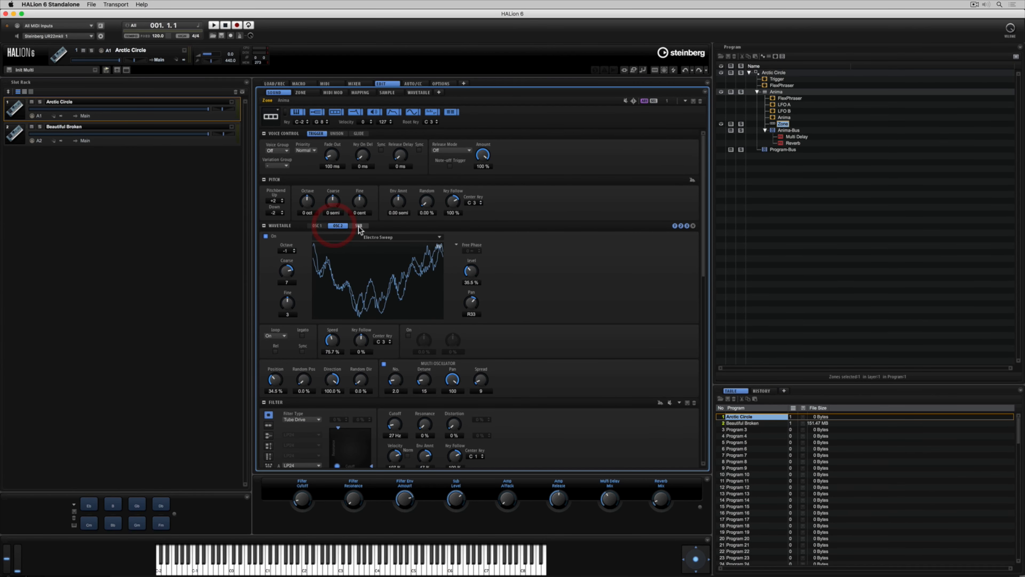
{"action": "left_click", "coordinate": [359, 225]}
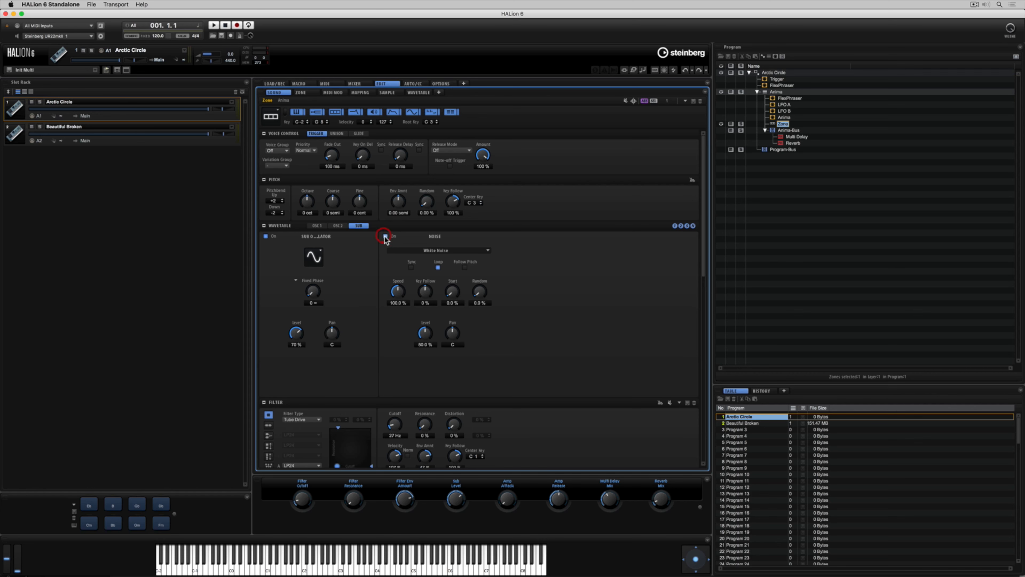
{"action": "left_click", "coordinate": [385, 236]}
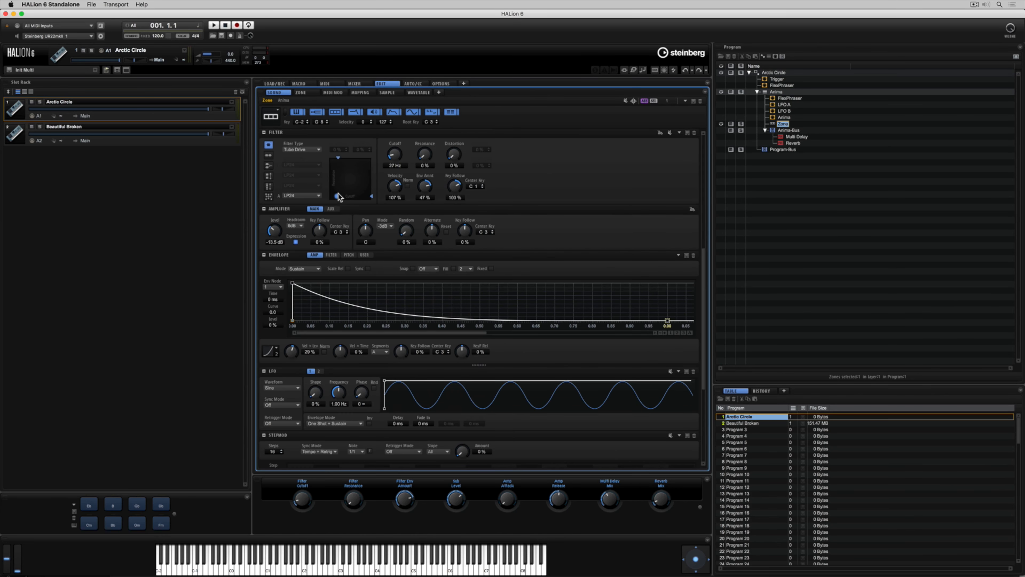
{"action": "left_click_drag", "start_coordinate": [338, 196], "coordinate": [353, 191]}
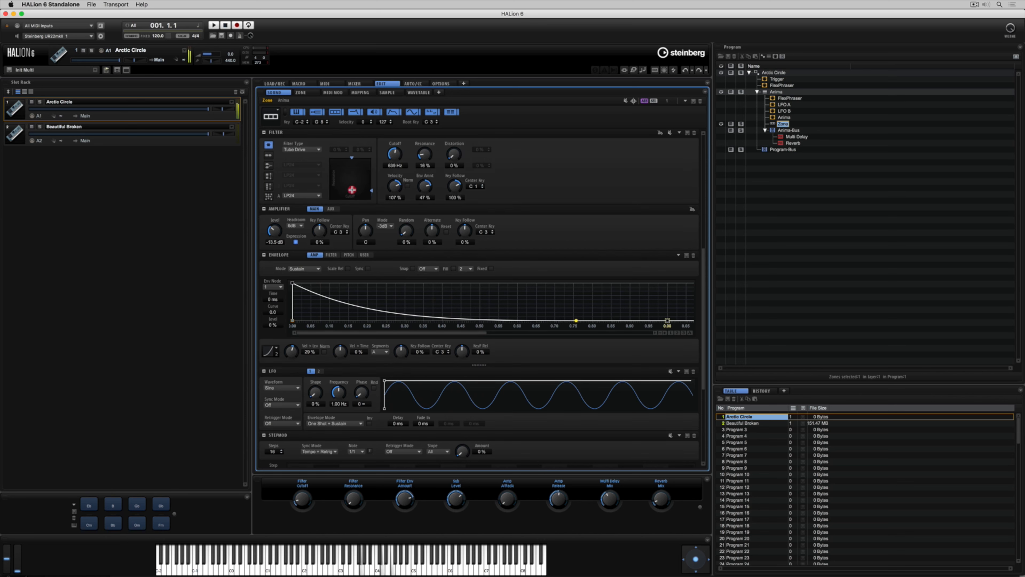
{"action": "left_click_drag", "start_coordinate": [352, 190], "coordinate": [341, 193]}
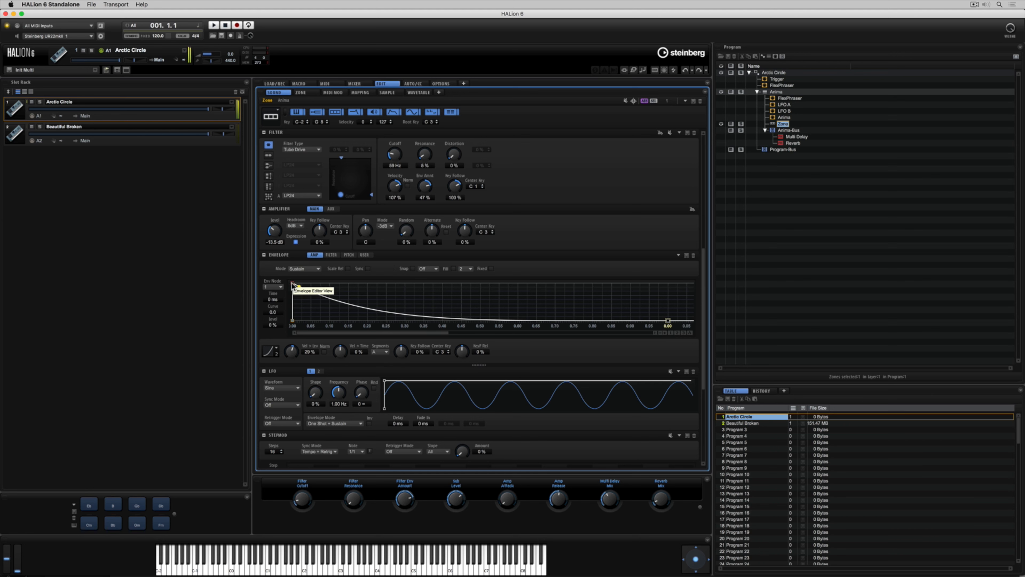
{"action": "left_click_drag", "start_coordinate": [292, 323], "coordinate": [301, 288]}
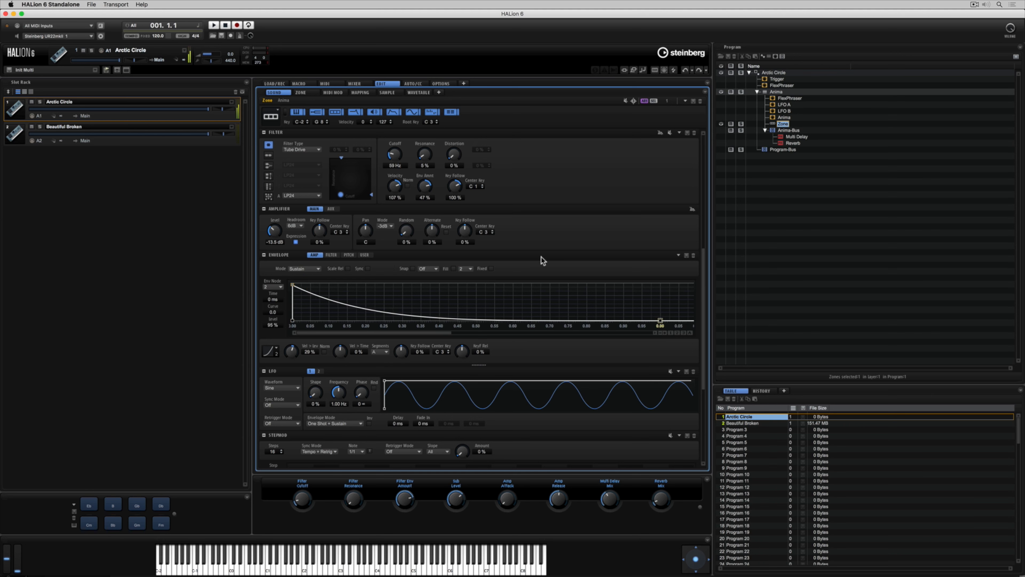
Set LFO A's cutoff modulation depth to 51.0 in the modulation matrix
{"action": "scroll", "scroll_direction": "down", "scroll_amount": 3}
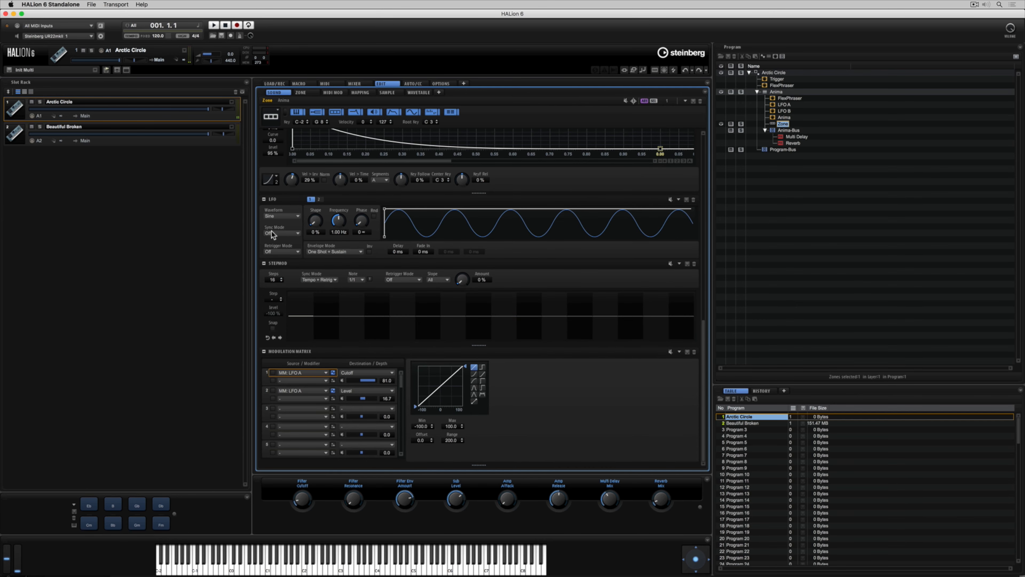
{"action": "mouse_move", "coordinate": [308, 373]}
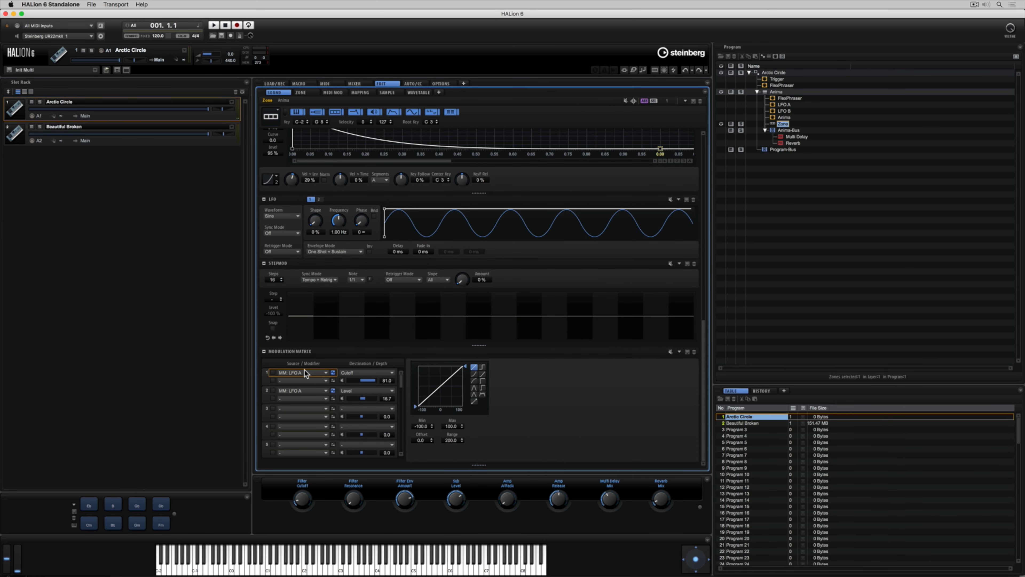
{"action": "mouse_move", "coordinate": [350, 373]}
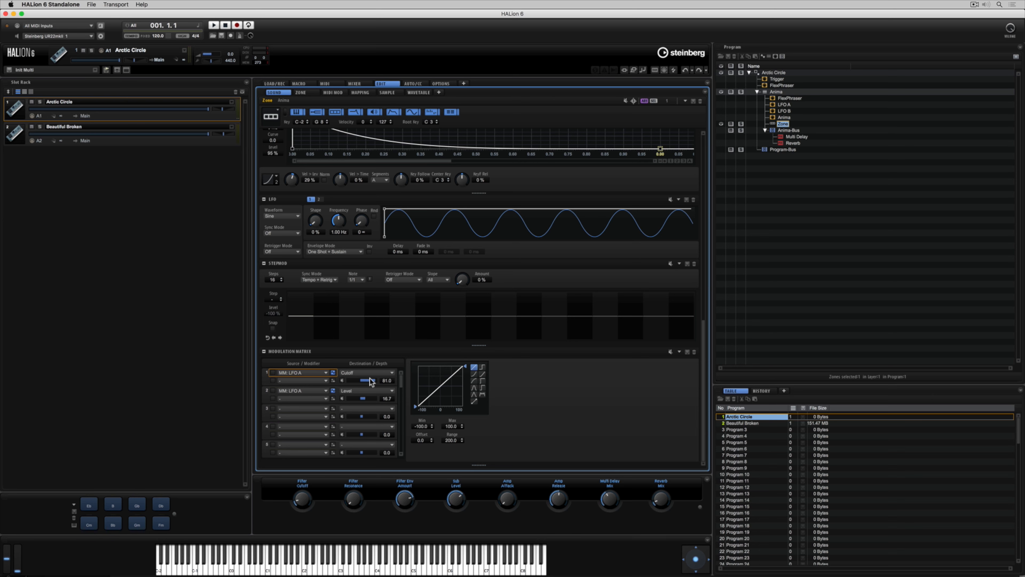
{"action": "left_click_drag", "start_coordinate": [371, 380], "coordinate": [359, 381]}
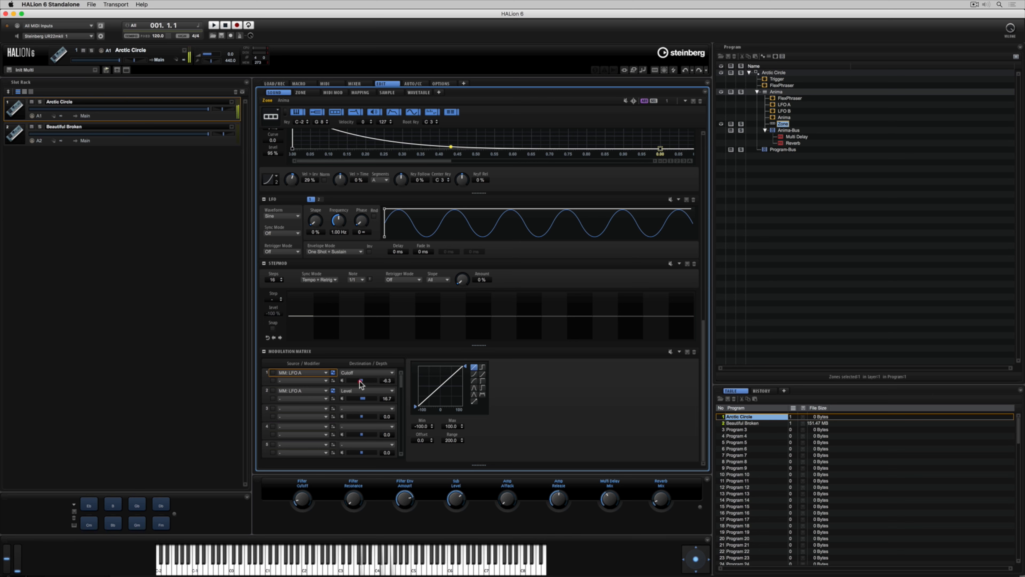
{"action": "left_click_drag", "start_coordinate": [360, 381], "coordinate": [368, 381]}
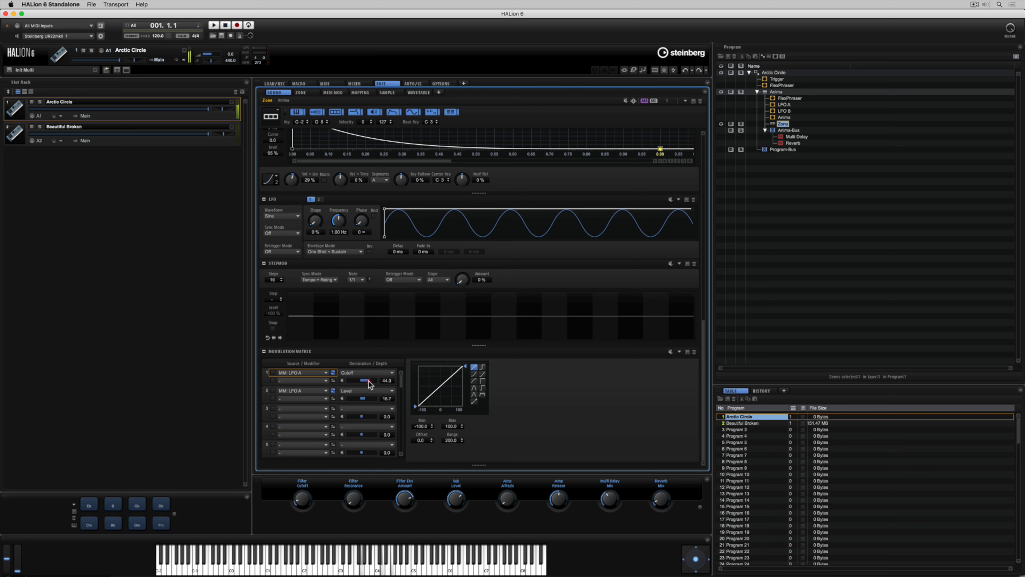
{"action": "left_click_drag", "start_coordinate": [366, 381], "coordinate": [371, 381]}
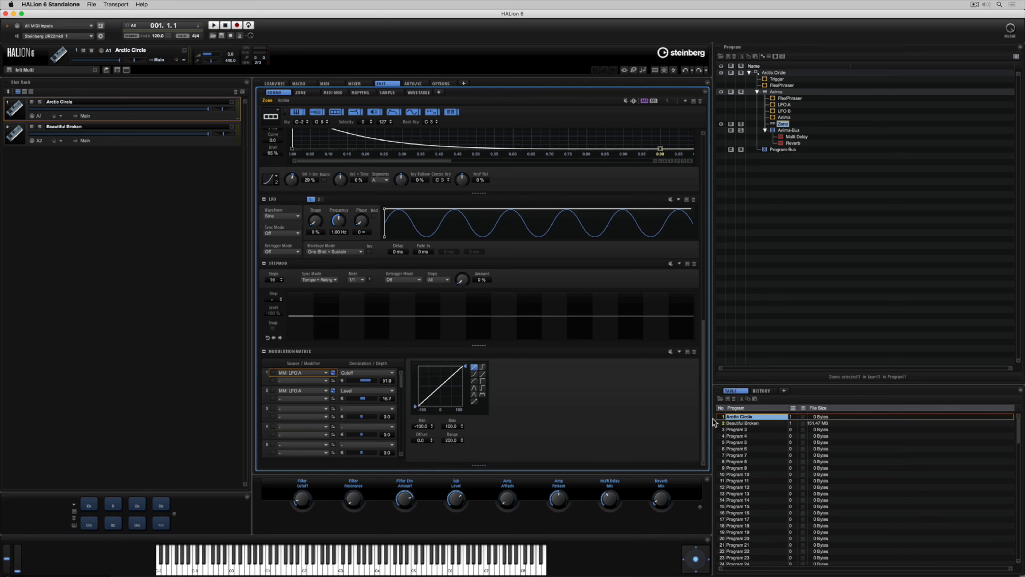
Switch to the Beautiful Broken program and view its Trigger and FlexPhraser modules
{"action": "left_click", "coordinate": [742, 422]}
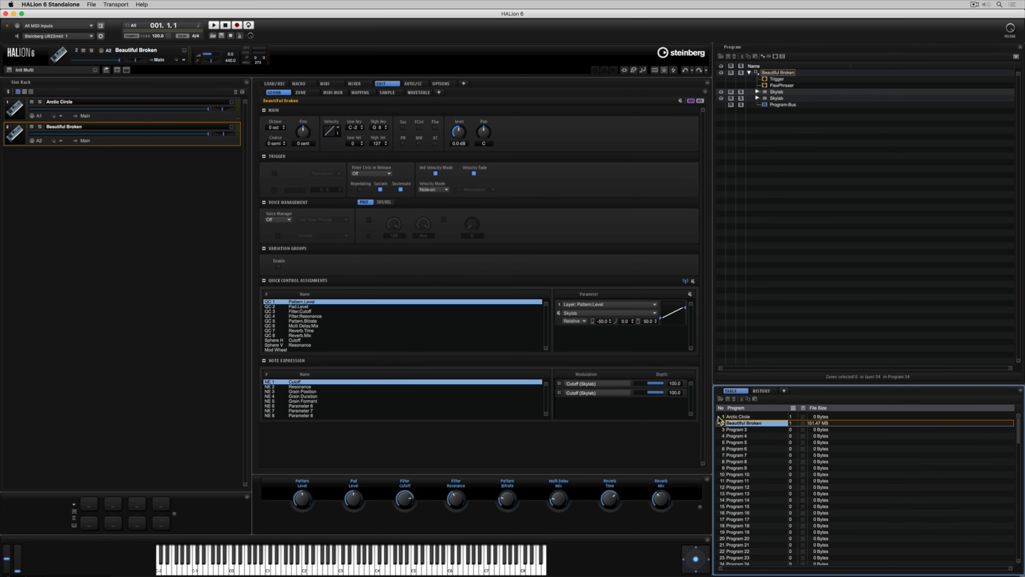
{"action": "left_click", "coordinate": [300, 84]}
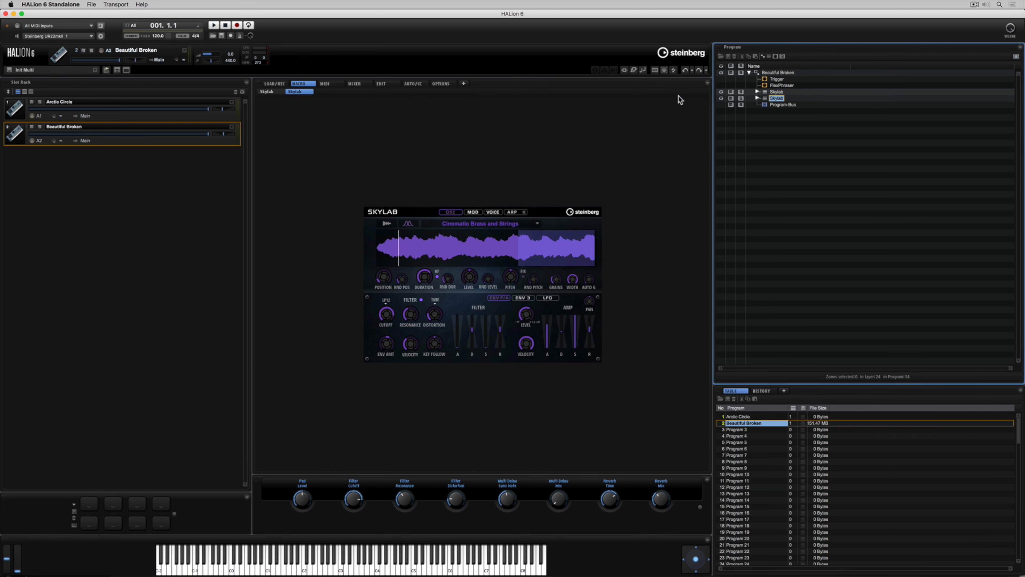
{"action": "left_click", "coordinate": [382, 84]}
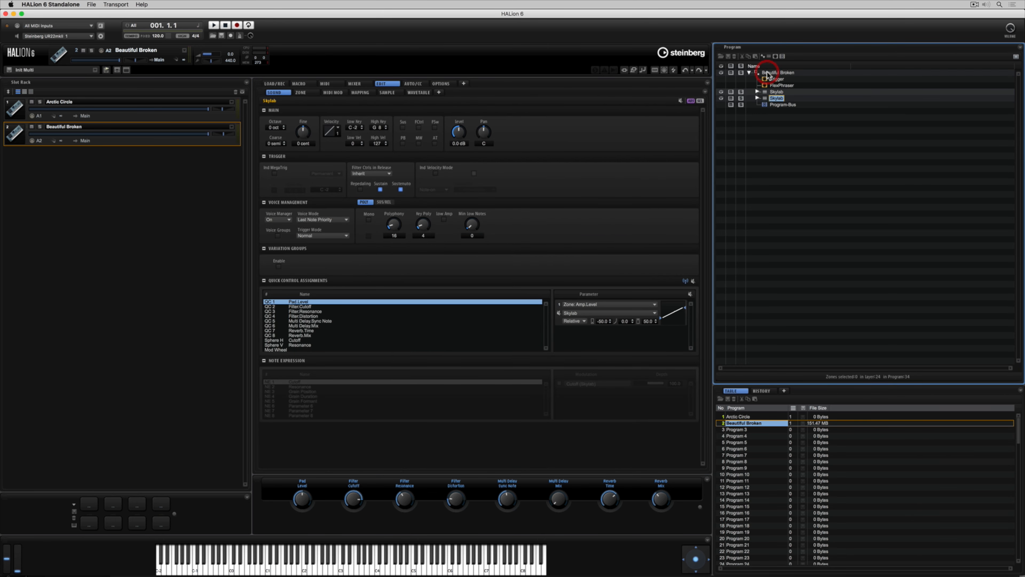
{"action": "left_click", "coordinate": [777, 79]}
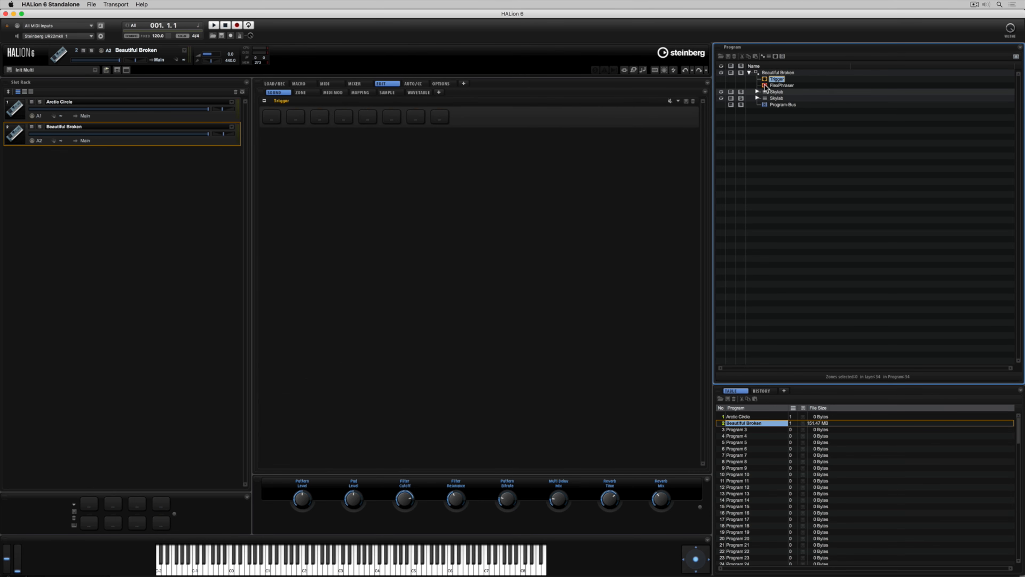
{"action": "left_click", "coordinate": [780, 85]}
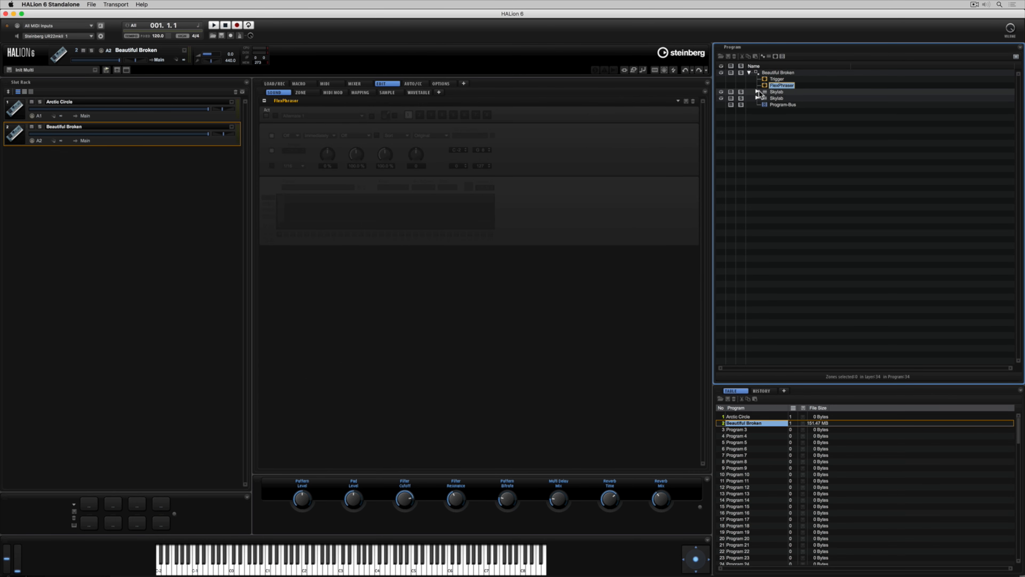
Expand the Skylab layer and view its FlexPhraser and script module
{"action": "left_click", "coordinate": [759, 92]}
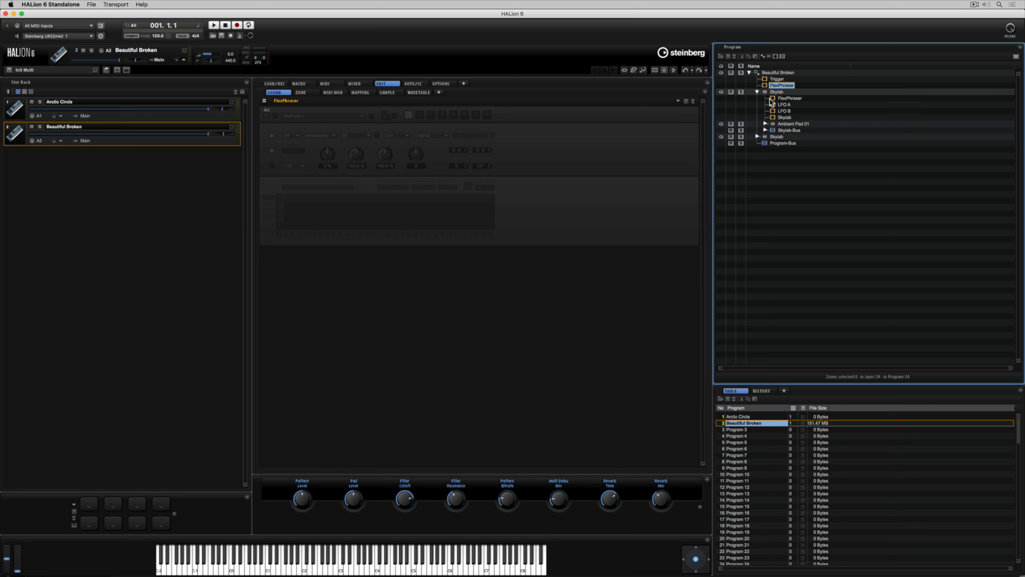
{"action": "left_click", "coordinate": [789, 98]}
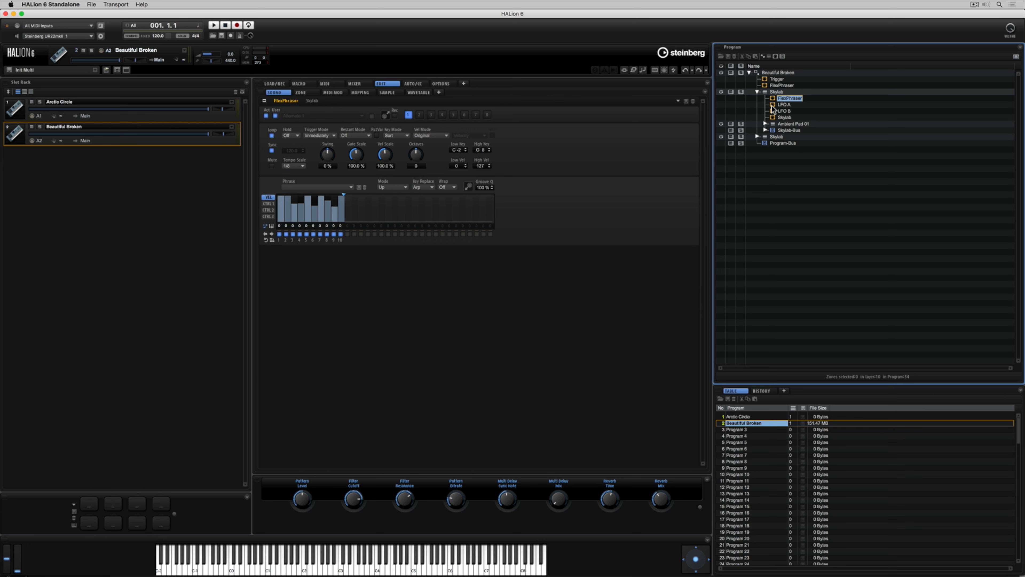
{"action": "mouse_move", "coordinate": [774, 108]}
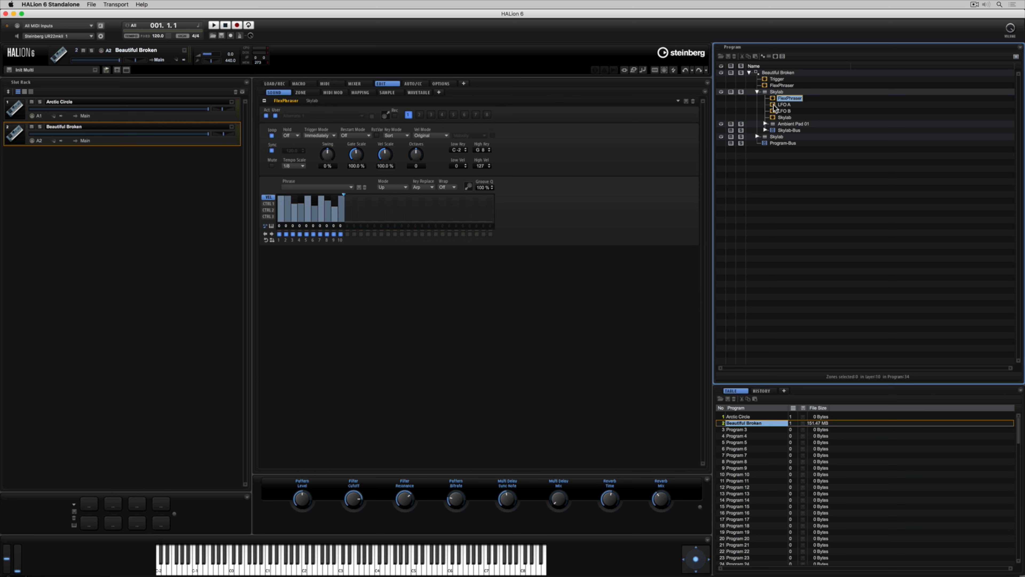
{"action": "left_click", "coordinate": [785, 104]}
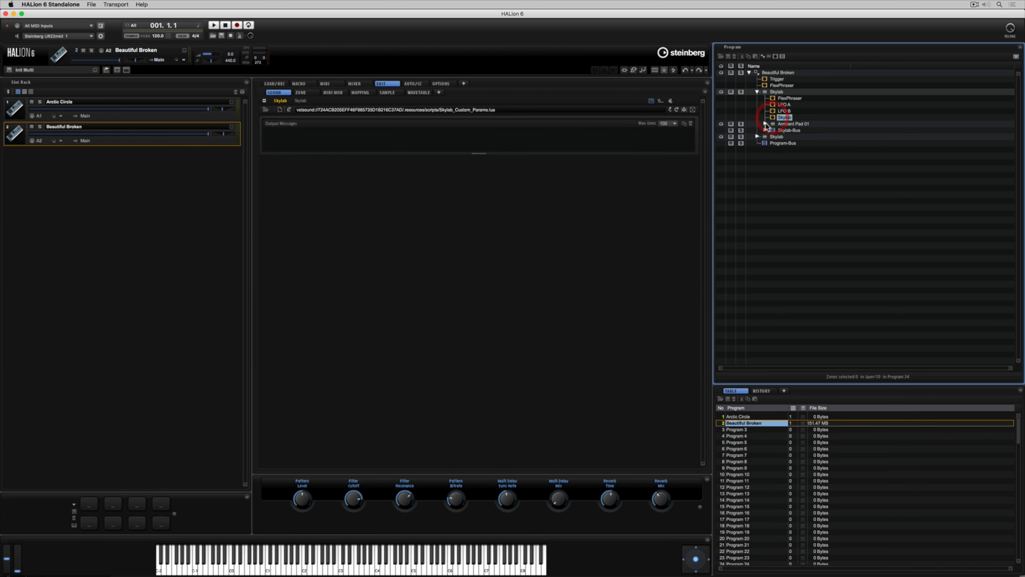
Expand the Ambient Pad 01 layer and view its C1 zone's sound settings
{"action": "left_click", "coordinate": [766, 124]}
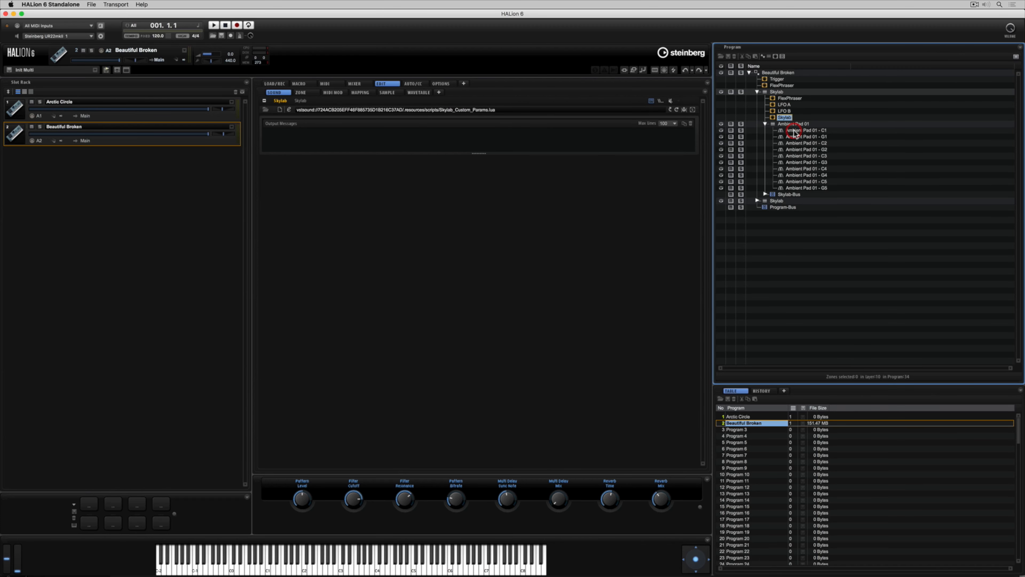
{"action": "left_click", "coordinate": [806, 129]}
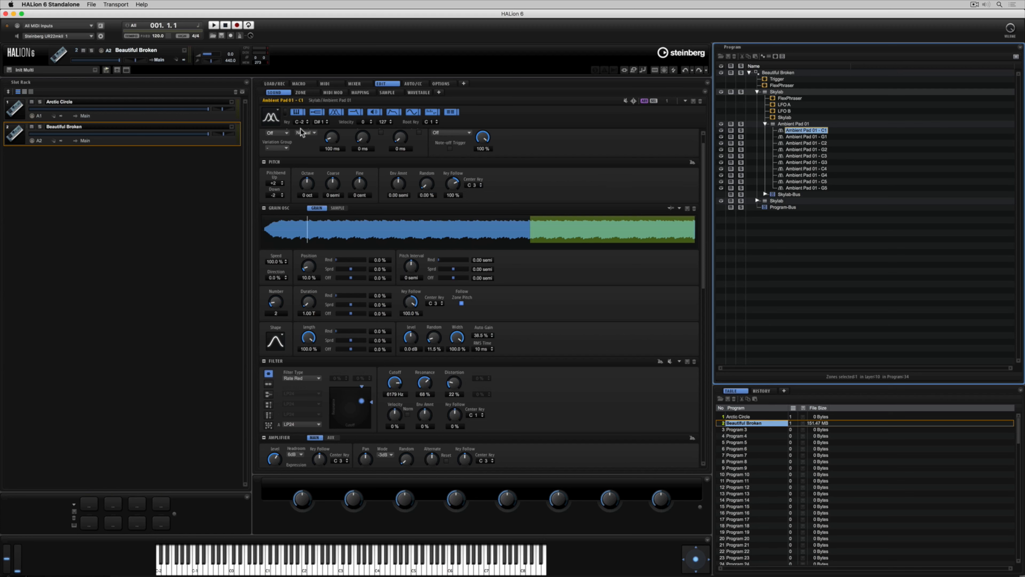
{"action": "left_click", "coordinate": [271, 116]}
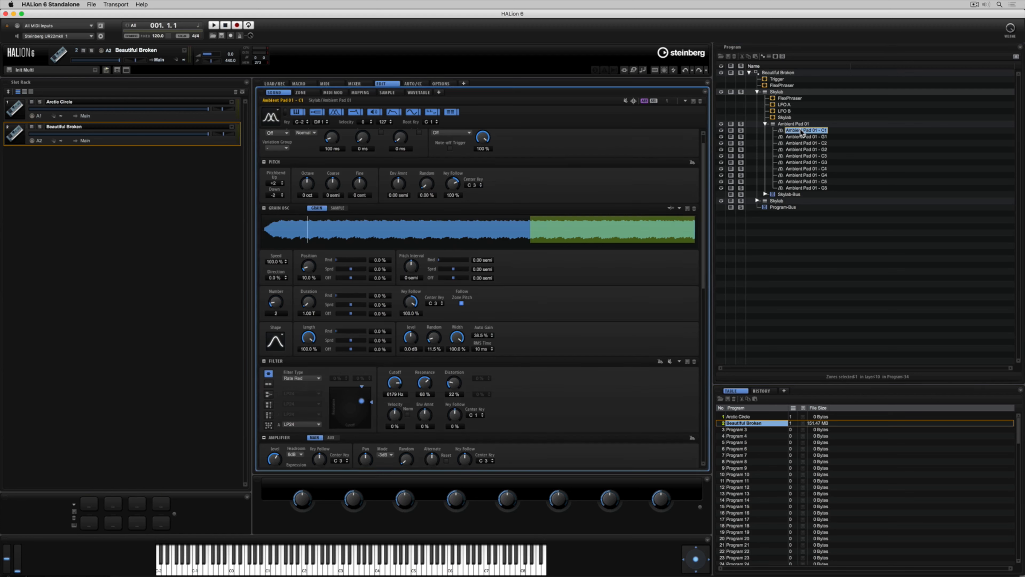
View the G1, G4 and C4 zones' granular oscillator settings in turn
{"action": "left_click", "coordinate": [806, 142]}
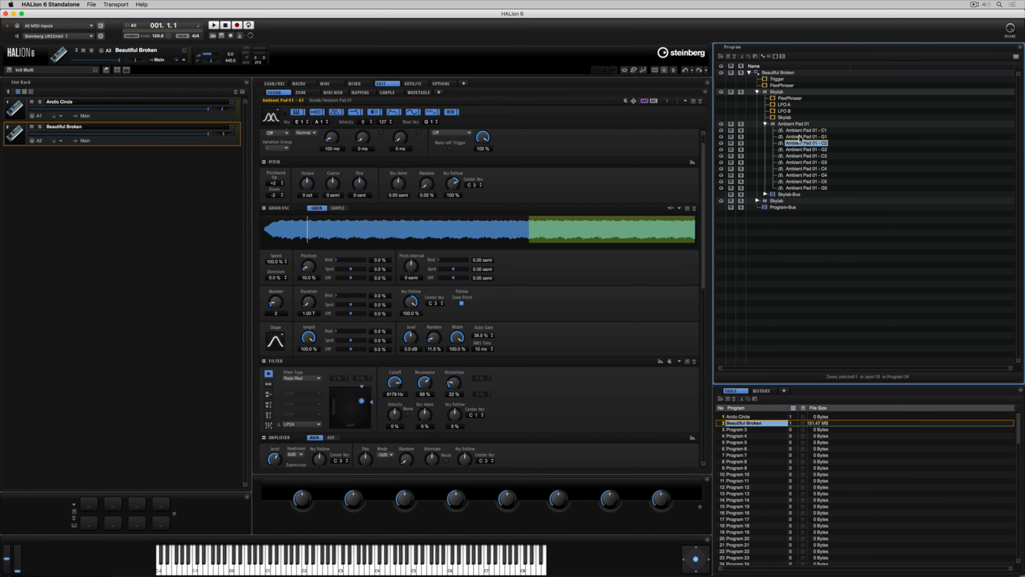
{"action": "left_click", "coordinate": [806, 168]}
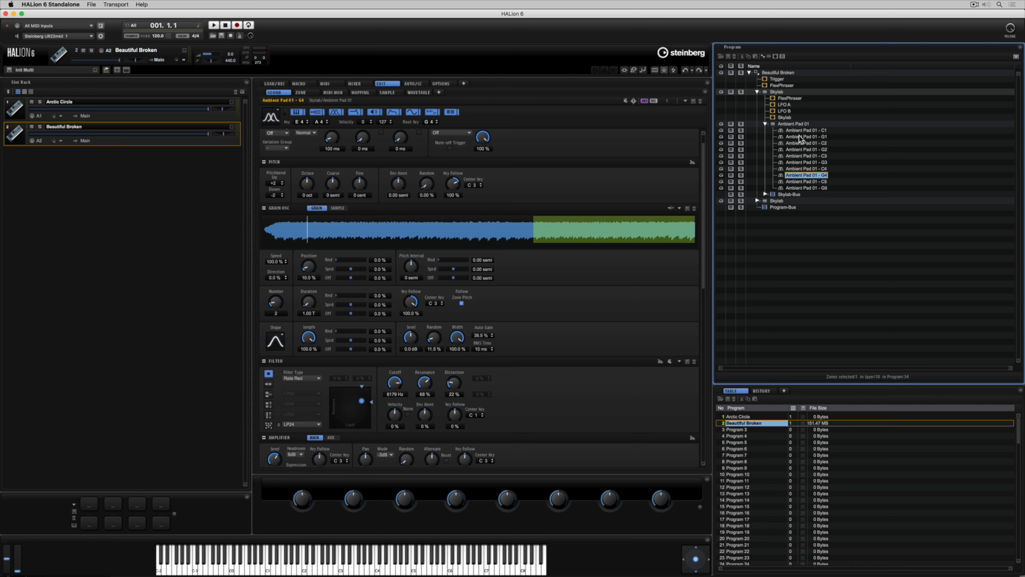
{"action": "left_click", "coordinate": [805, 169]}
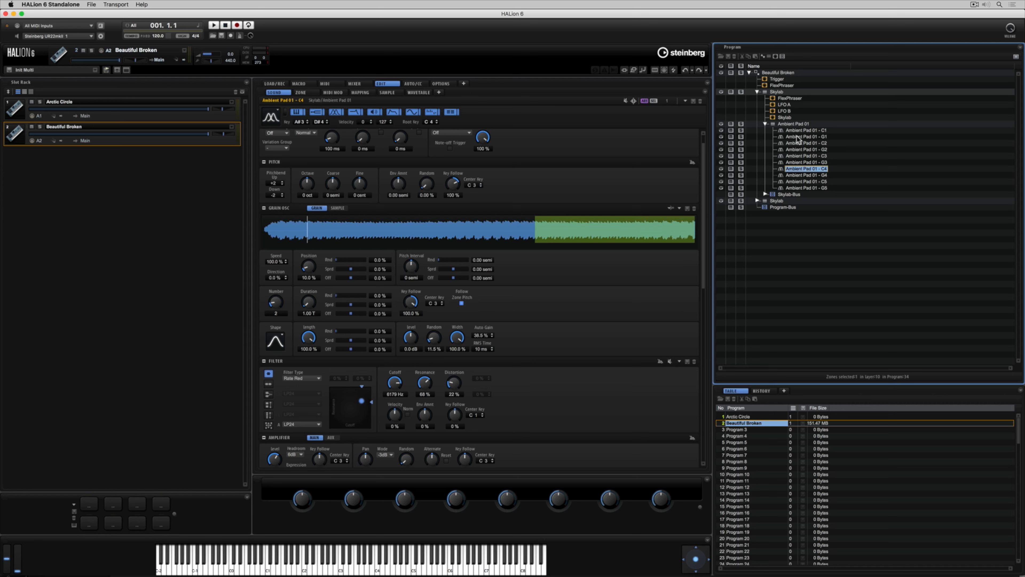
{"action": "mouse_move", "coordinate": [372, 101]}
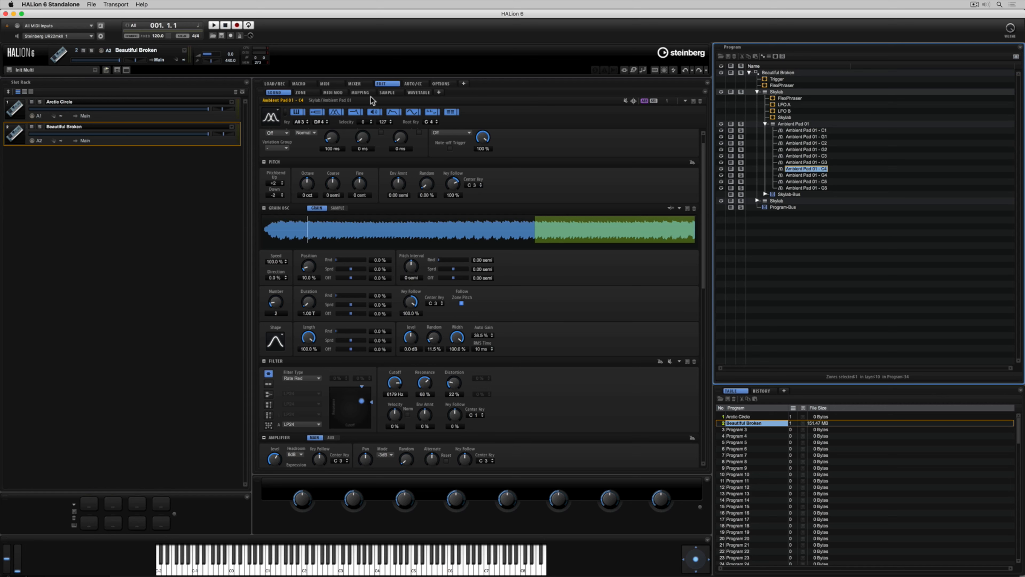
Show the Mapping page and pick out the G1 and C1 zones on the keyboard
{"action": "left_click", "coordinate": [361, 92]}
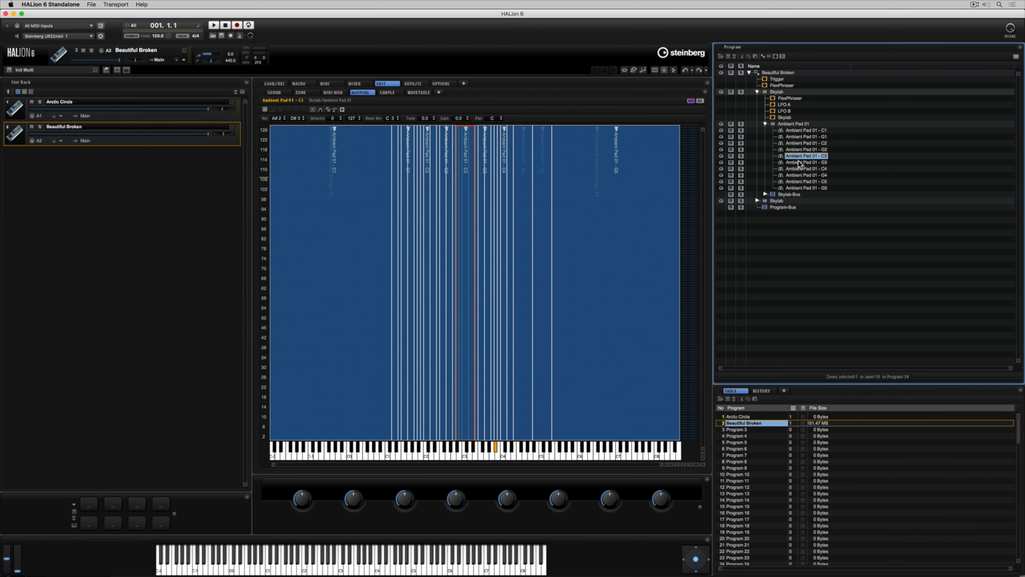
{"action": "left_click", "coordinate": [806, 136]}
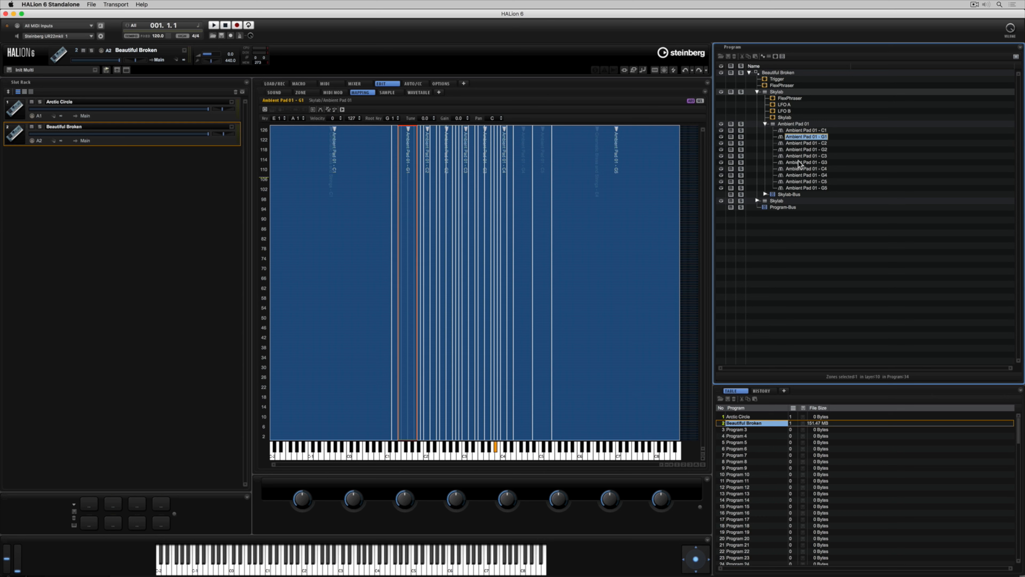
{"action": "left_click", "coordinate": [806, 129]}
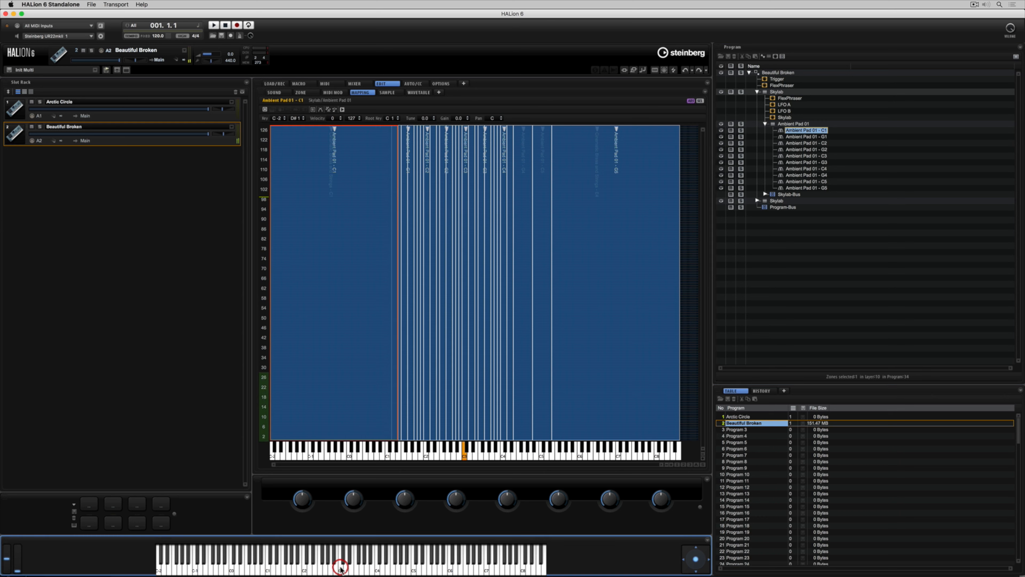
From a key's Assigned Zones list choose Ambient Pad 01 - C3 and pick out that zone
{"action": "right_click", "coordinate": [341, 566]}
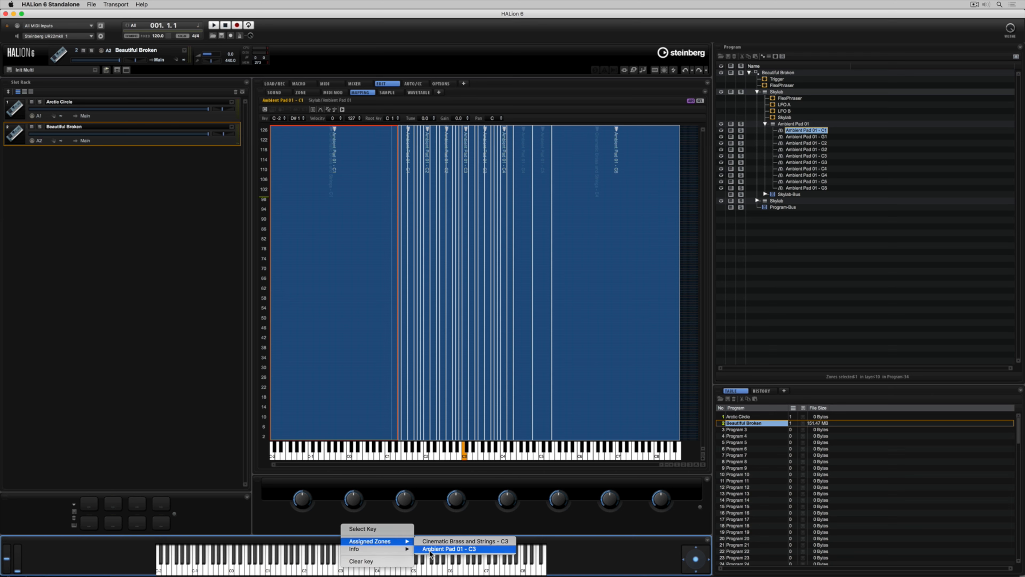
{"action": "left_click", "coordinate": [448, 548]}
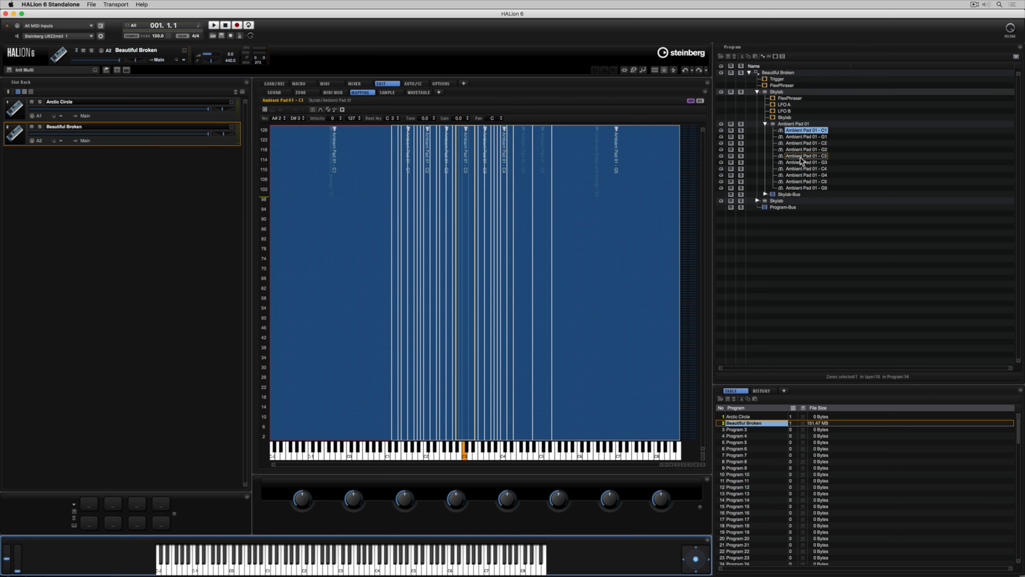
{"action": "left_click", "coordinate": [805, 156]}
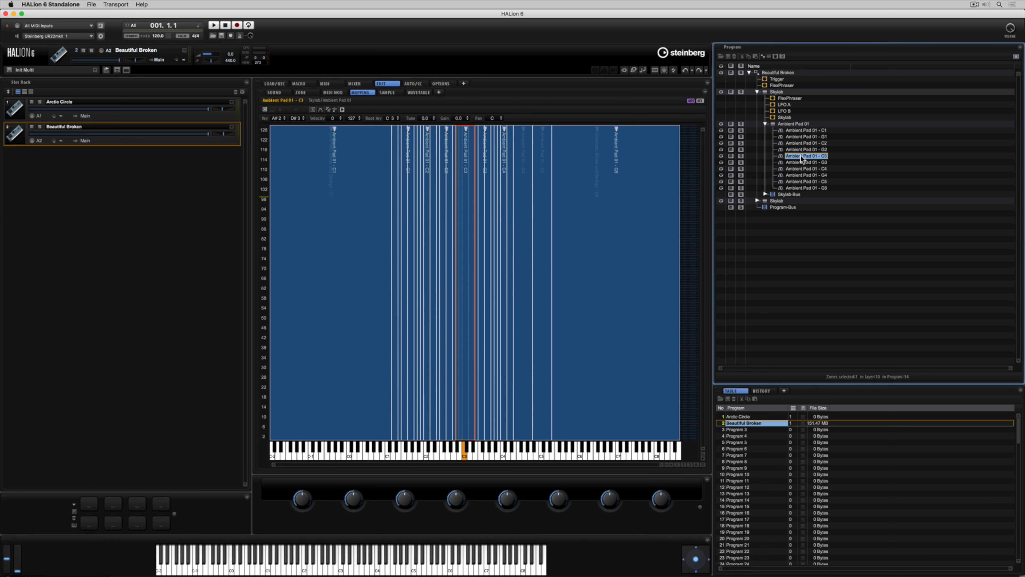
{"action": "mouse_move", "coordinate": [609, 148]}
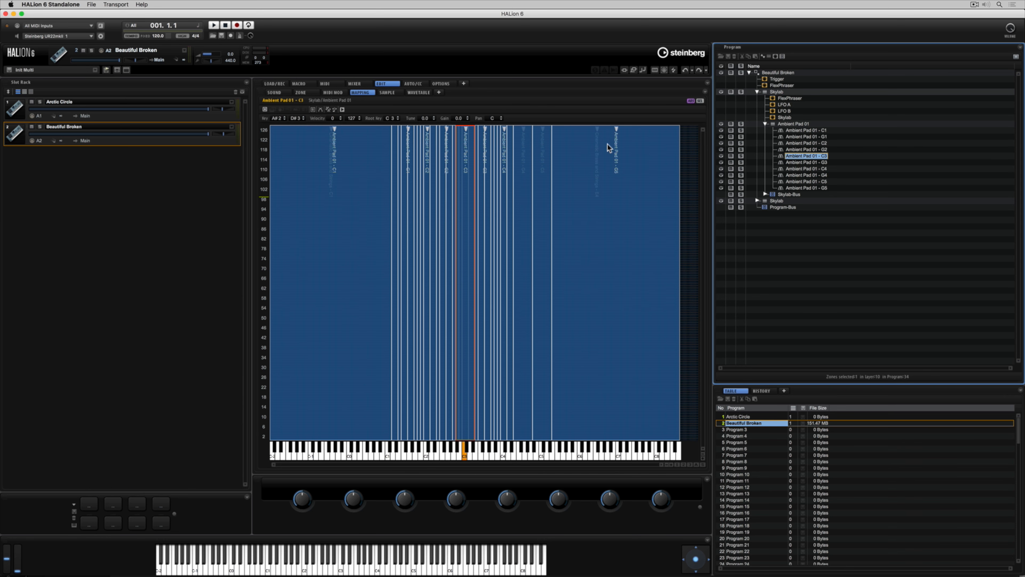
Return to Sound settings and view the Skylab bus Chorus and Reverb effects
{"action": "left_click", "coordinate": [273, 92]}
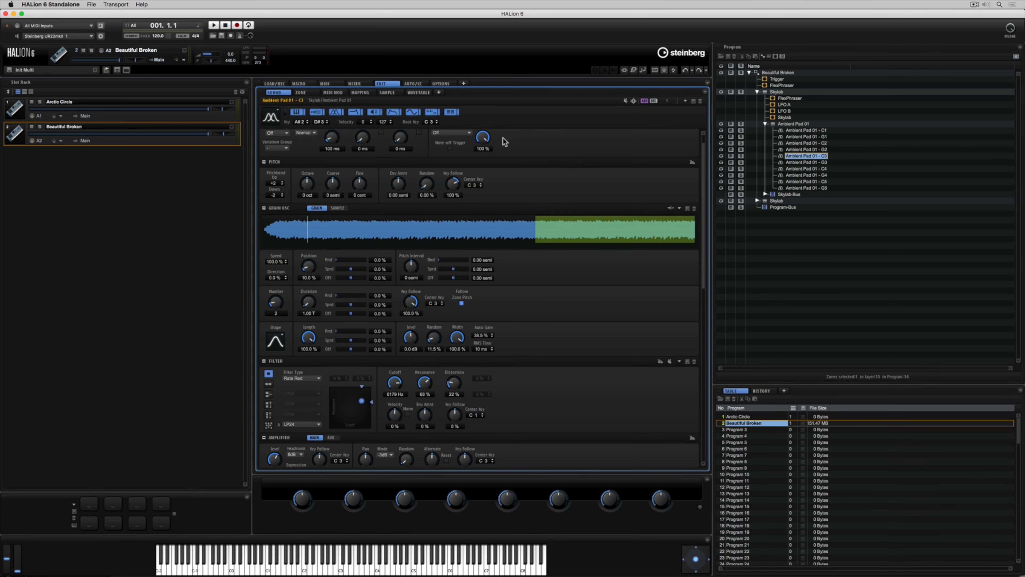
{"action": "left_click", "coordinate": [765, 194]}
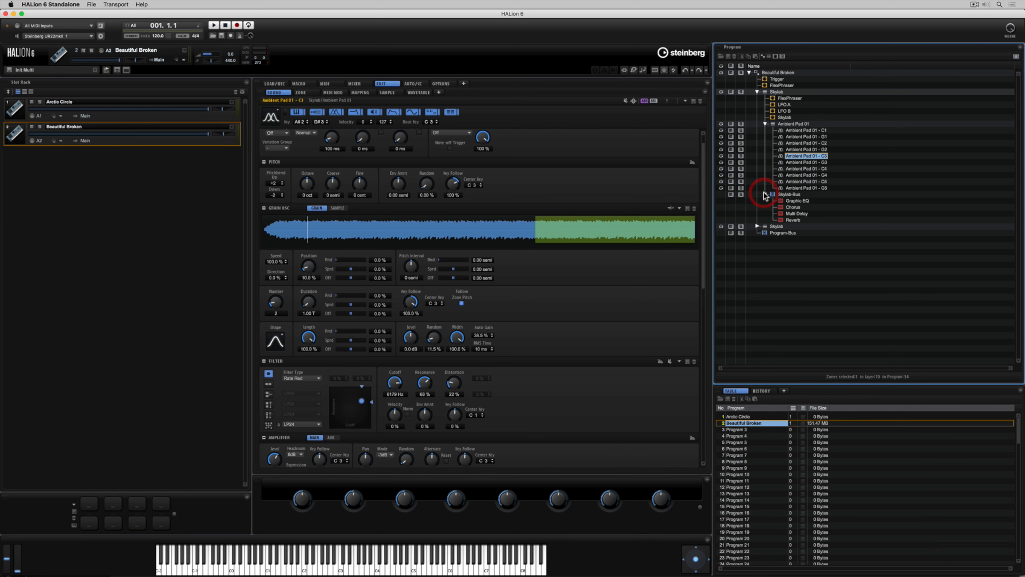
{"action": "left_click", "coordinate": [793, 207]}
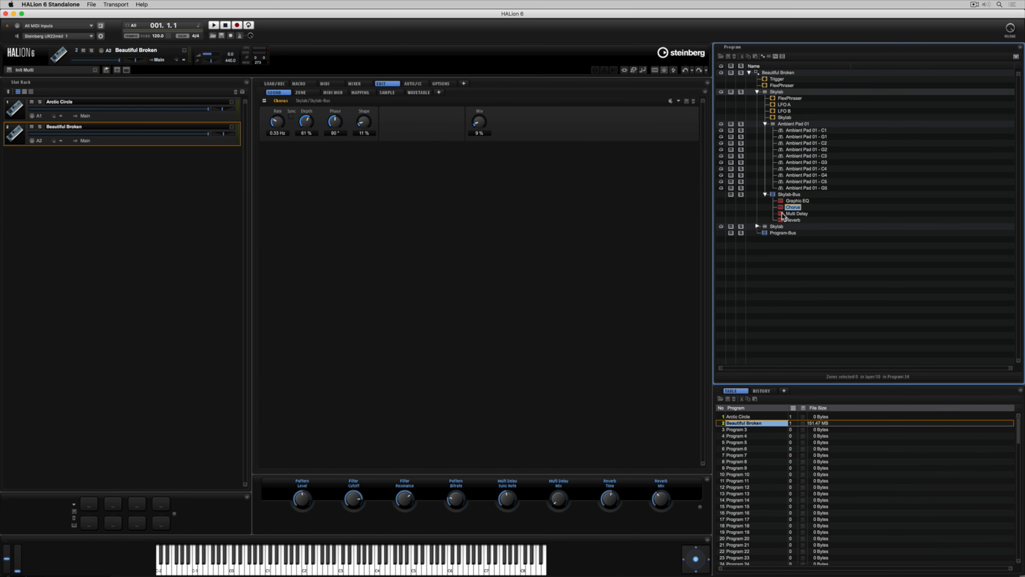
{"action": "left_click", "coordinate": [793, 219]}
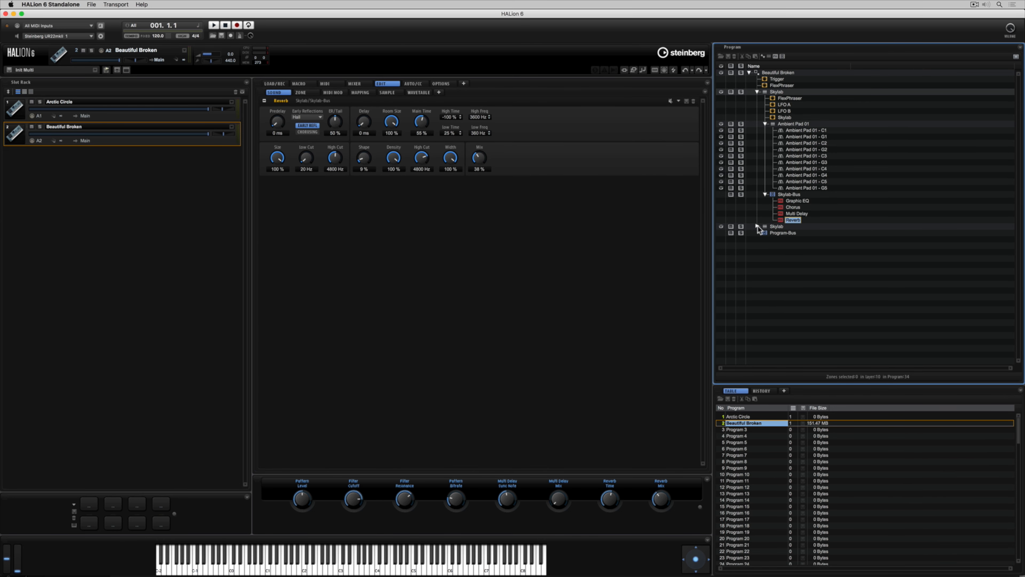
Expand the second Skylab layer, inspect Cinematic Brass and Strings zones, then collapse that layer
{"action": "left_click", "coordinate": [758, 226]}
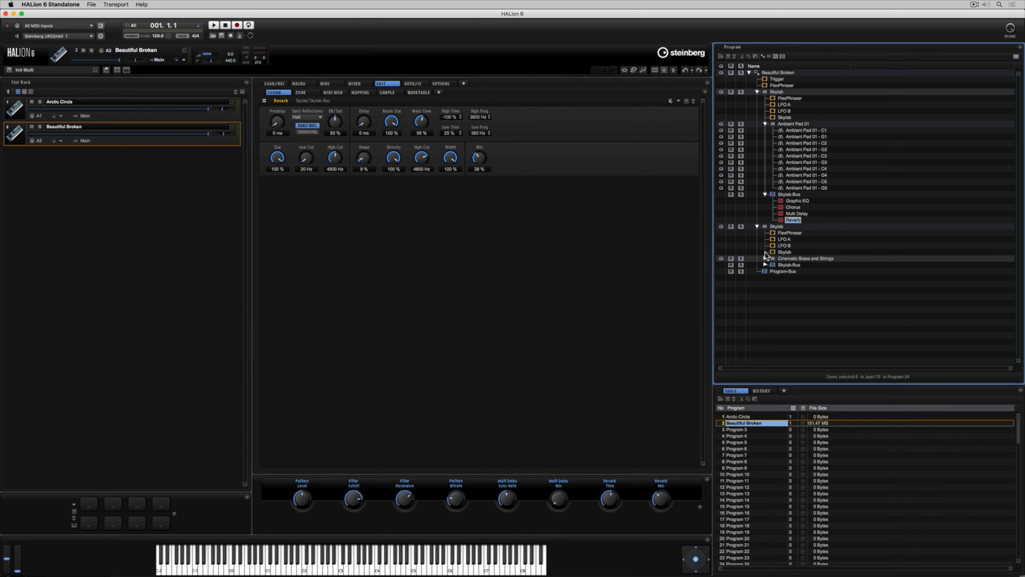
{"action": "left_click", "coordinate": [766, 257]}
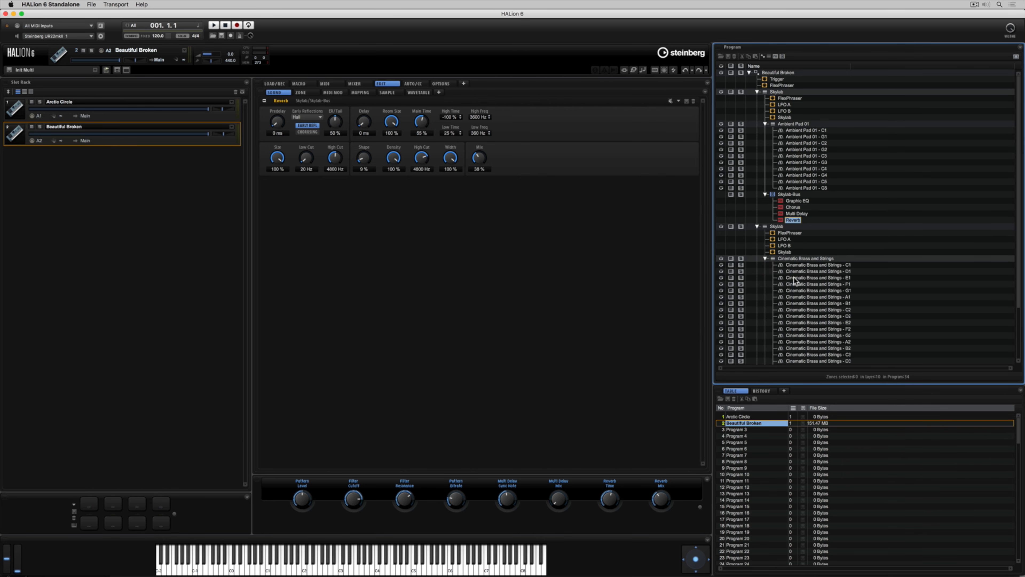
{"action": "left_click", "coordinate": [815, 277]}
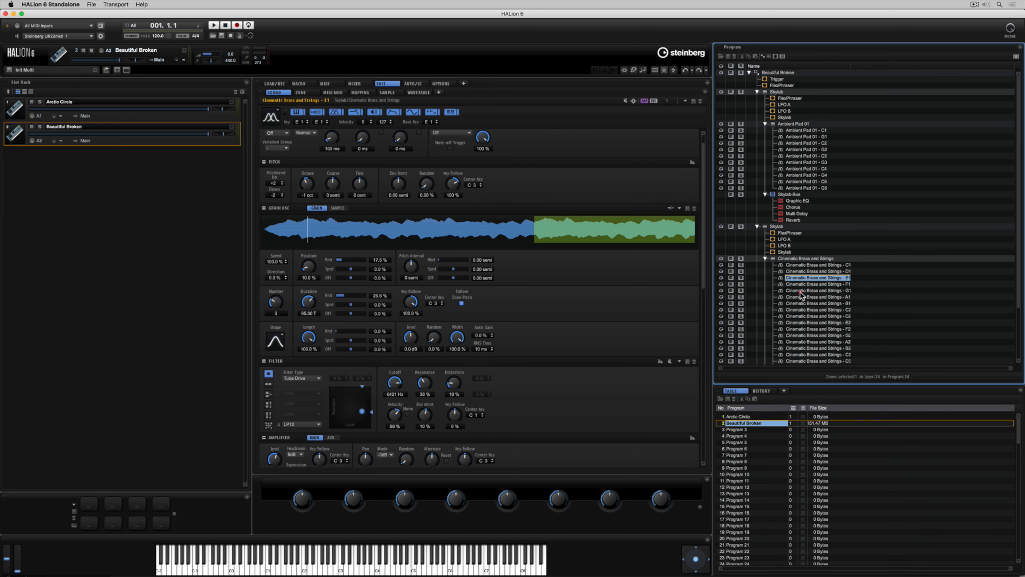
{"action": "left_click", "coordinate": [813, 290]}
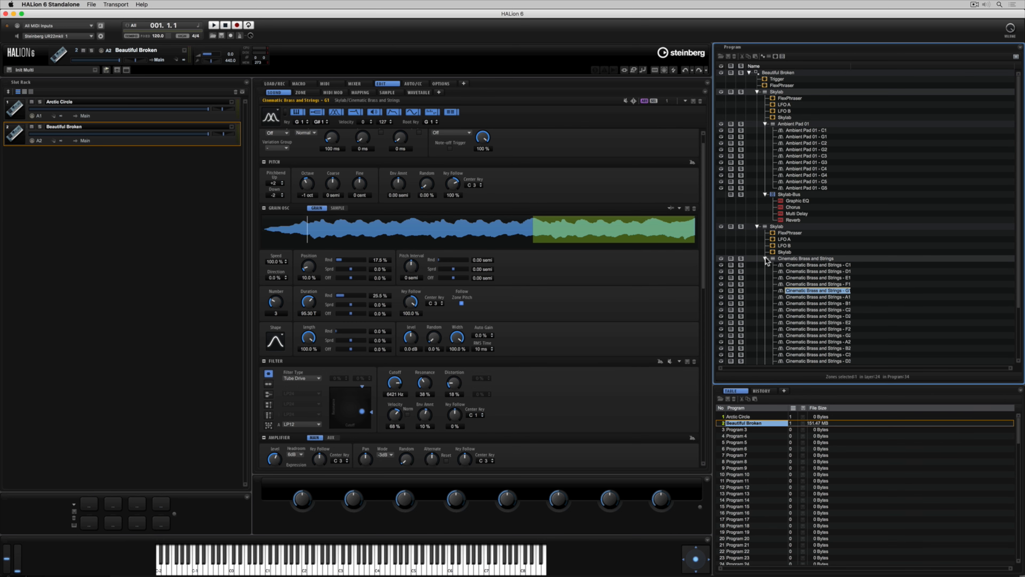
{"action": "left_click", "coordinate": [807, 258]}
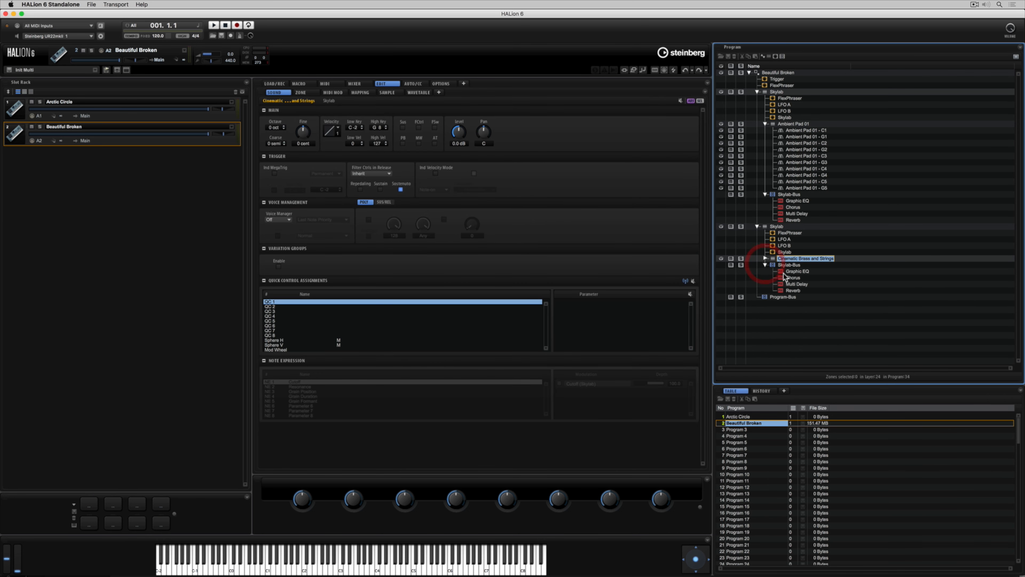
View the second Skylab bus Multi Delay and Reverb effect settings
{"action": "left_click", "coordinate": [798, 283]}
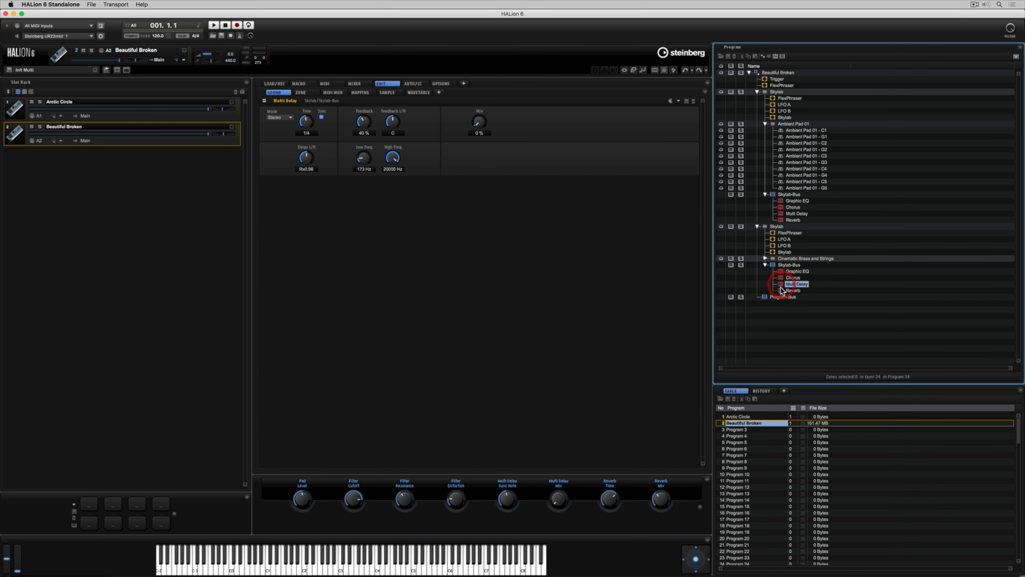
{"action": "left_click", "coordinate": [793, 289]}
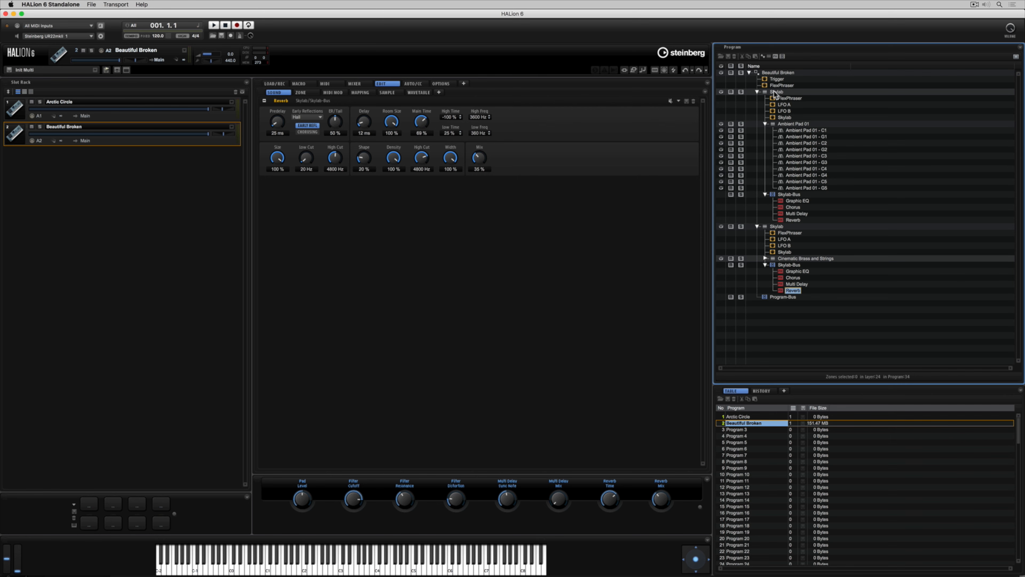
Select the first Skylab layer, then copy the second Skylab layer from its context menu
{"action": "left_click", "coordinate": [776, 92]}
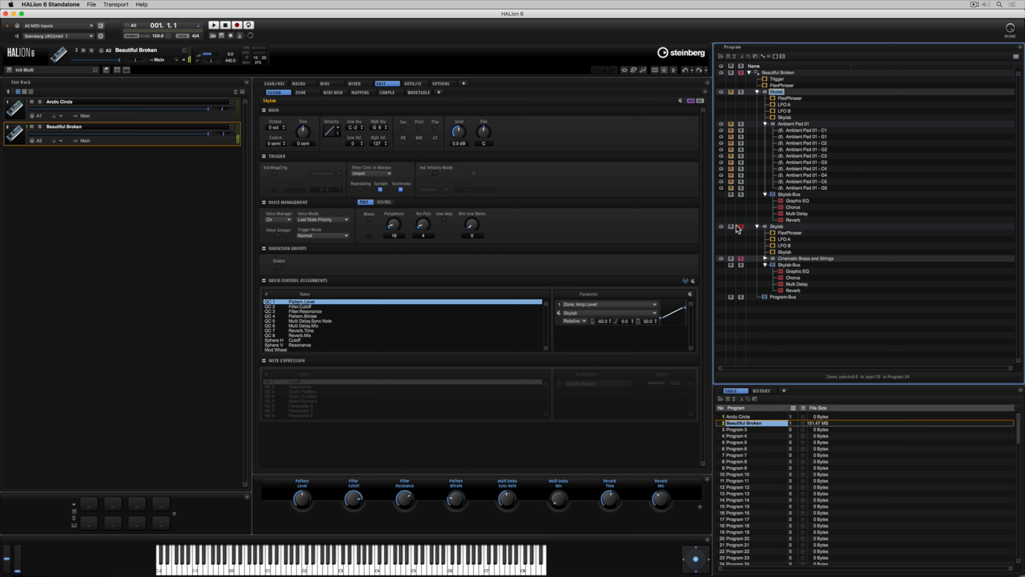
{"action": "mouse_move", "coordinate": [819, 208]}
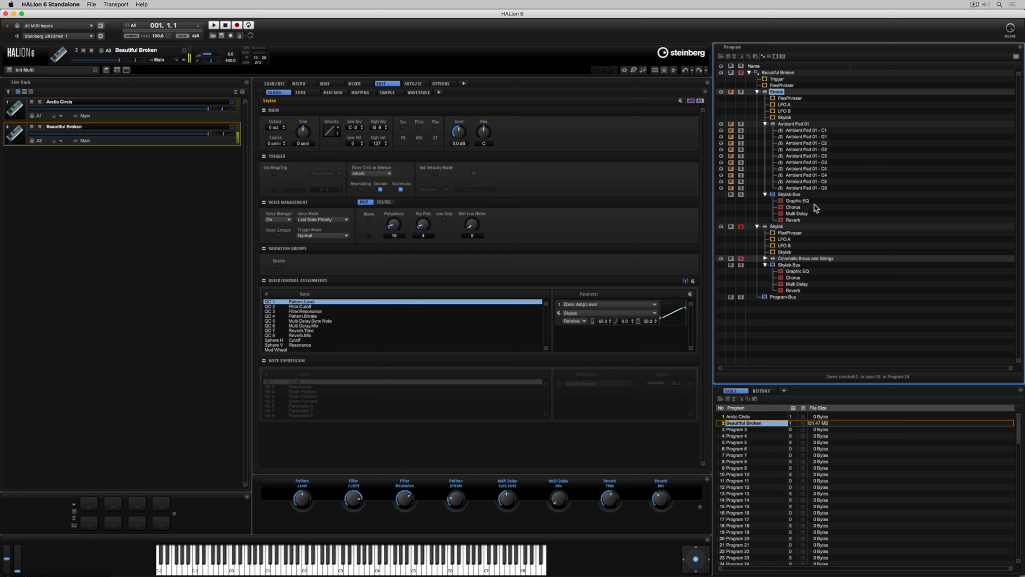
{"action": "right_click", "coordinate": [778, 226]}
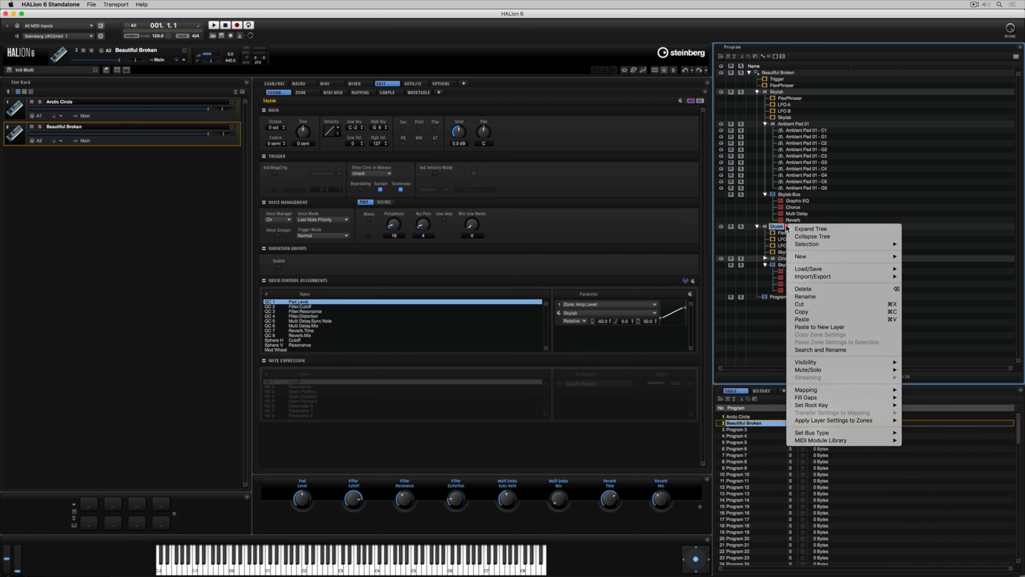
{"action": "mouse_move", "coordinate": [803, 312]}
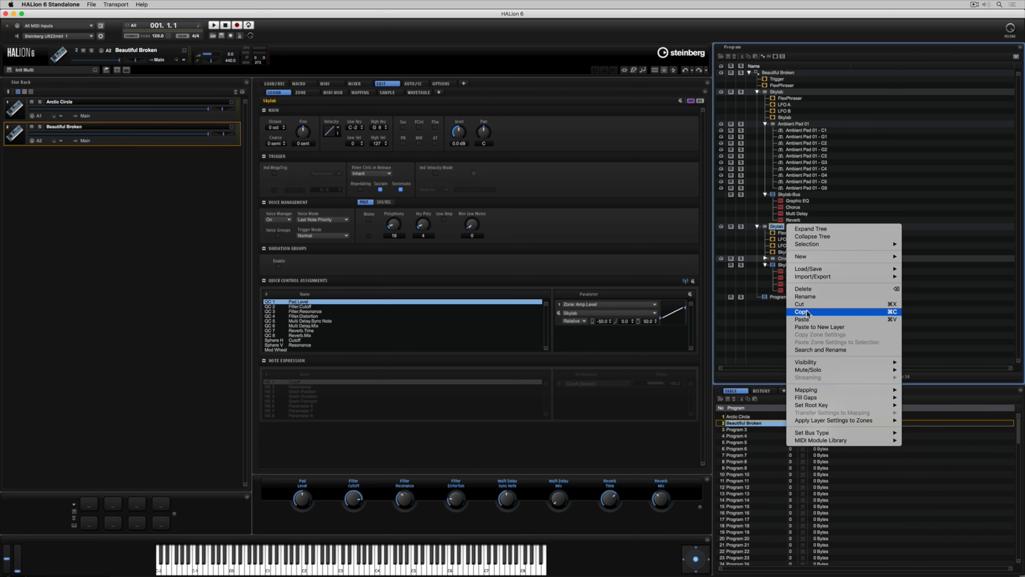
{"action": "left_click", "coordinate": [803, 320]}
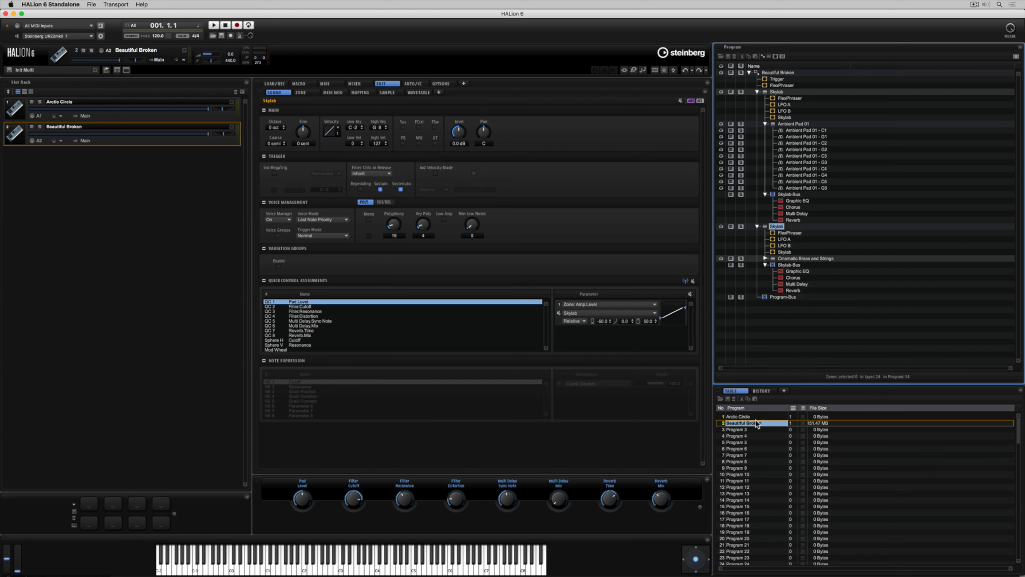
Load empty Program 3 into slot 3 and add a FlexPhraser from the Player MIDI modules
{"action": "left_click", "coordinate": [738, 429]}
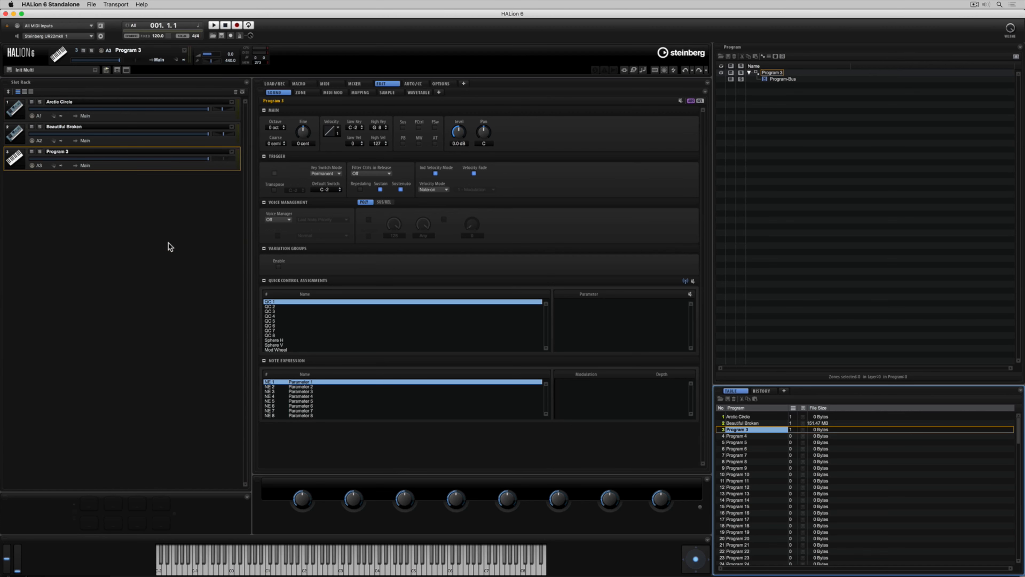
{"action": "mouse_move", "coordinate": [661, 134]}
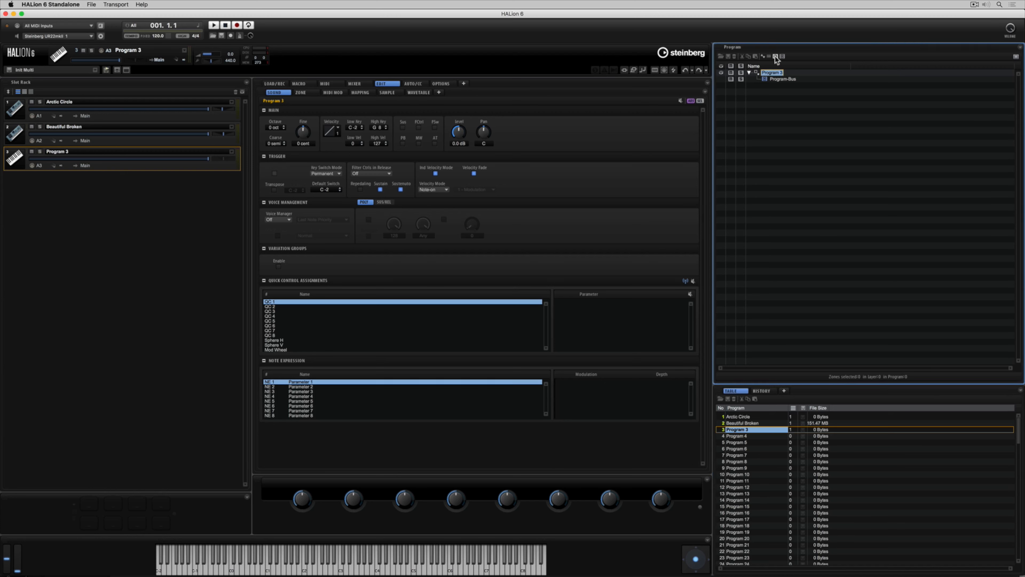
{"action": "left_click", "coordinate": [776, 56]}
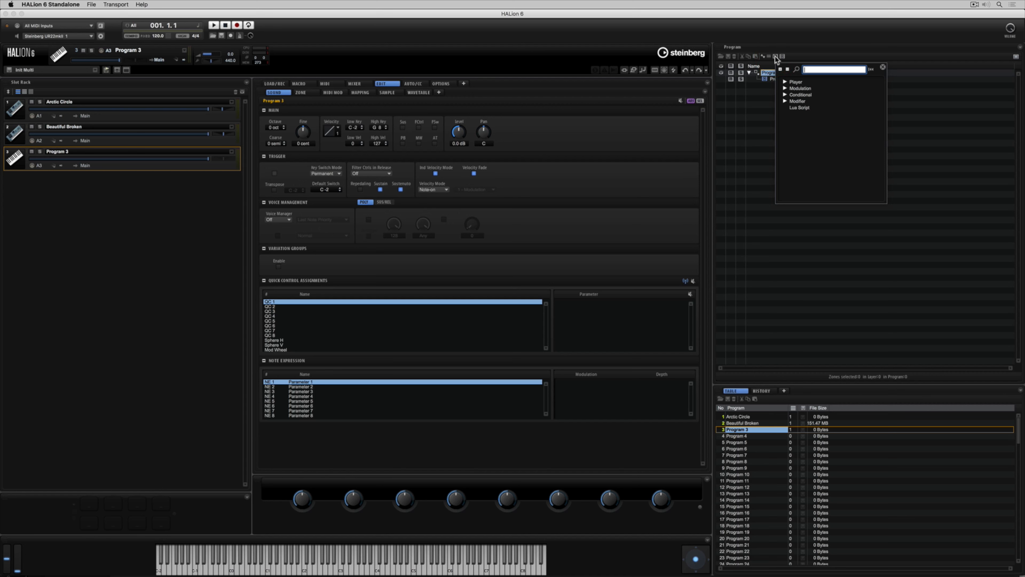
{"action": "left_click", "coordinate": [787, 82]}
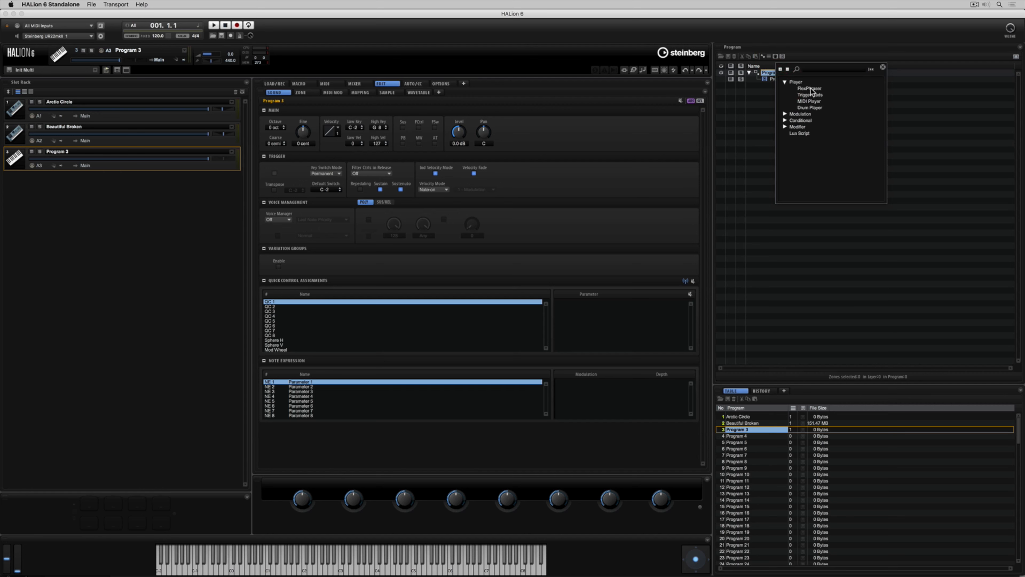
{"action": "left_click", "coordinate": [809, 88]}
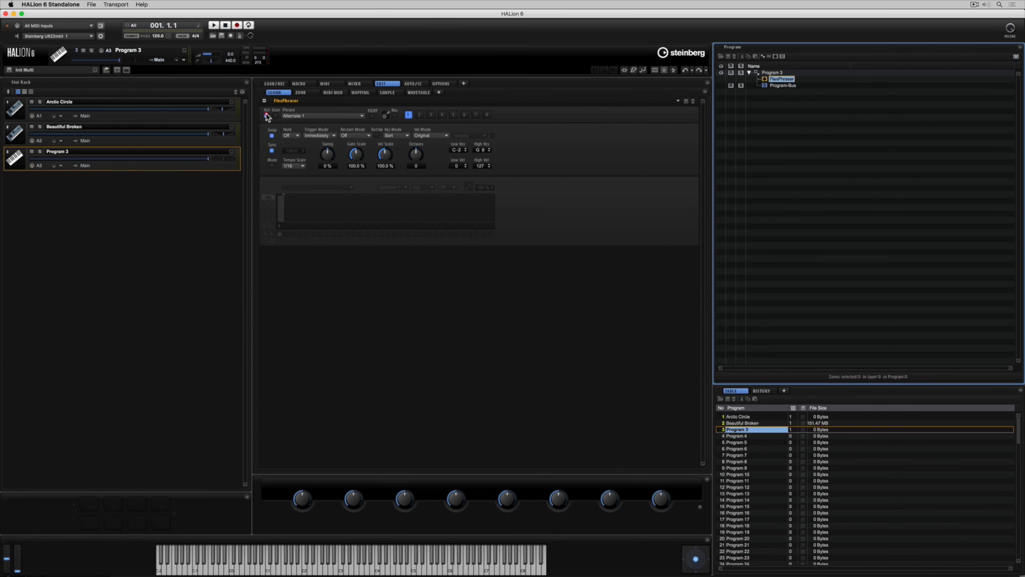
Add Trigger Pads from the Player MIDI modules and select Program 3 in the tree
{"action": "left_click", "coordinate": [777, 56]}
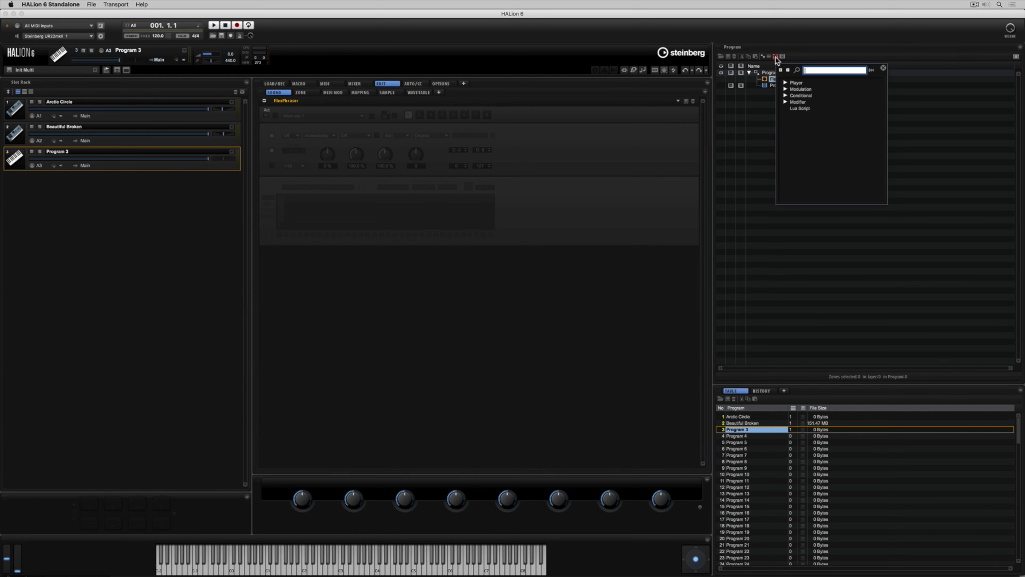
{"action": "left_click", "coordinate": [787, 82]}
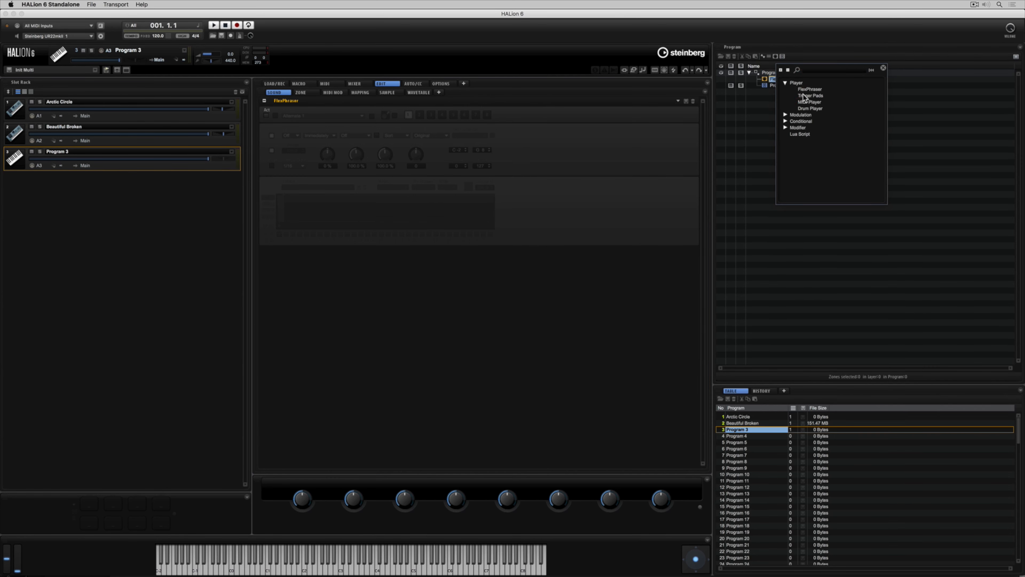
{"action": "left_click", "coordinate": [809, 96]}
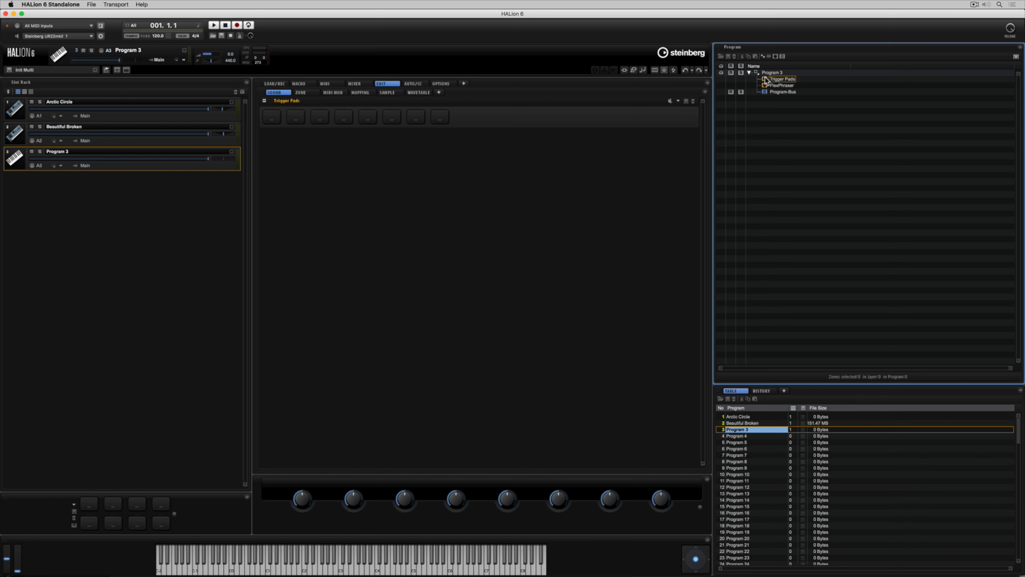
{"action": "left_click", "coordinate": [773, 72]}
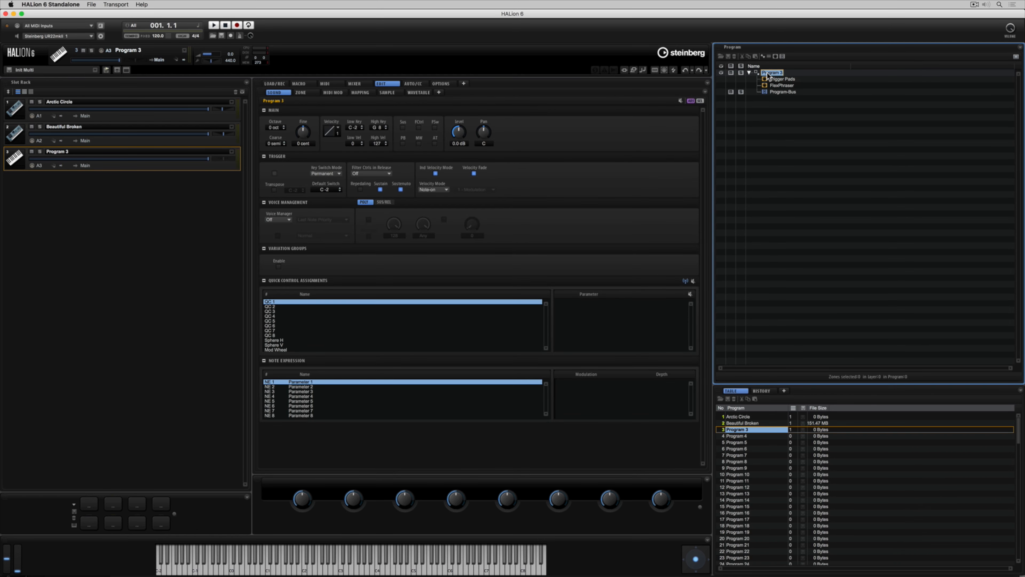
Paste the Skylab - Copy layer into Program 3, expand it, and add a new Layer 2
{"action": "right_click", "coordinate": [775, 73]}
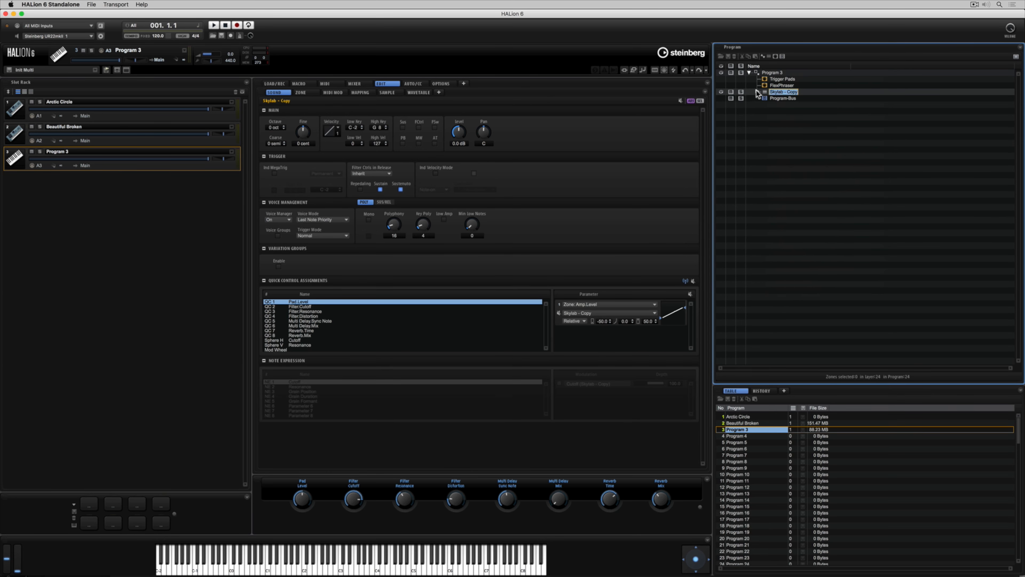
{"action": "left_click", "coordinate": [758, 91]}
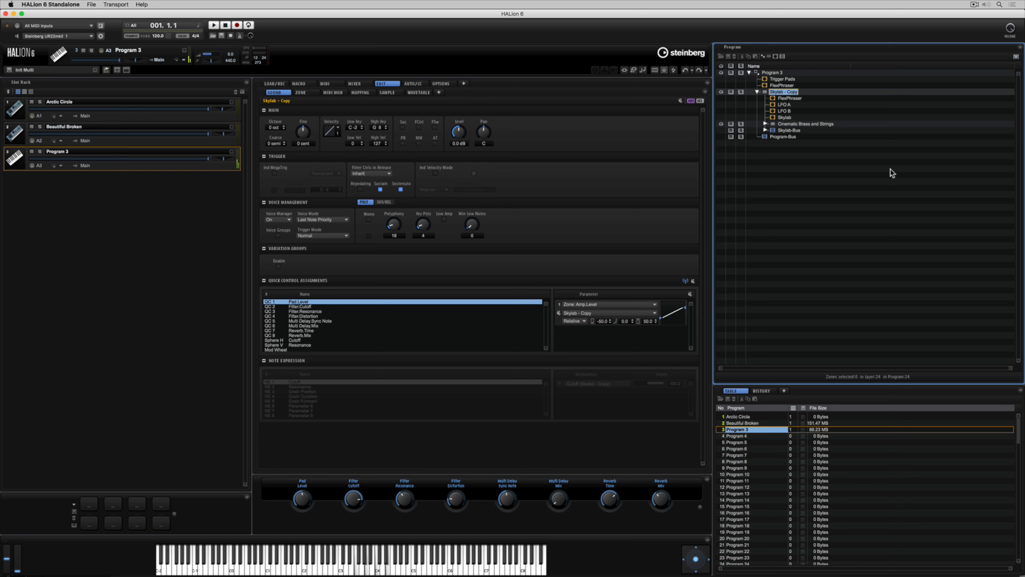
{"action": "mouse_move", "coordinate": [874, 174]}
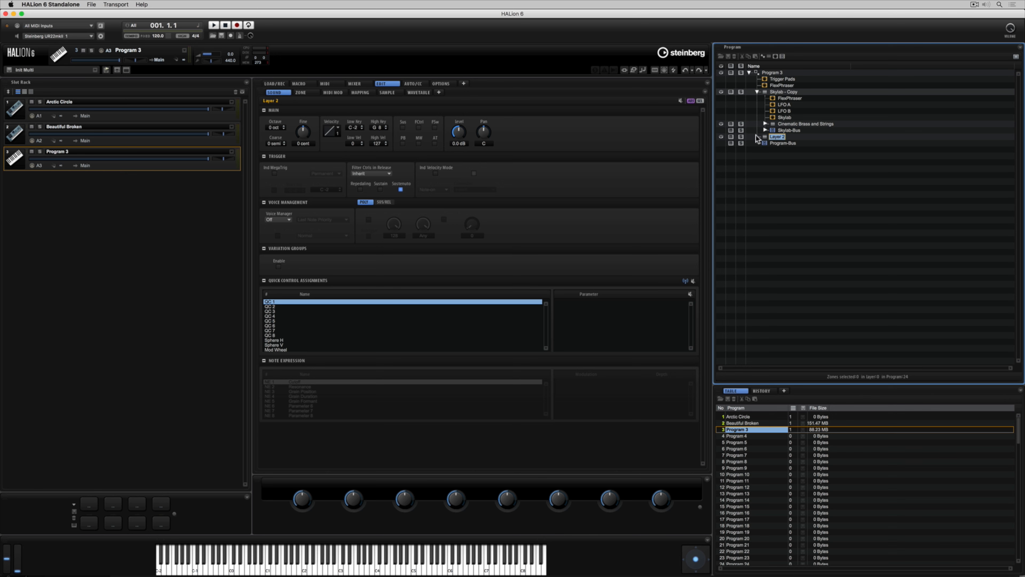
{"action": "right_click", "coordinate": [778, 135]}
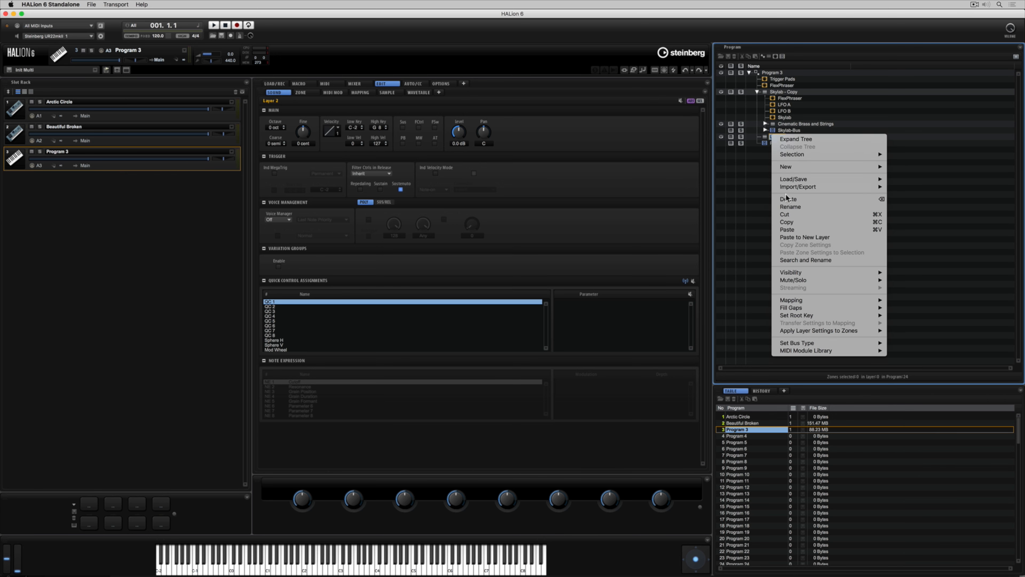
Rename Layer 2 to 'Organ' and open its layer options
{"action": "left_click", "coordinate": [790, 207]}
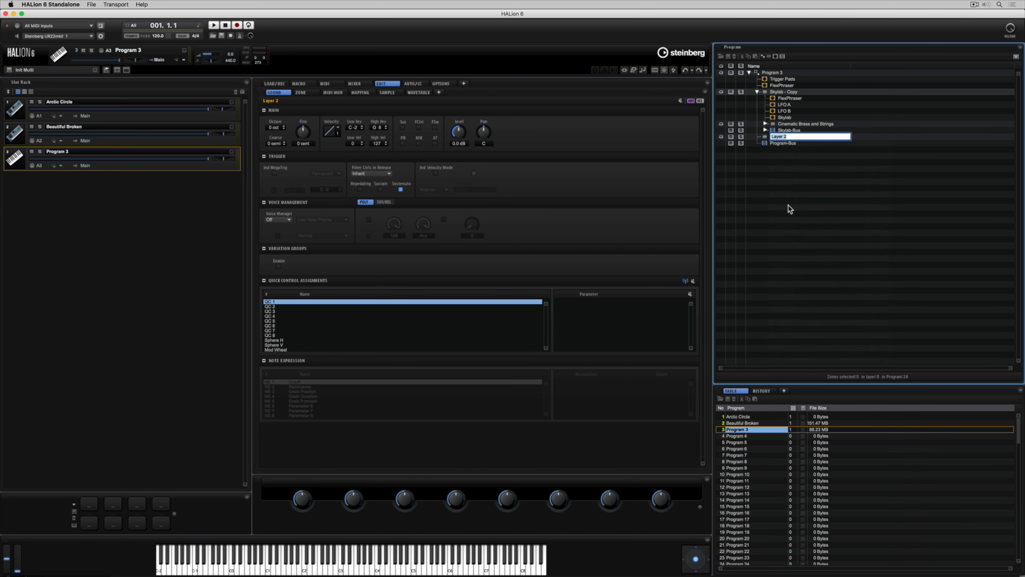
{"action": "type", "text": "Organ"}
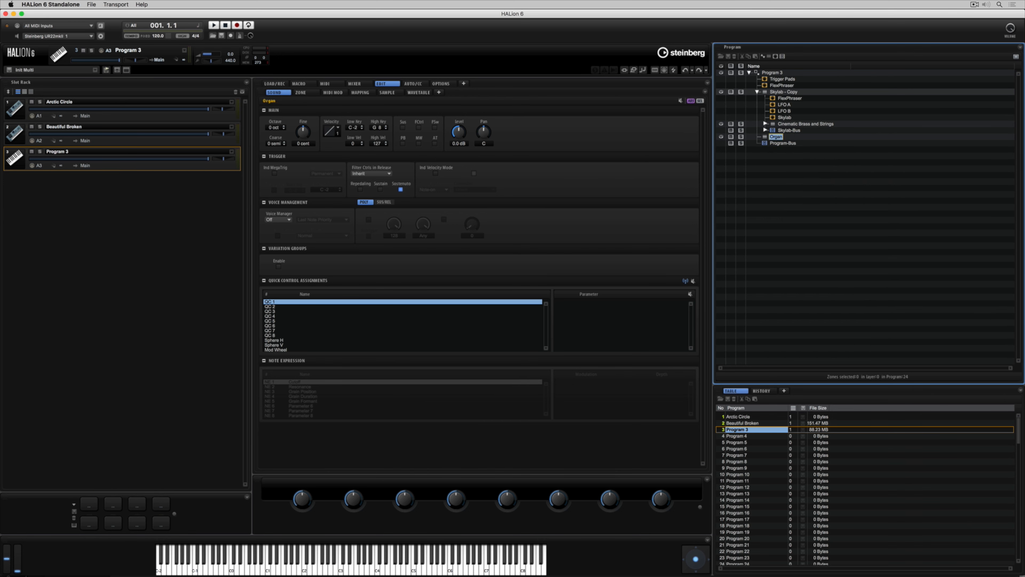
{"action": "mouse_move", "coordinate": [769, 85]}
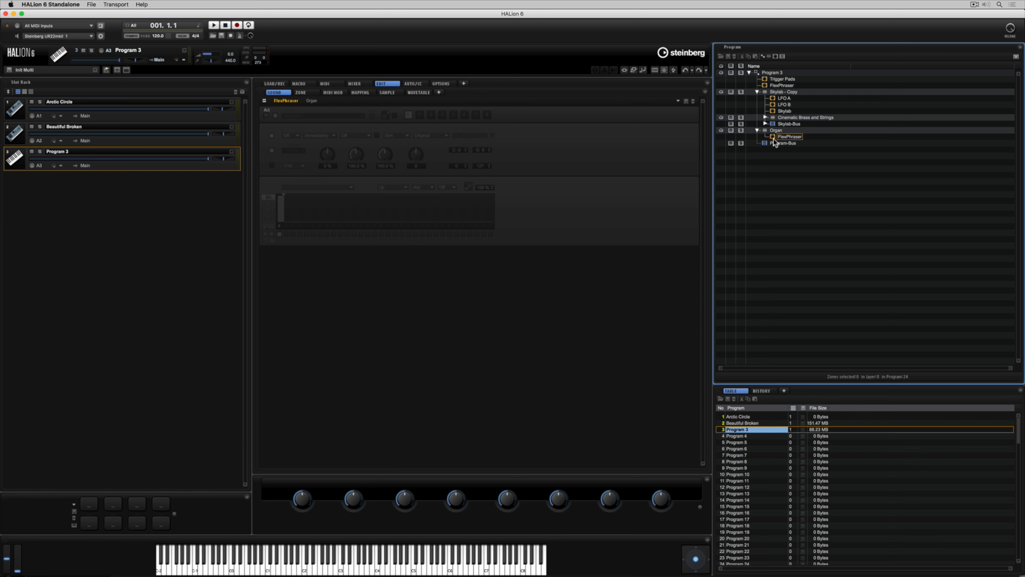
{"action": "mouse_move", "coordinate": [774, 139]}
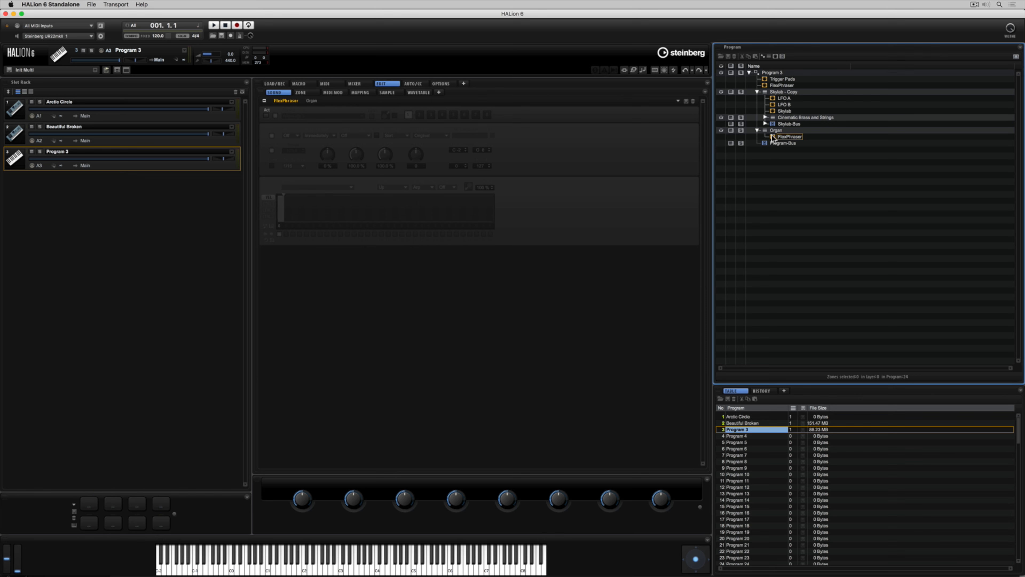
{"action": "right_click", "coordinate": [778, 129]}
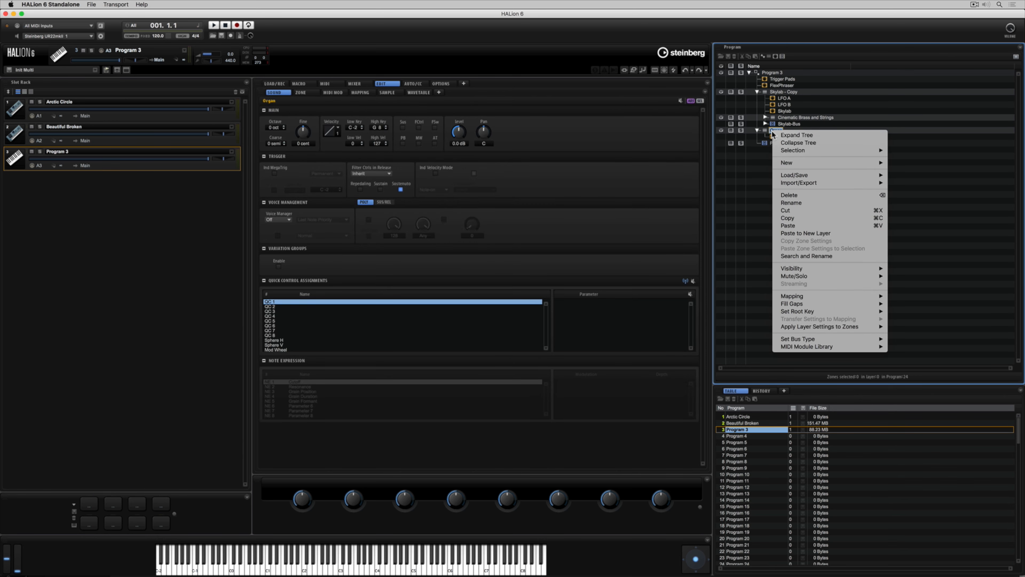
{"action": "mouse_move", "coordinate": [787, 162]}
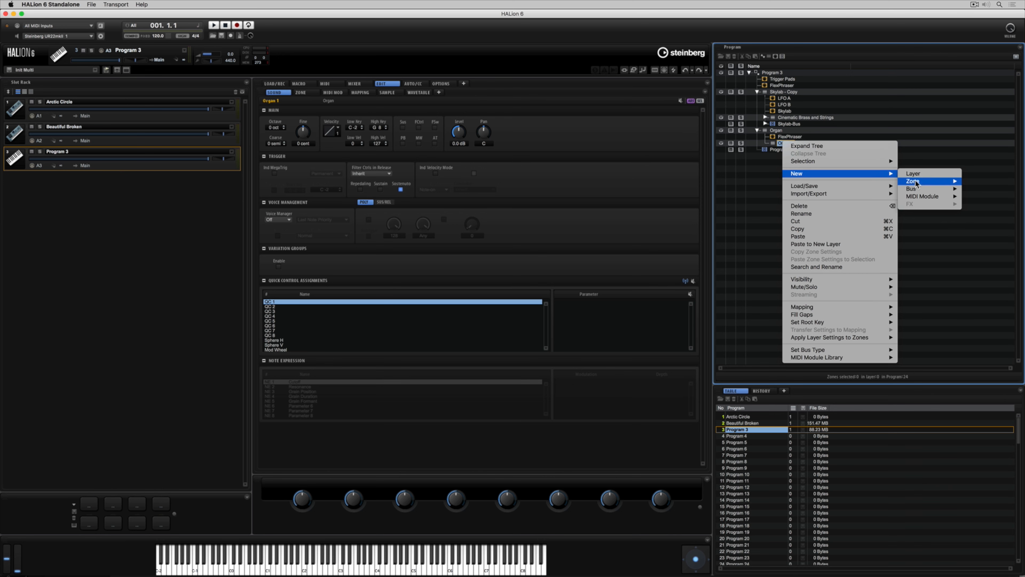
Create an organ zone in Organ 1 and raise its drawbars to around 5-4-4-4-4-5-3-3-5
{"action": "left_click", "coordinate": [913, 182]}
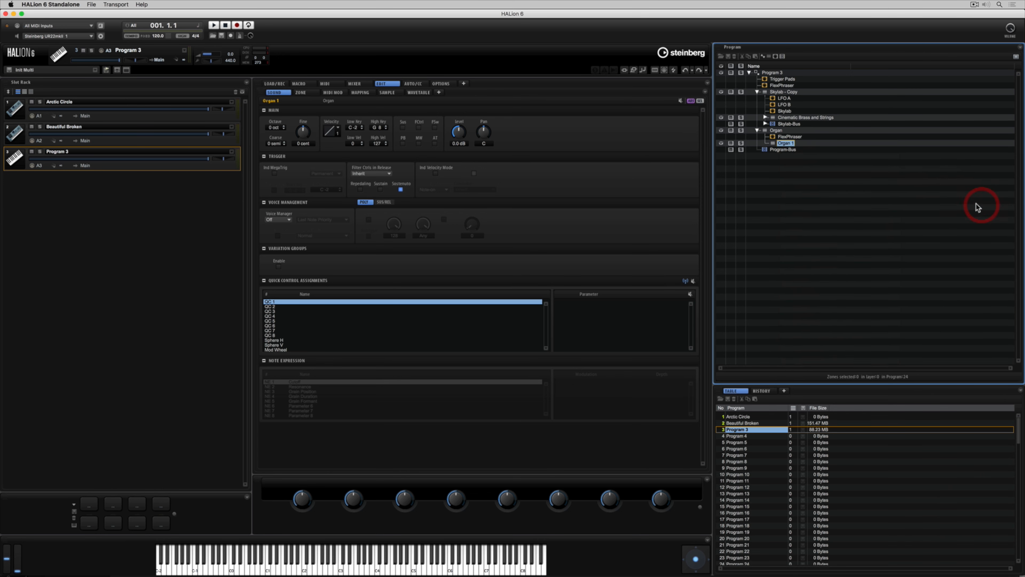
{"action": "left_click", "coordinate": [791, 149]}
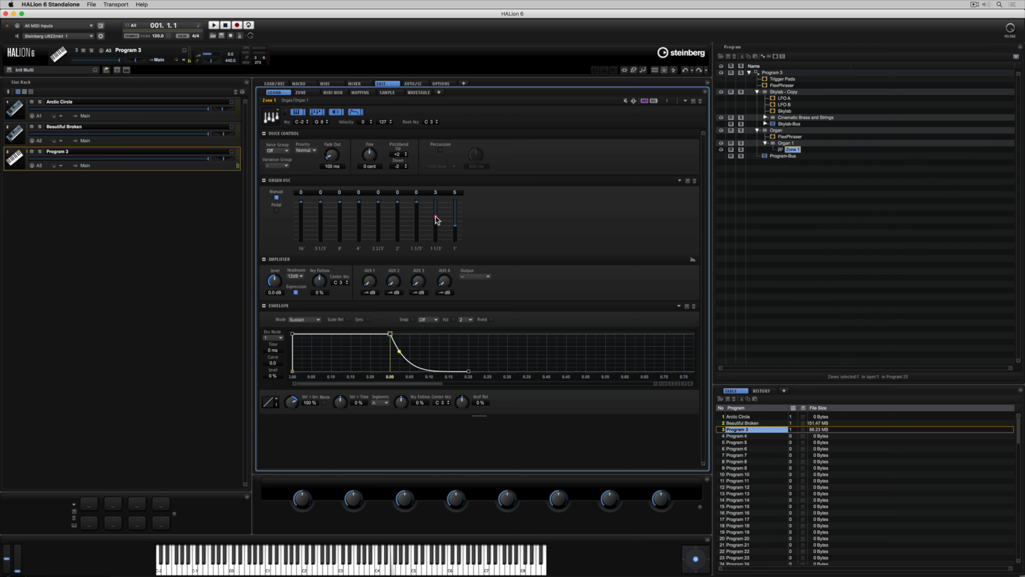
{"action": "left_click_drag", "start_coordinate": [397, 225], "coordinate": [396, 199]}
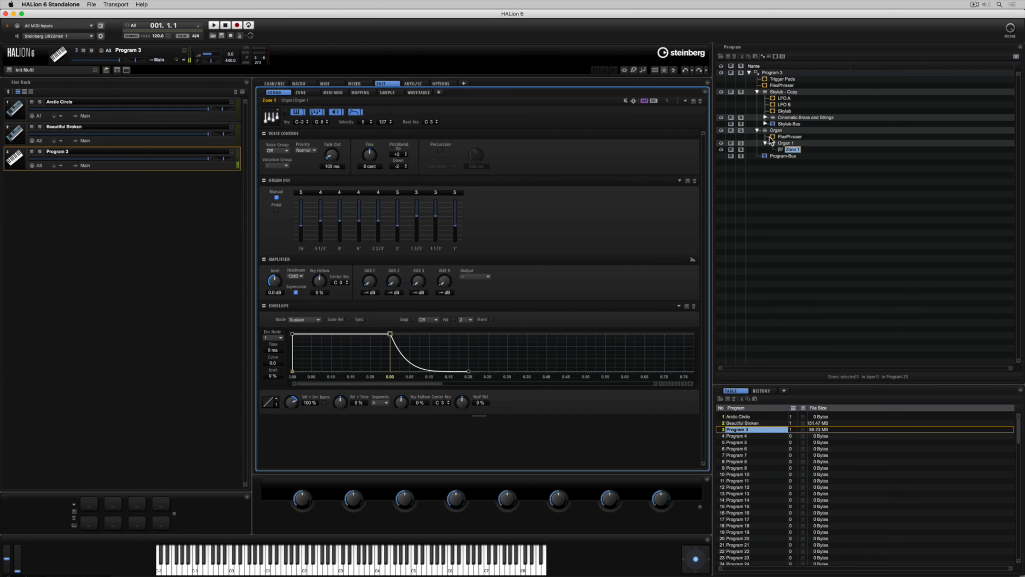
Set the Organ layer's FlexPhraser phrase to Contemp Arp 05, then reselect Organ 1
{"action": "left_click", "coordinate": [789, 136]}
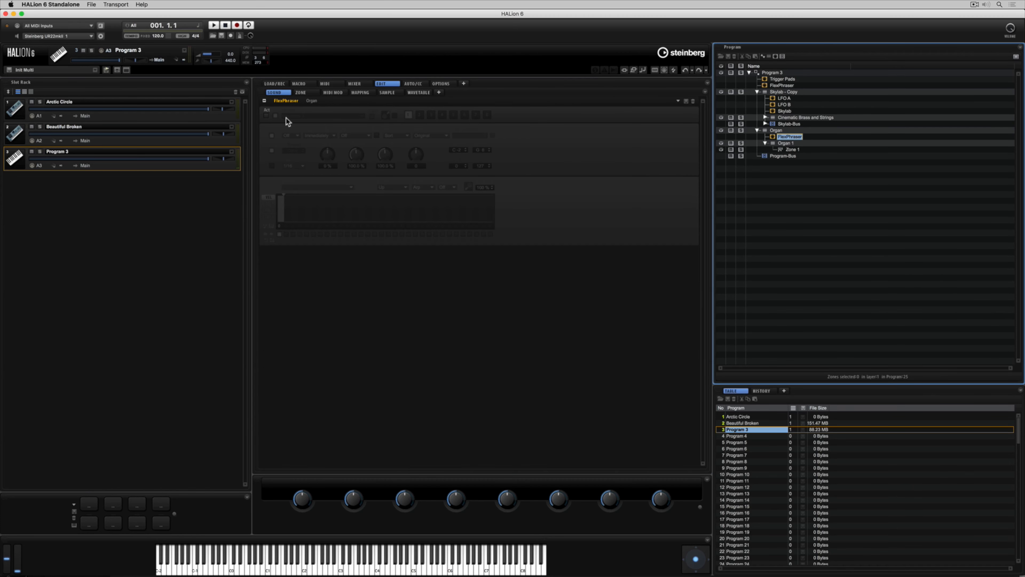
{"action": "left_click", "coordinate": [267, 117]}
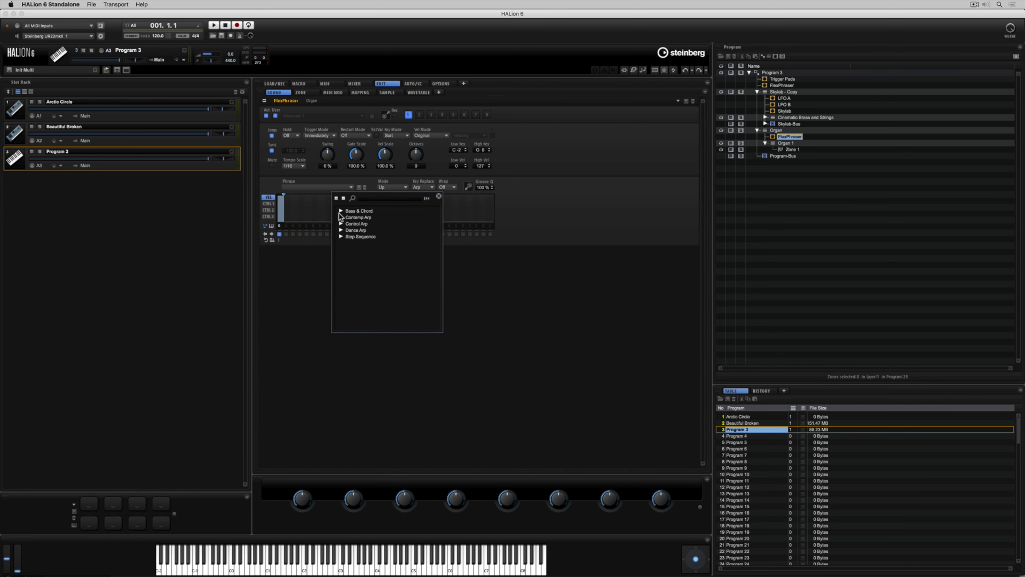
{"action": "left_click", "coordinate": [341, 217]}
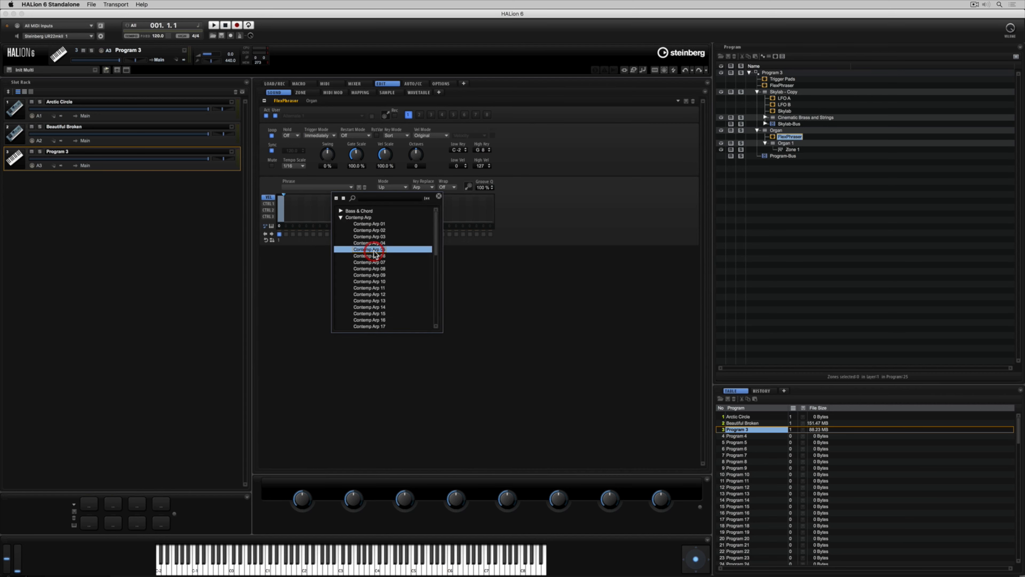
{"action": "left_click", "coordinate": [369, 248]}
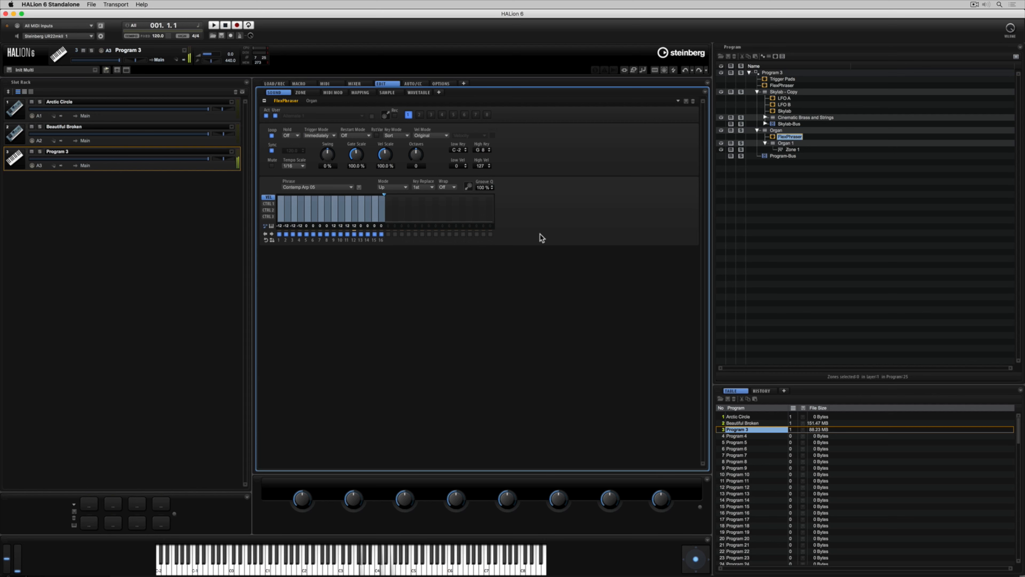
{"action": "mouse_move", "coordinate": [831, 162]}
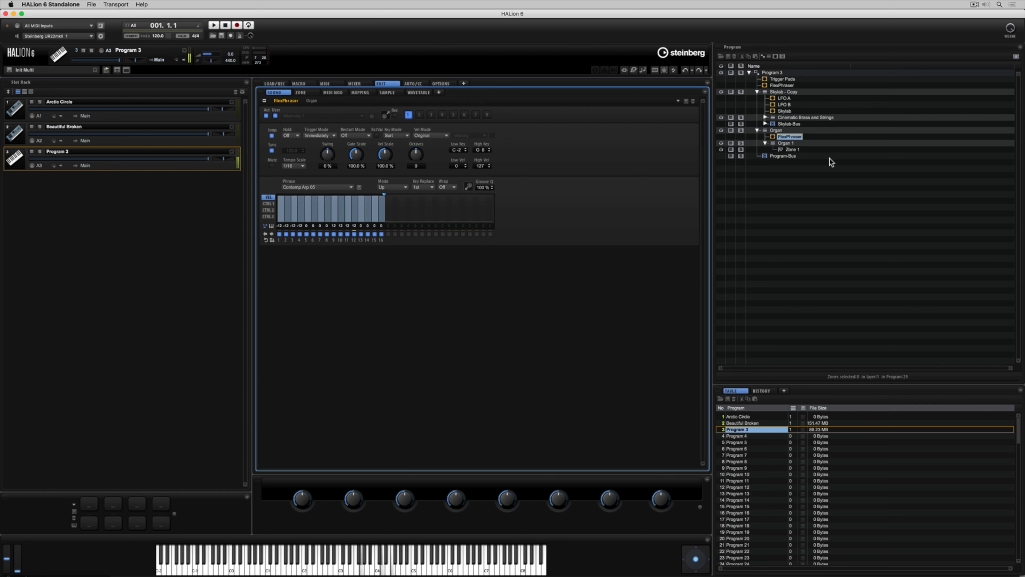
{"action": "left_click", "coordinate": [787, 144]}
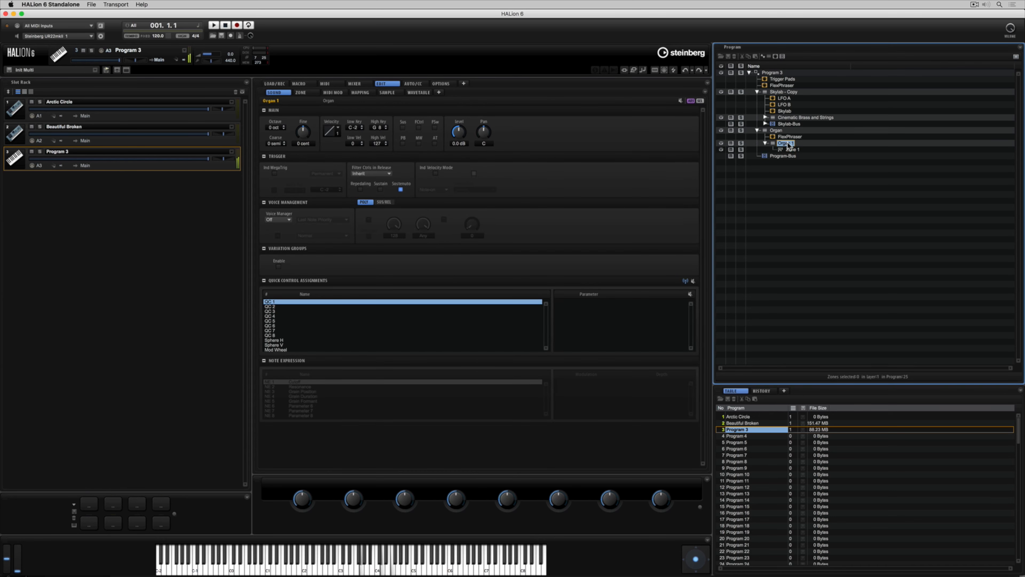
Add a bus to Organ 1 carrying a REVerence reverb followed by a Multi Delay
{"action": "right_click", "coordinate": [787, 143]}
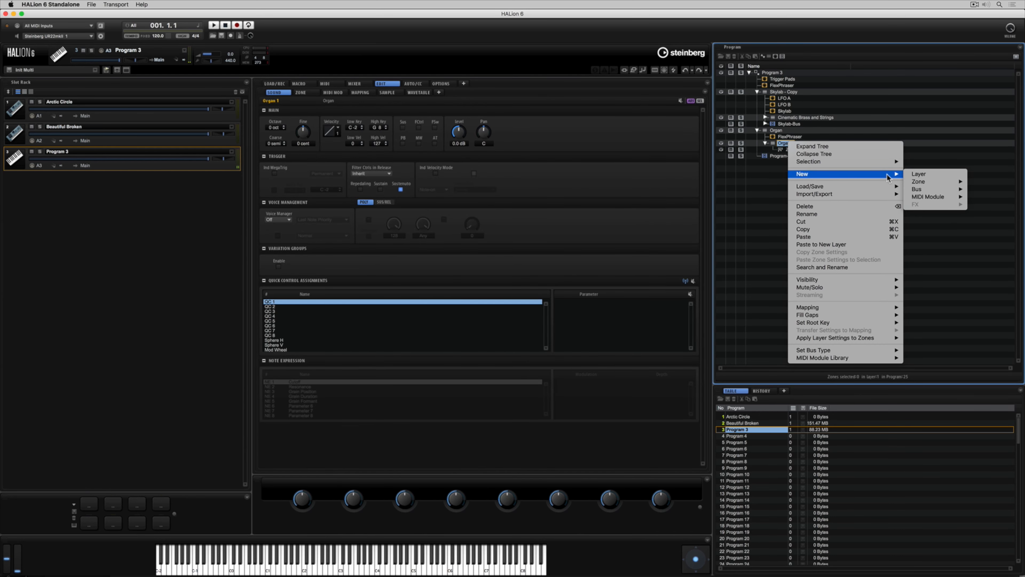
{"action": "mouse_move", "coordinate": [917, 189]}
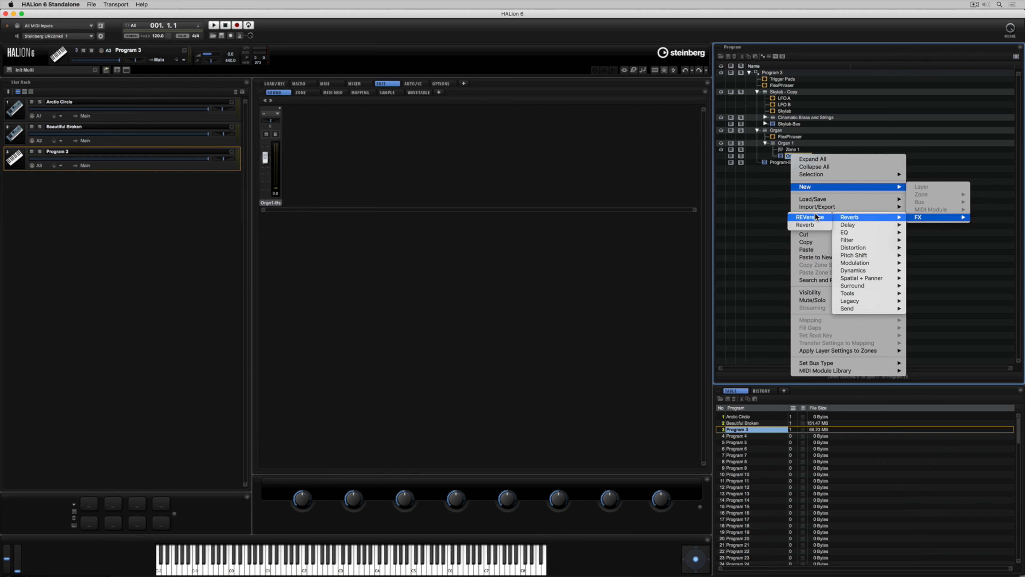
{"action": "left_click", "coordinate": [850, 216]}
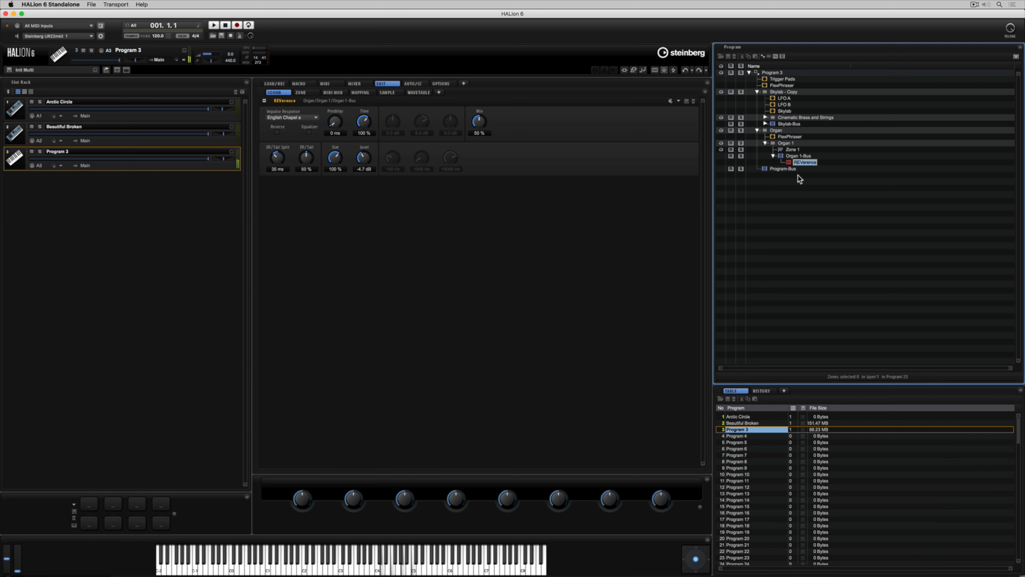
{"action": "right_click", "coordinate": [791, 156]}
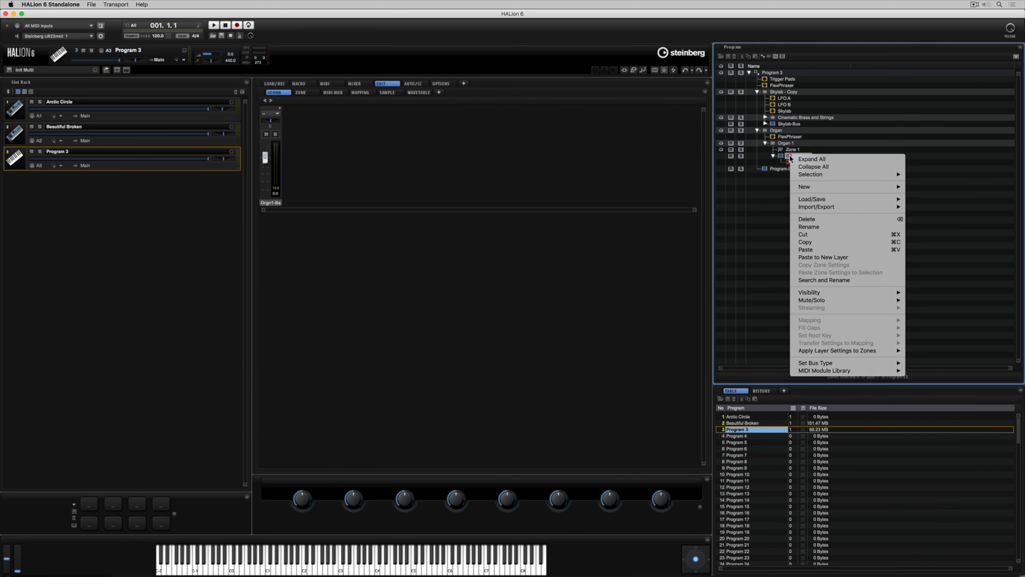
{"action": "mouse_move", "coordinate": [804, 186]}
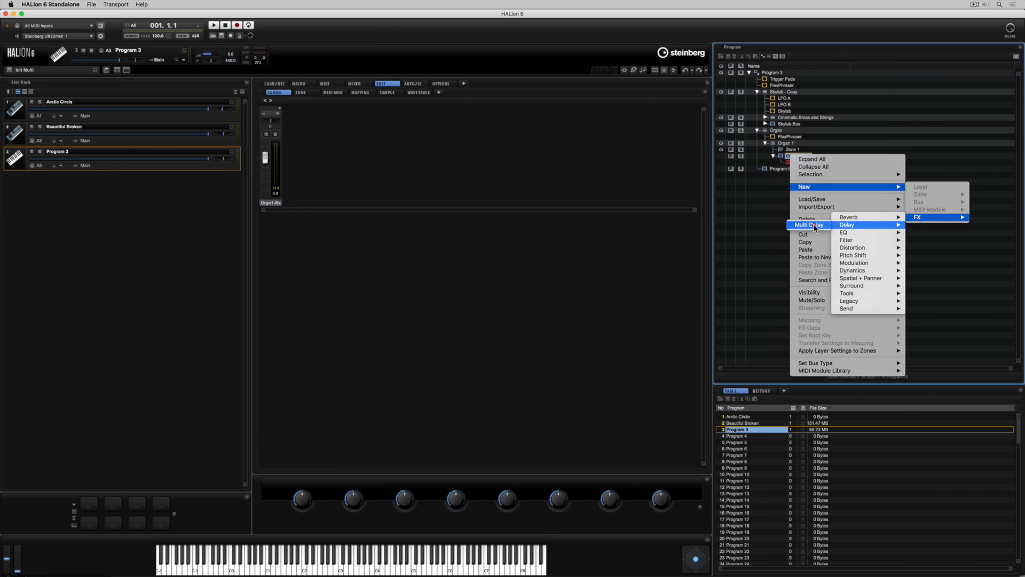
{"action": "left_click", "coordinate": [809, 224]}
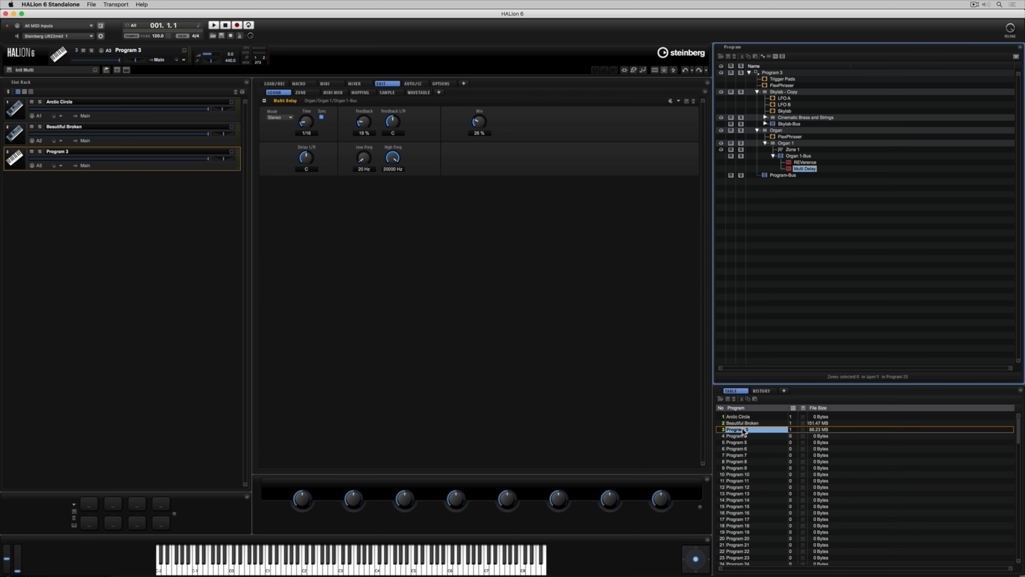
Rename Program 3 to 'TEST PATCH' in the Program Table
{"action": "right_click", "coordinate": [742, 430]}
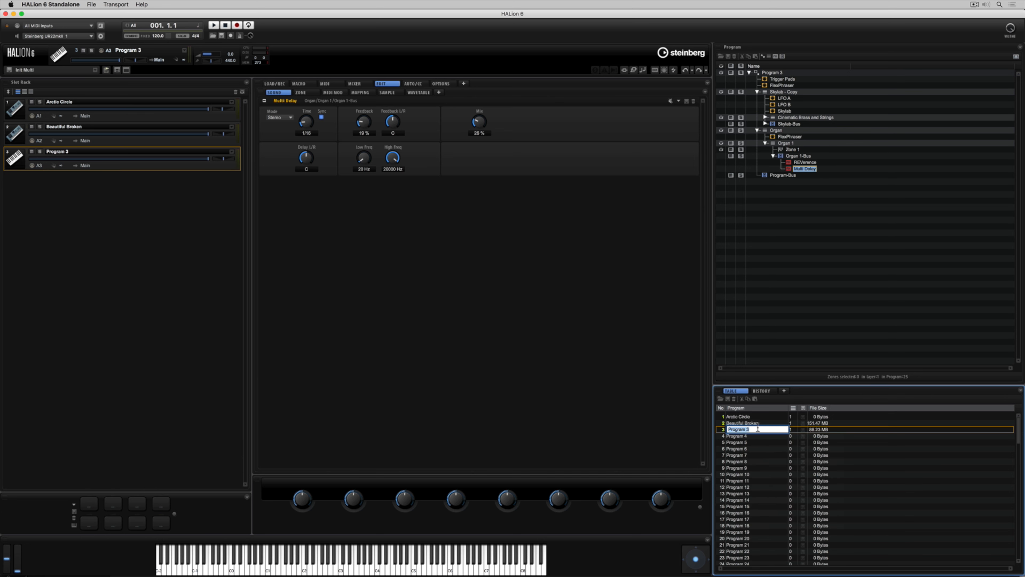
{"action": "type", "text": "TEST"}
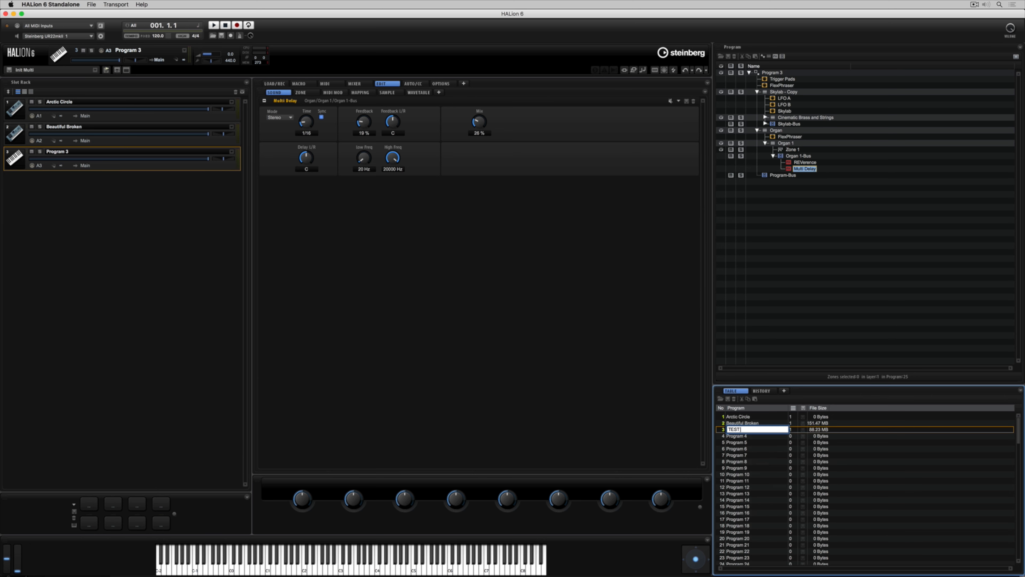
{"action": "type", "text": "TEST PATCH"}
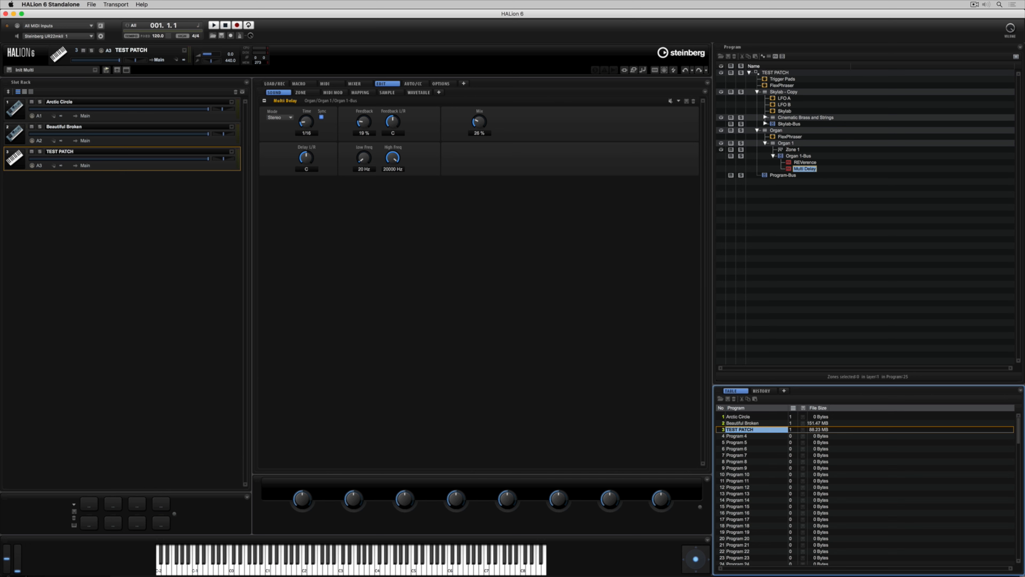
Start saving TEST PATCH as a new preset and tag its Category as Sound FX
{"action": "right_click", "coordinate": [741, 429]}
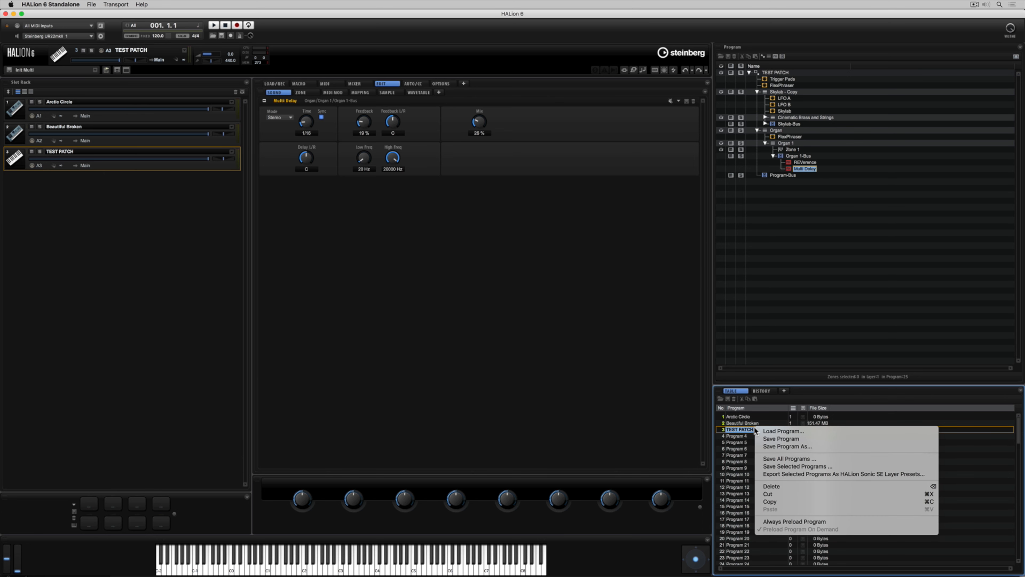
{"action": "mouse_move", "coordinate": [784, 459]}
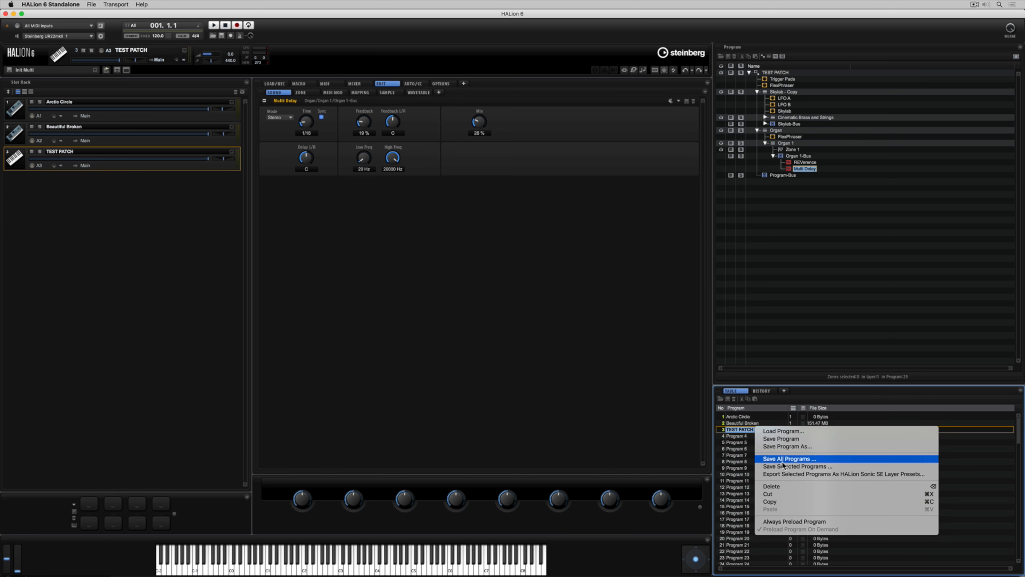
{"action": "mouse_move", "coordinate": [784, 446]}
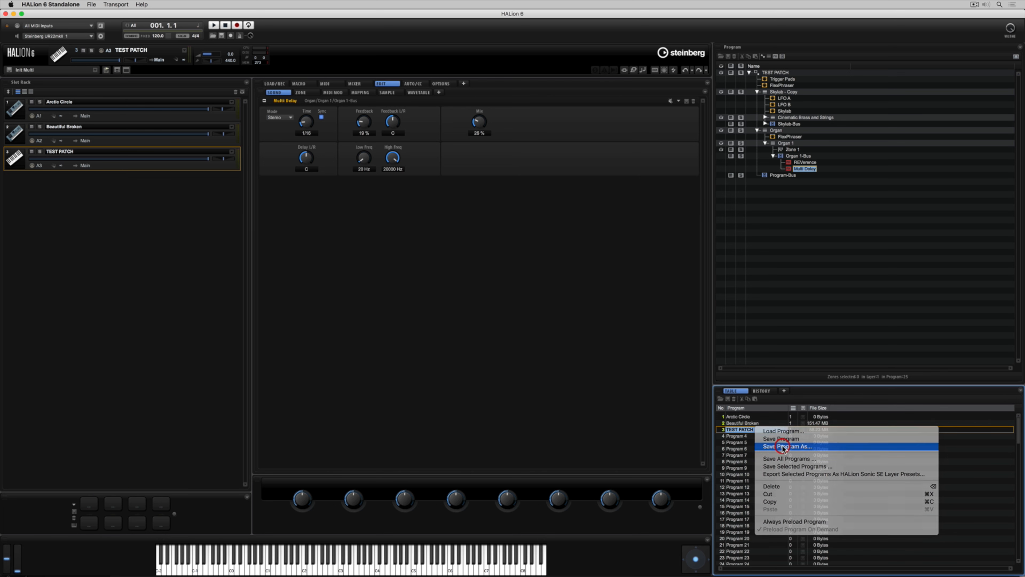
{"action": "left_click", "coordinate": [785, 446]}
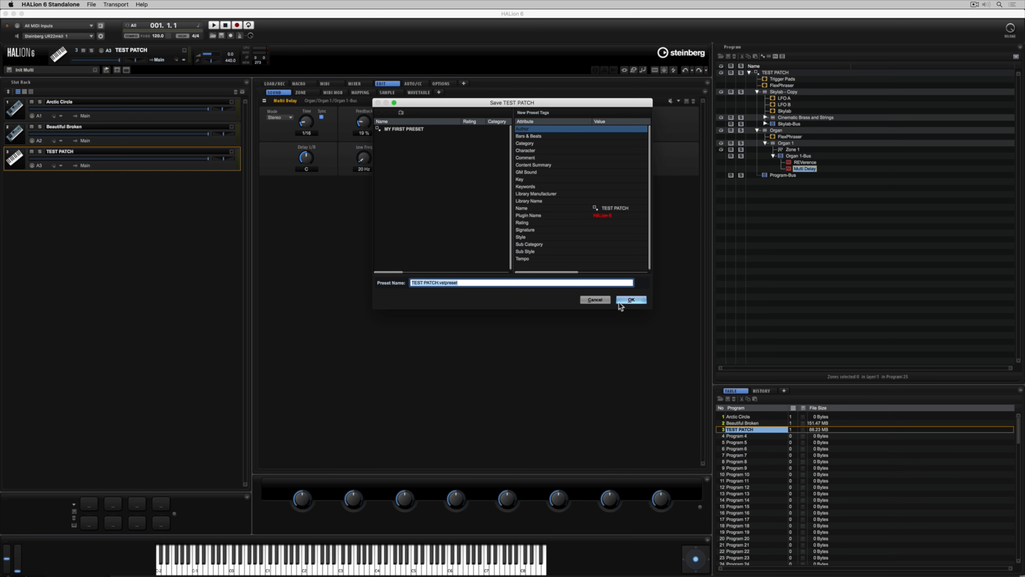
{"action": "mouse_move", "coordinate": [630, 300]}
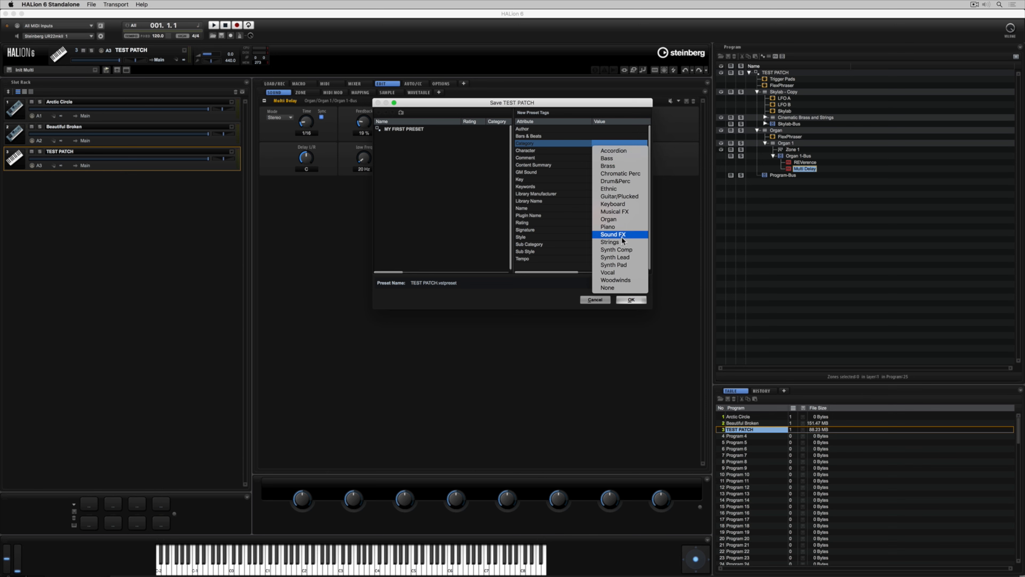
{"action": "left_click", "coordinate": [613, 234]}
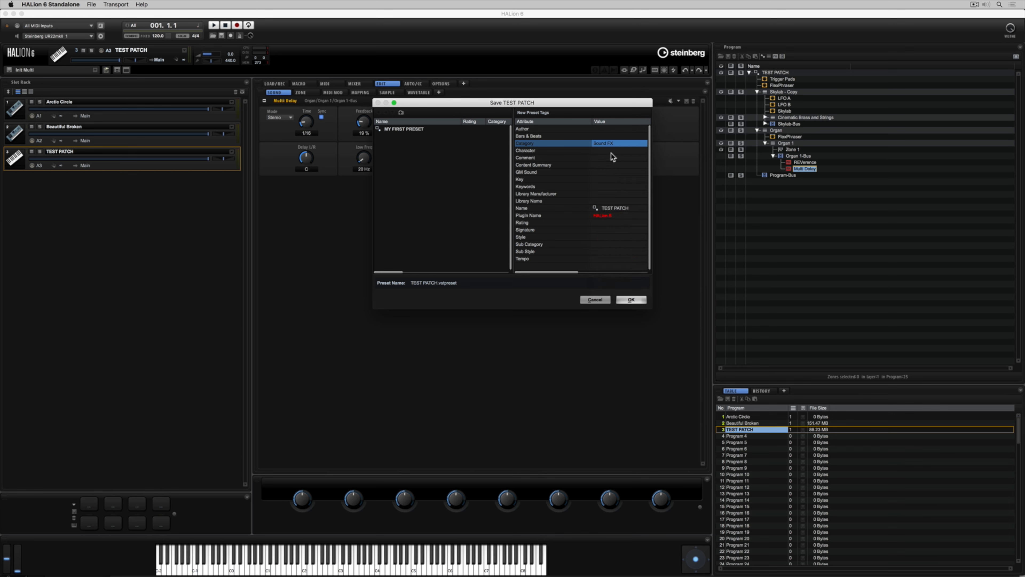